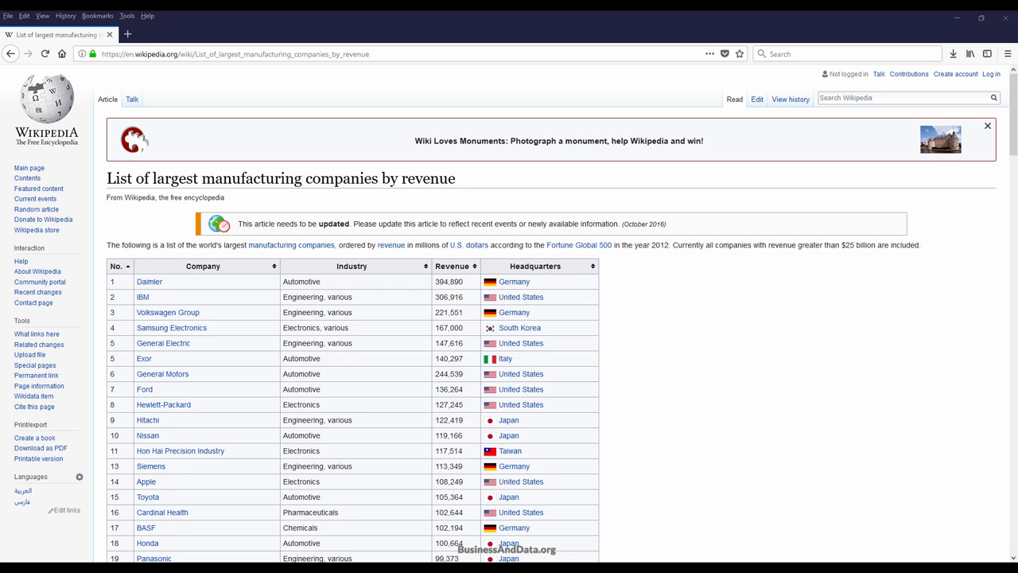
mouse_move(517, 126)
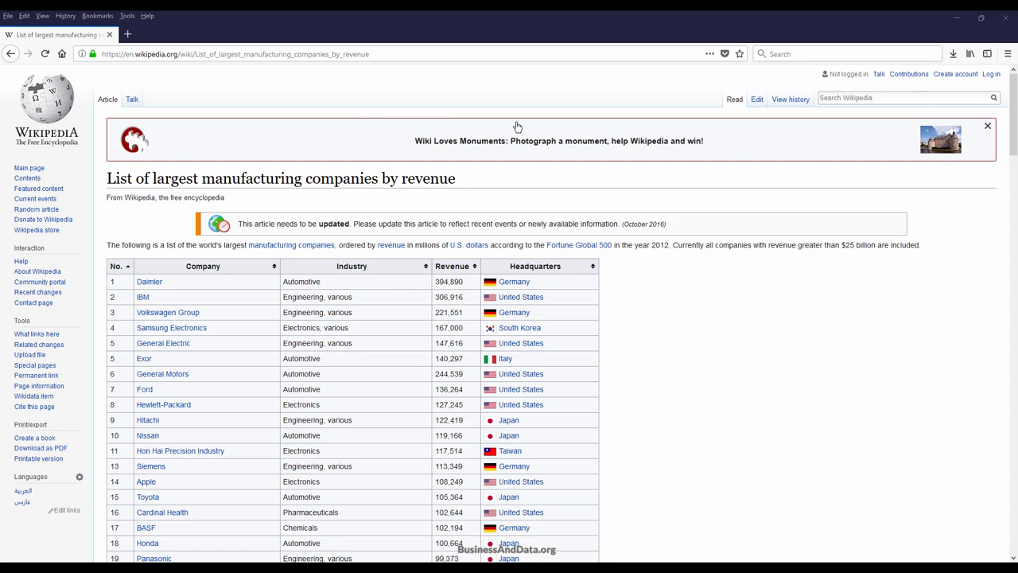
Step: Select the Wikipedia manufacturing companies page URL in Firefox's address bar
left_click(238, 56)
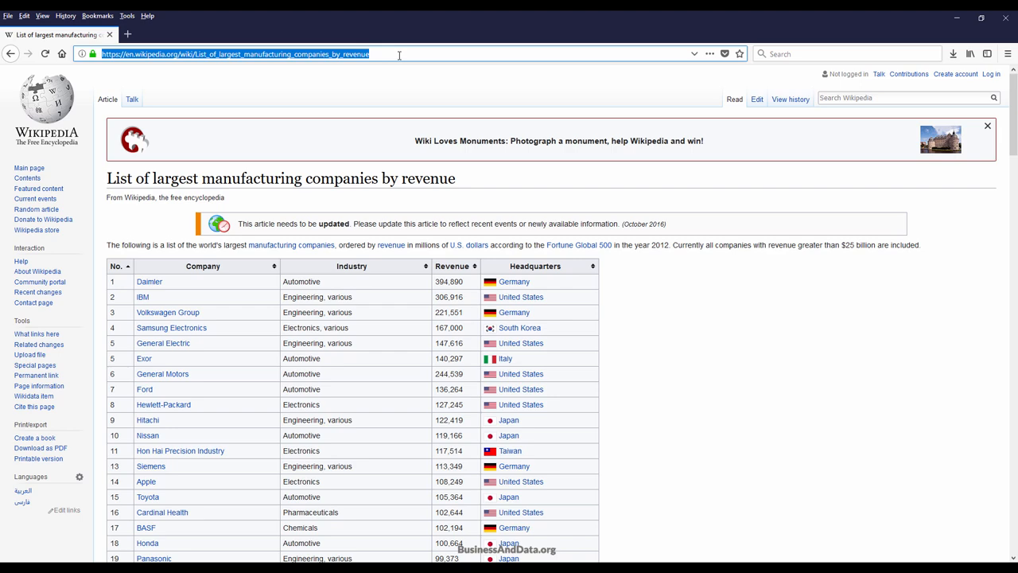
mouse_move(833, 341)
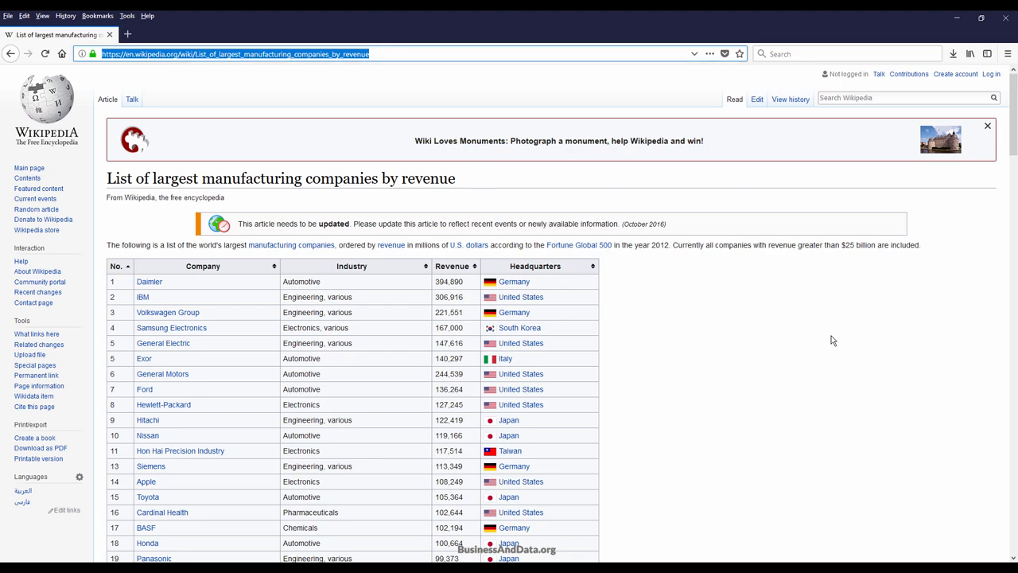
scroll("down", 3)
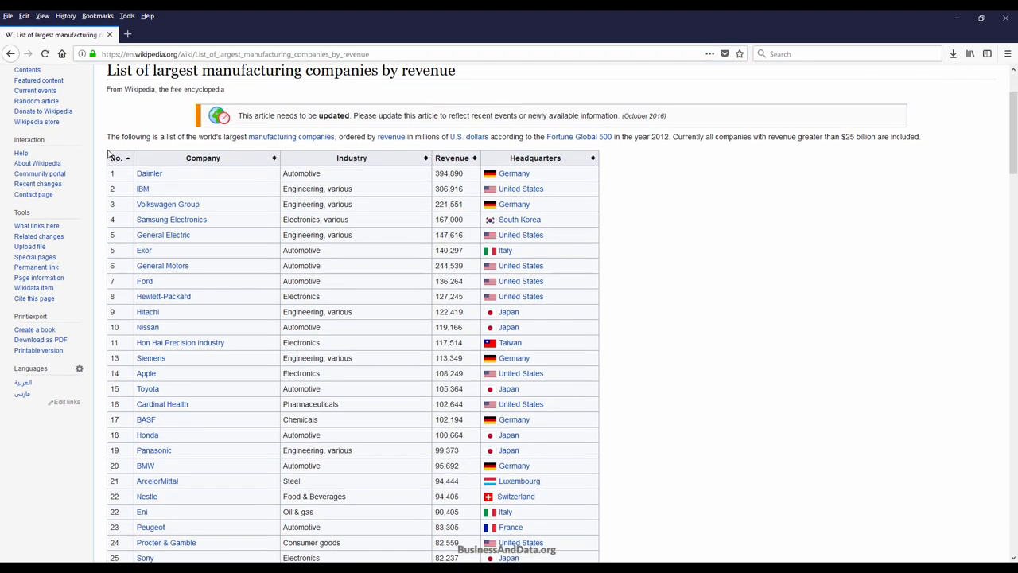
mouse_move(175, 168)
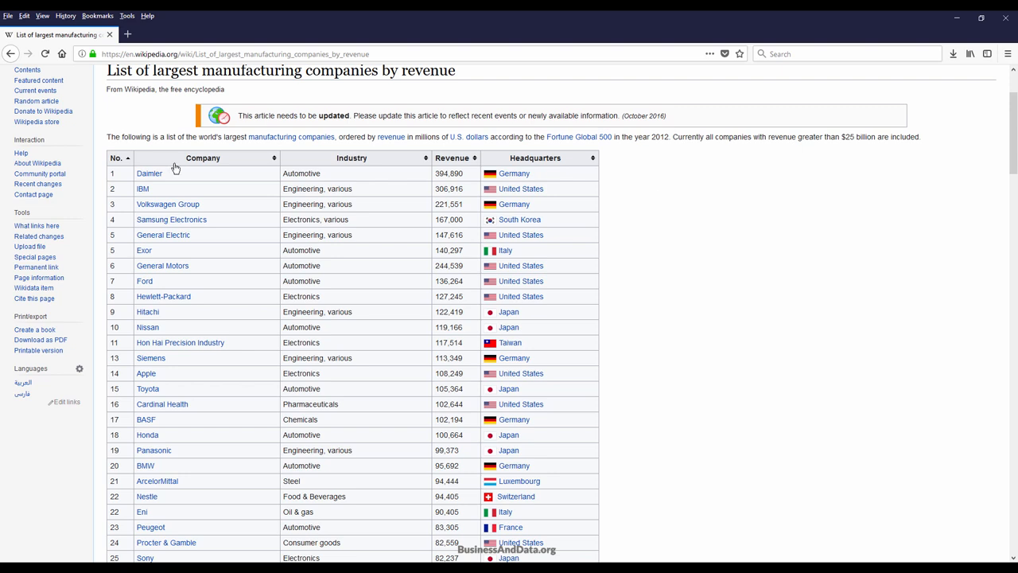
mouse_move(542, 221)
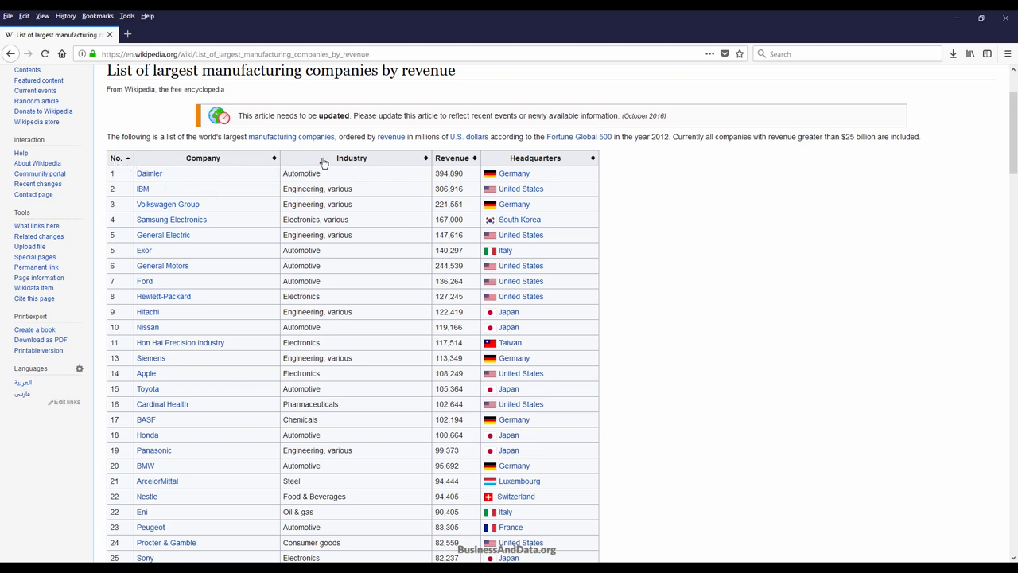
mouse_move(113, 169)
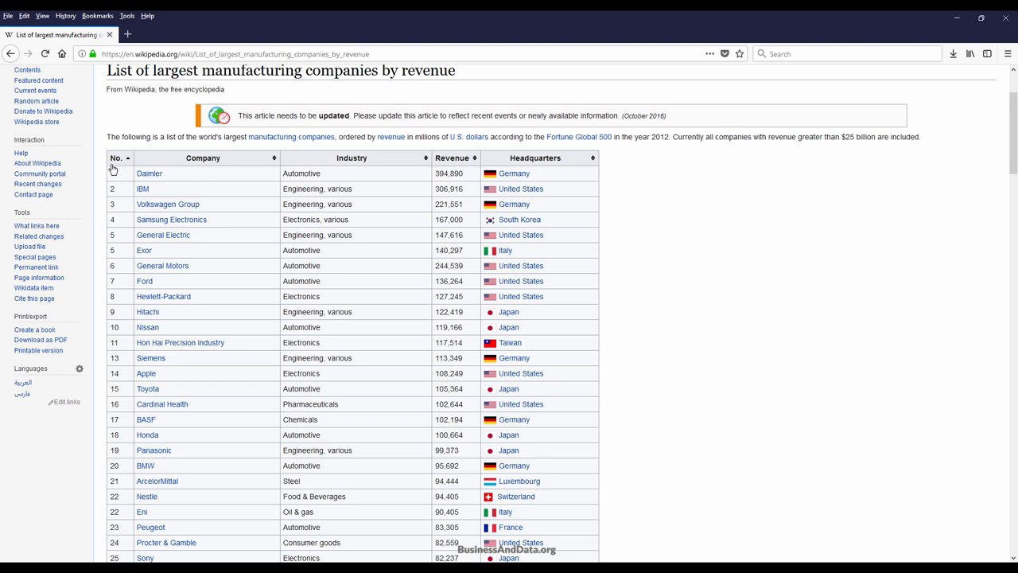
mouse_move(215, 161)
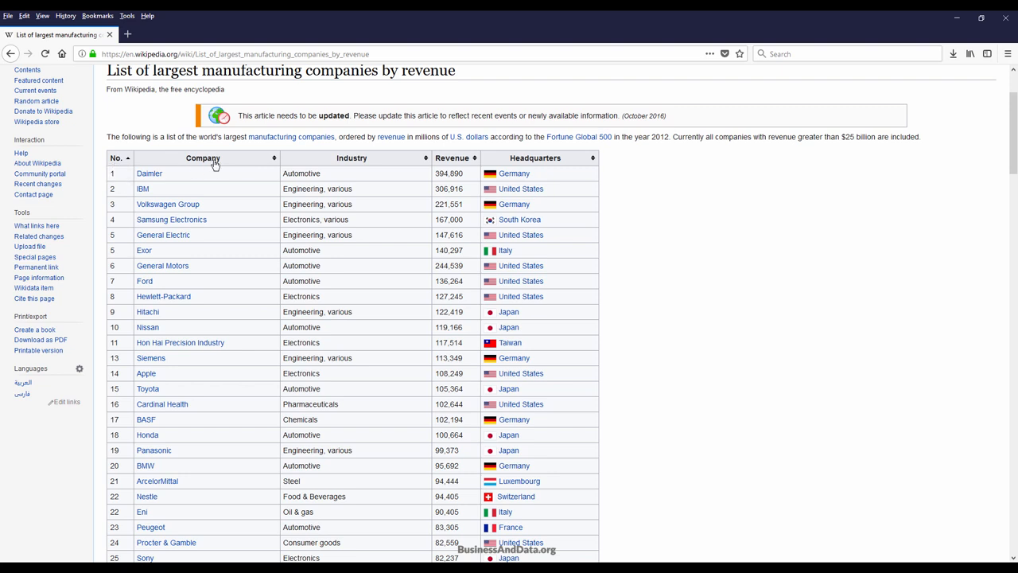
mouse_move(465, 169)
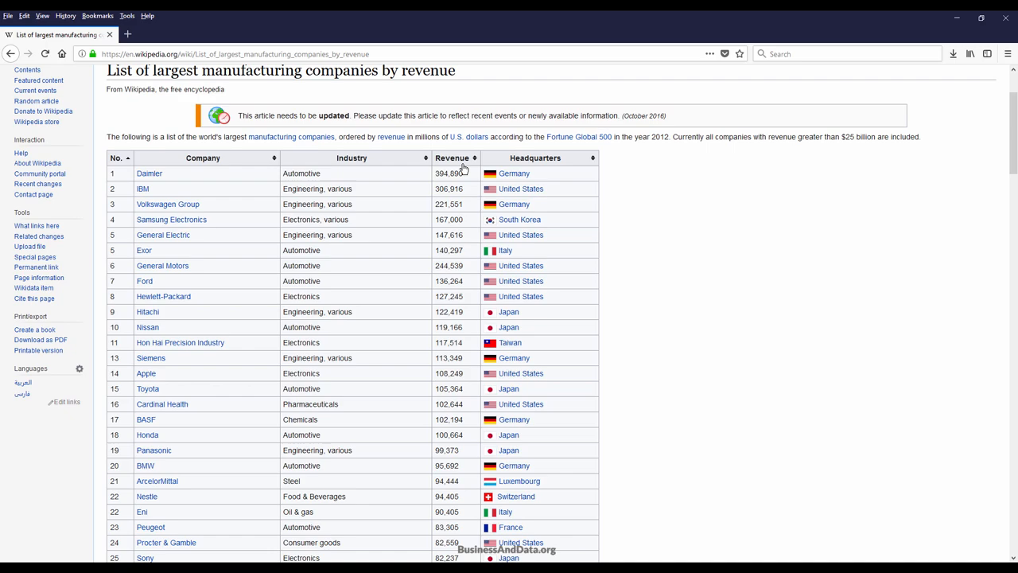
mouse_move(343, 235)
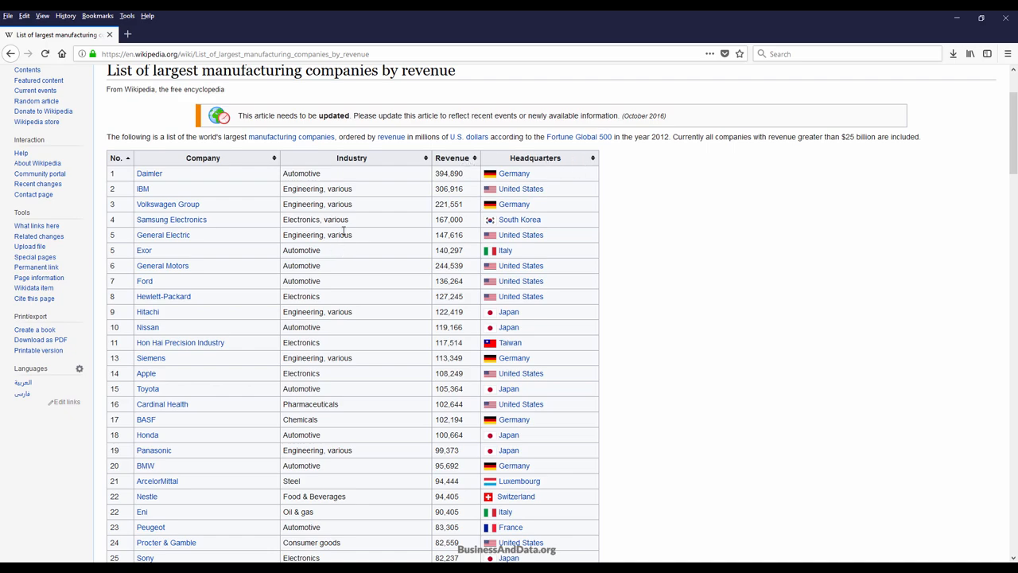
scroll("down", 3)
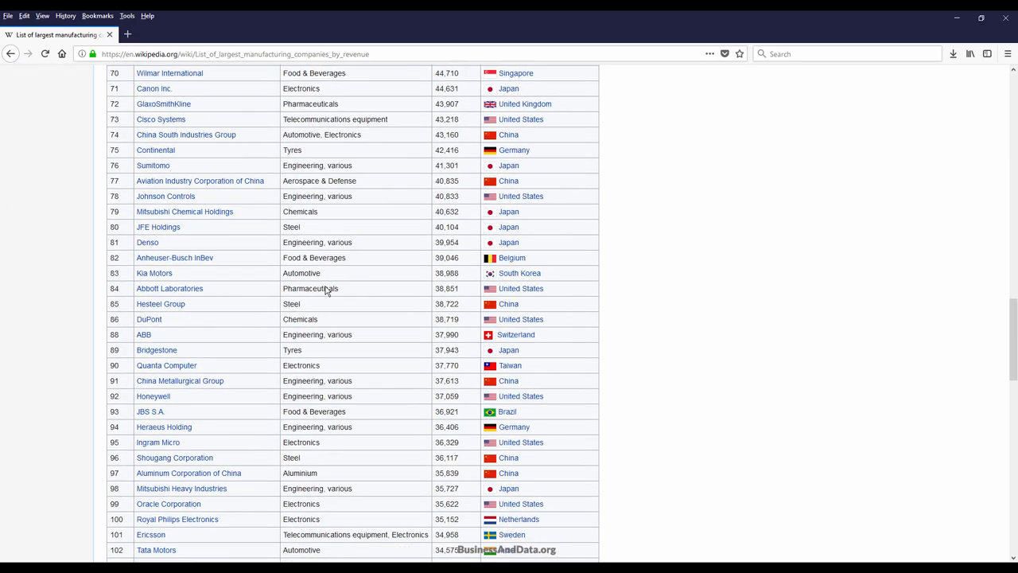
scroll("down", 3)
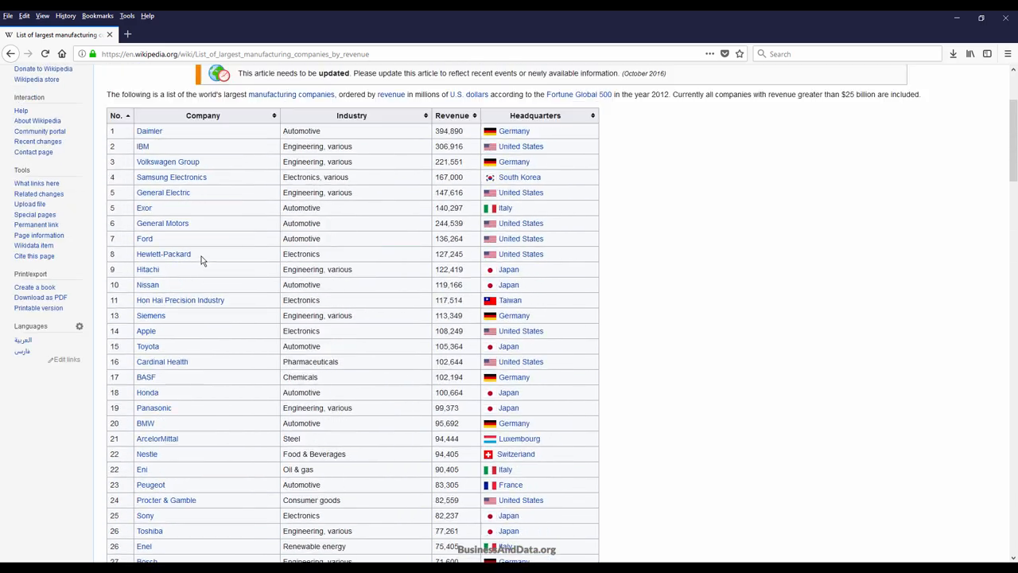
scroll("down", 3)
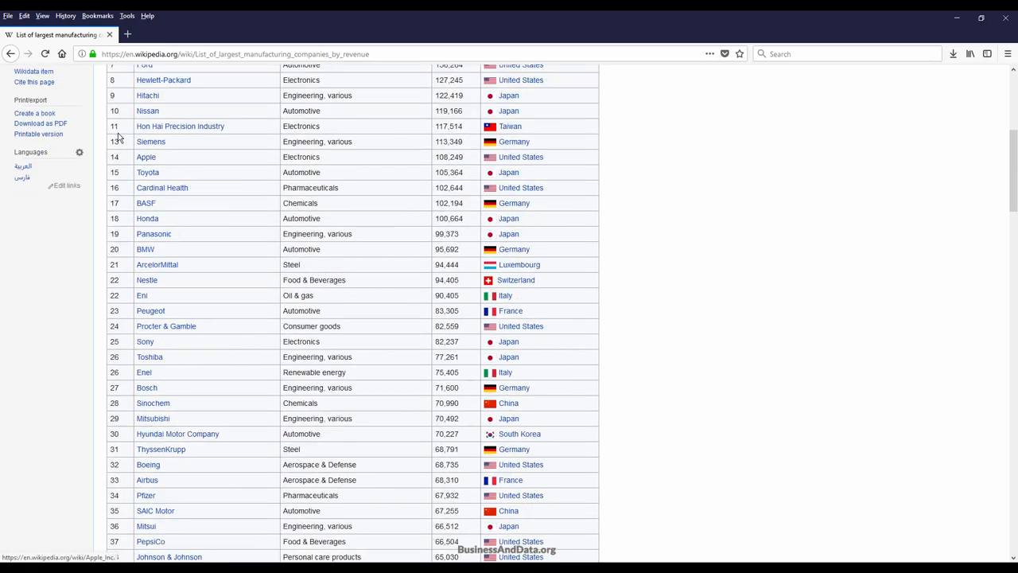
mouse_move(191, 127)
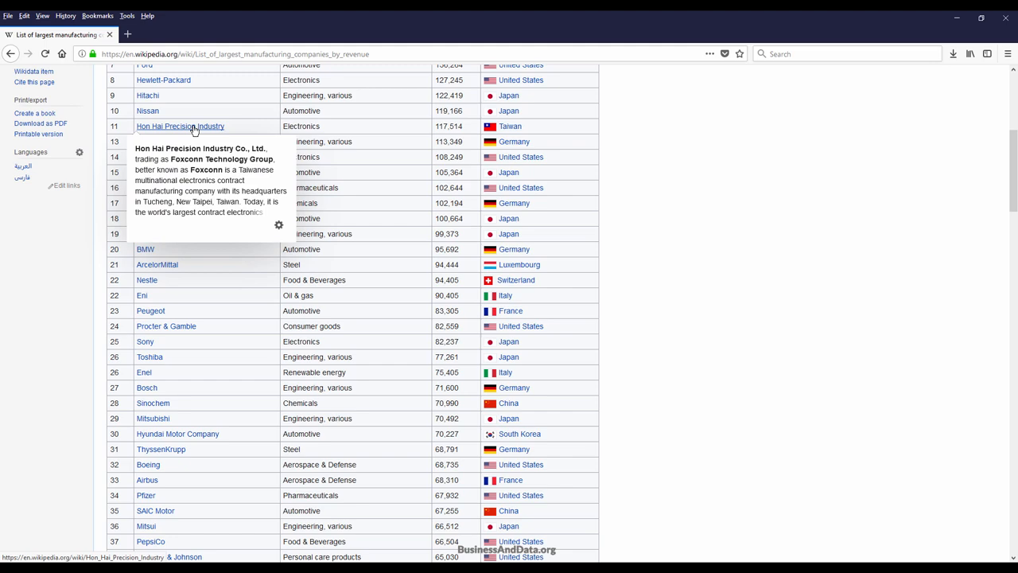
mouse_move(243, 139)
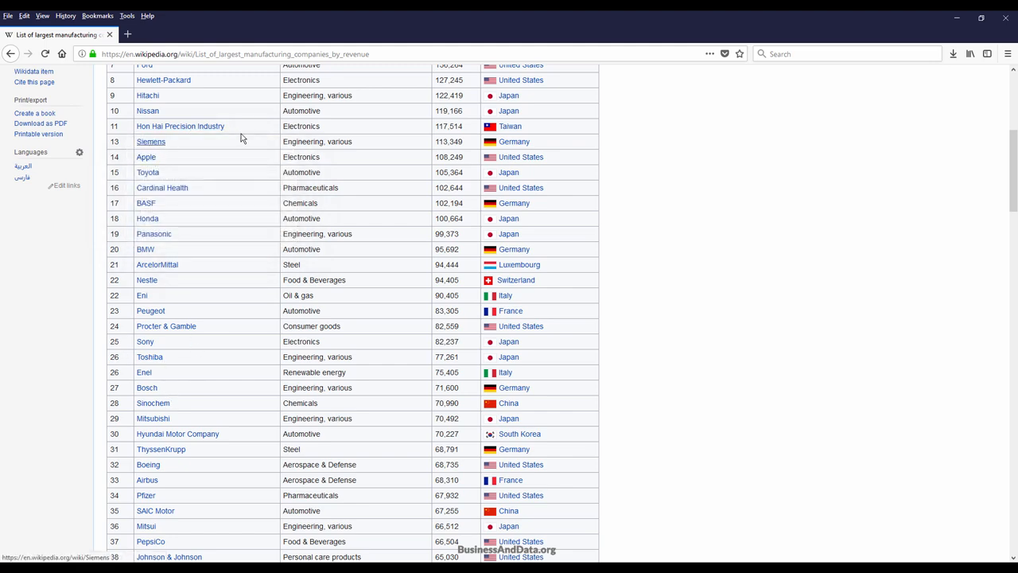
scroll("down", 3)
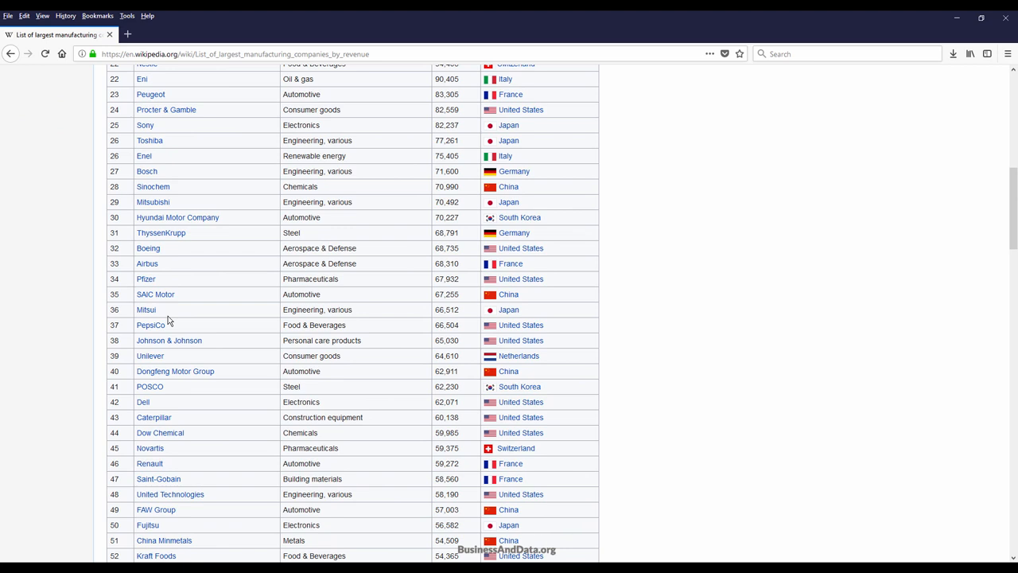
mouse_move(710, 276)
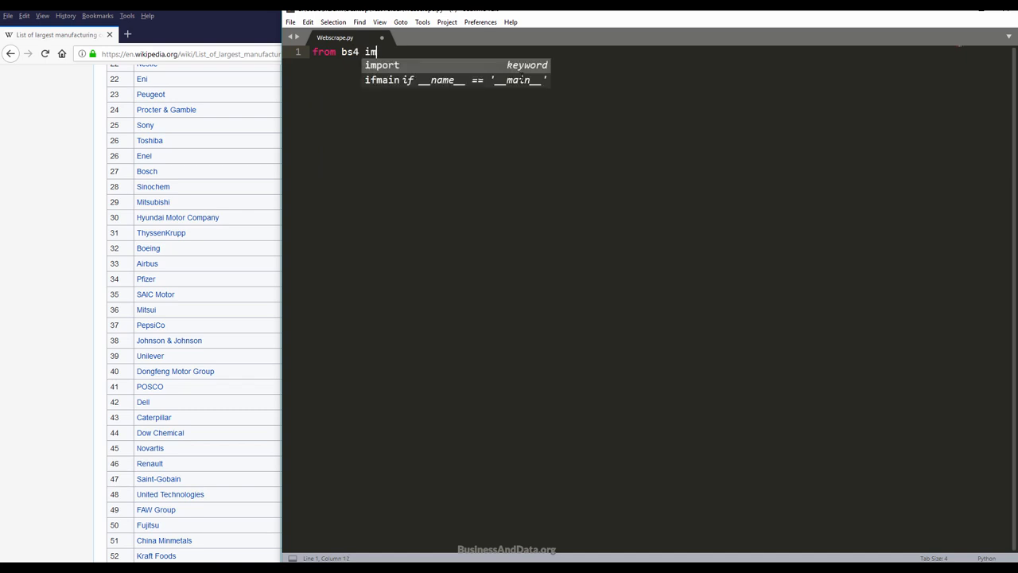
Step: Write the BeautifulSoup, requests and pandas-as-pd imports, and set URL to the Wikipedia link
type("port BeautifulSoup")
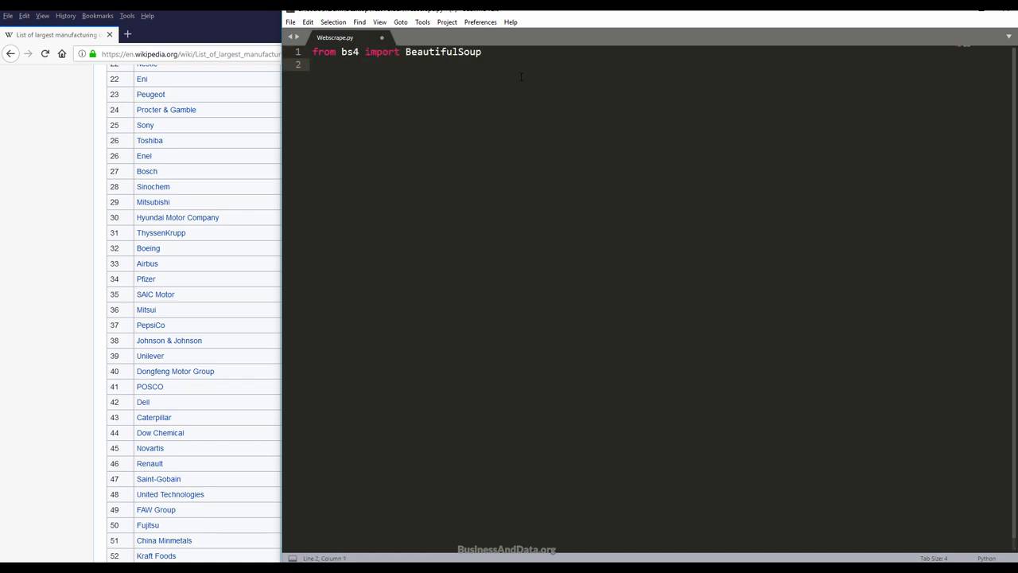
type("import requests")
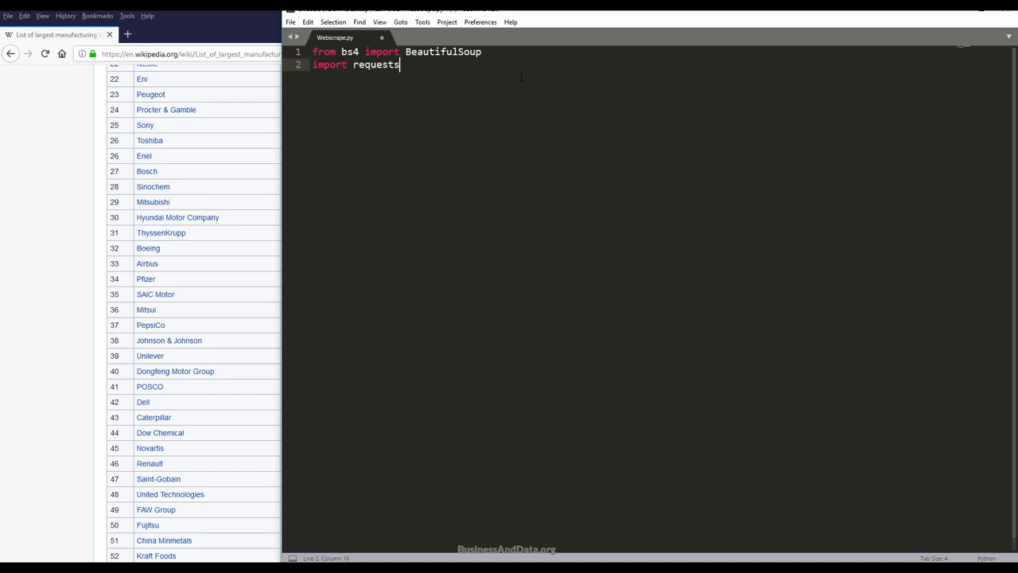
type("requestsim")
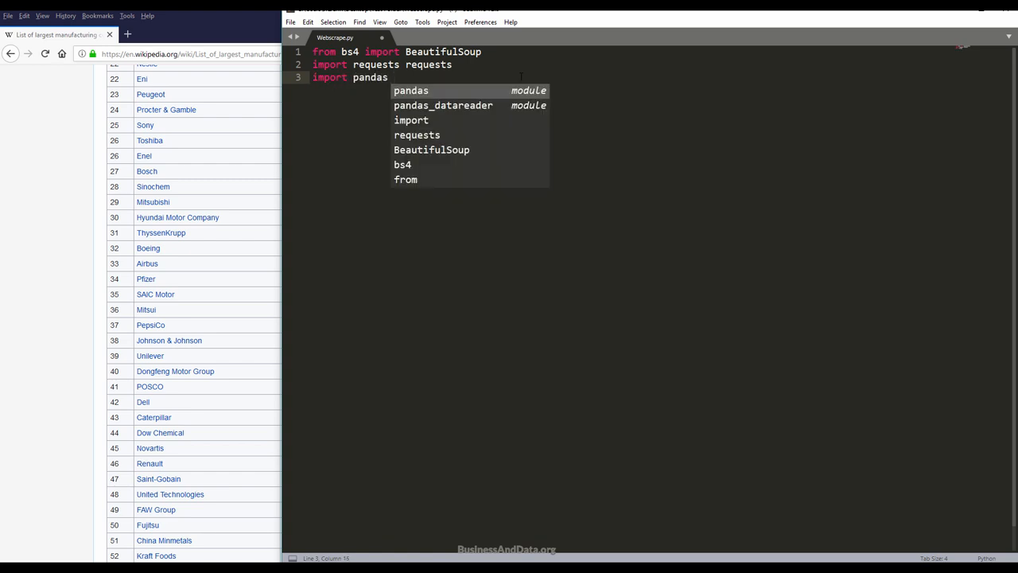
type("as pd")
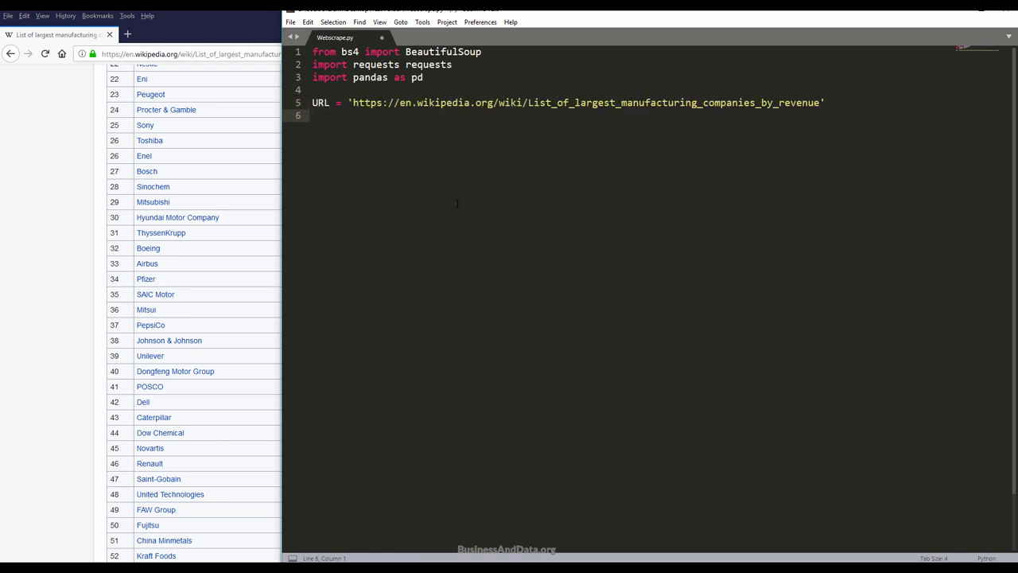
Step: Fetch the page into response with requests.get(URL)
type("response =")
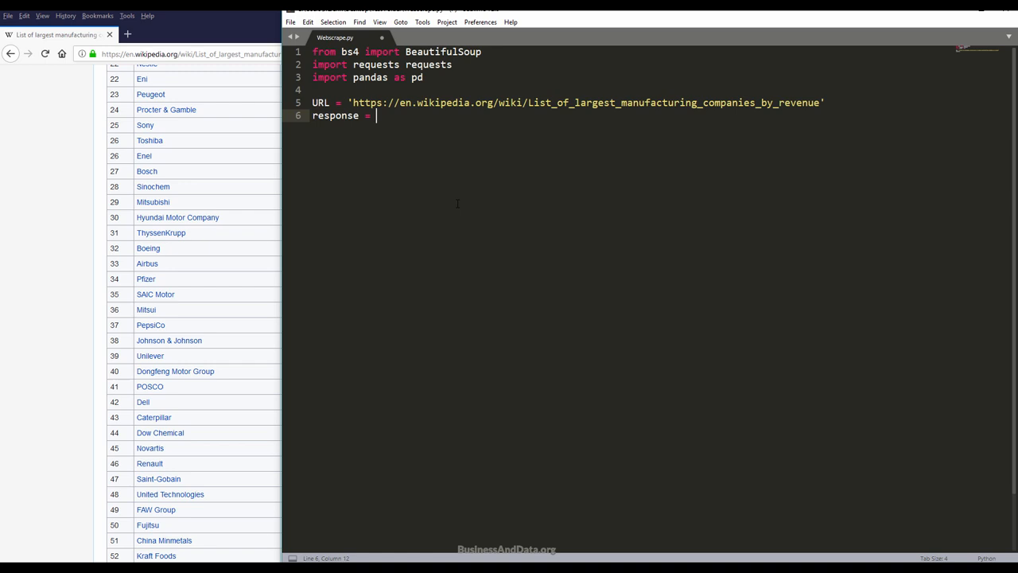
type("requests.get()")
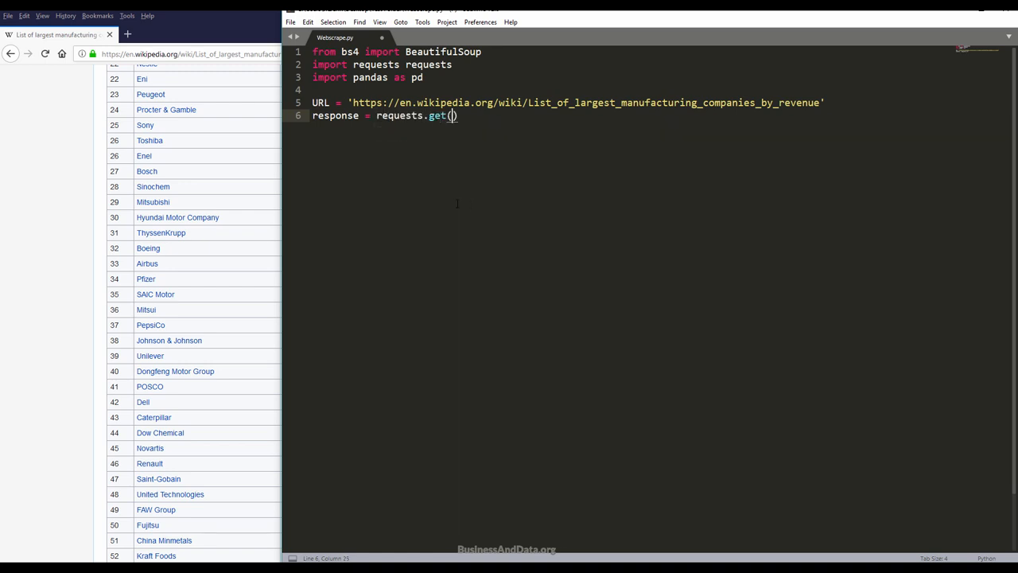
type("URL")
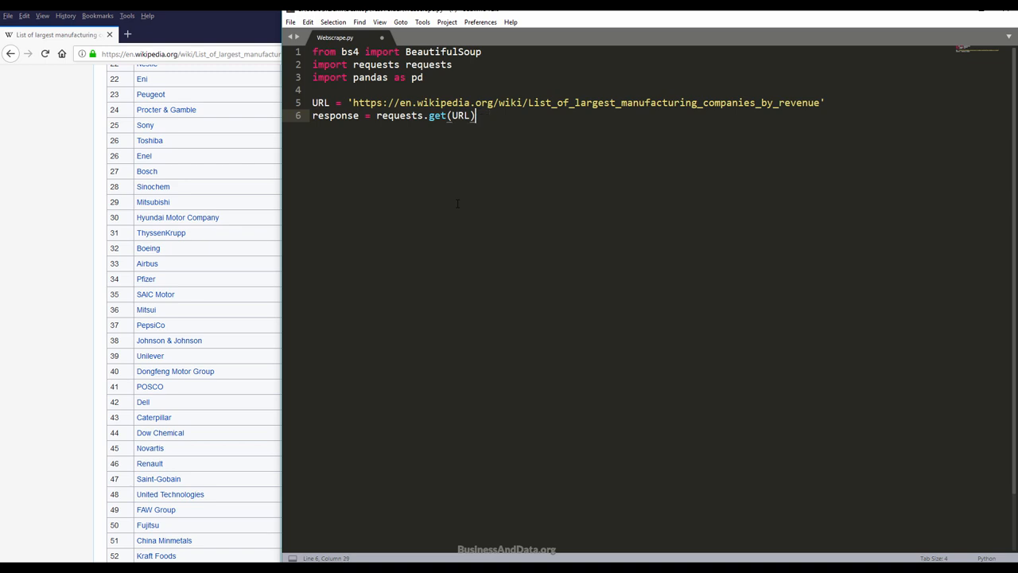
Step: Parse response.text into soup with BeautifulSoup using 'html.parser', and begin a print line
type("soup")
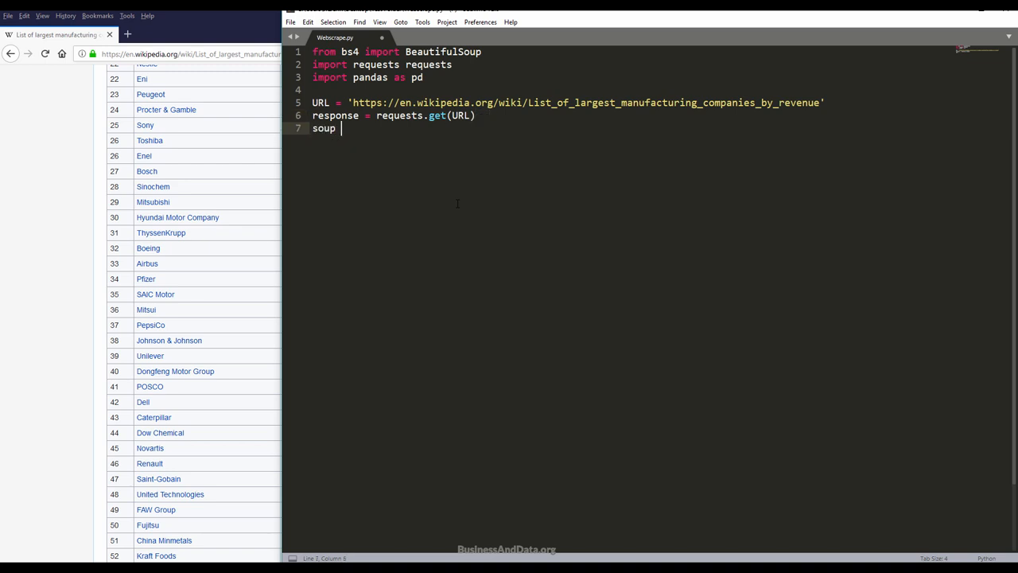
type("=")
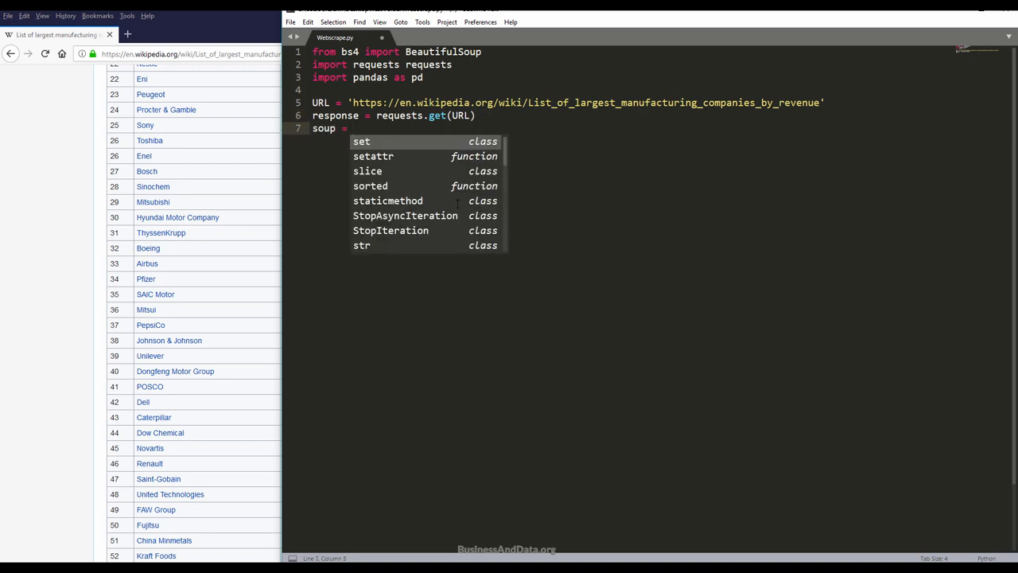
type("BeautifulSoup")
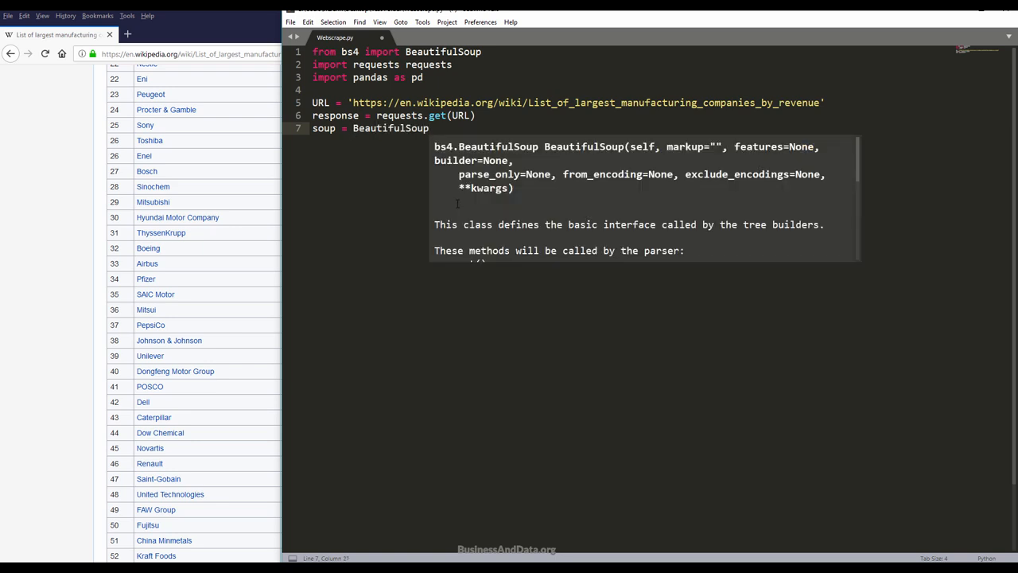
type("(response.text,")
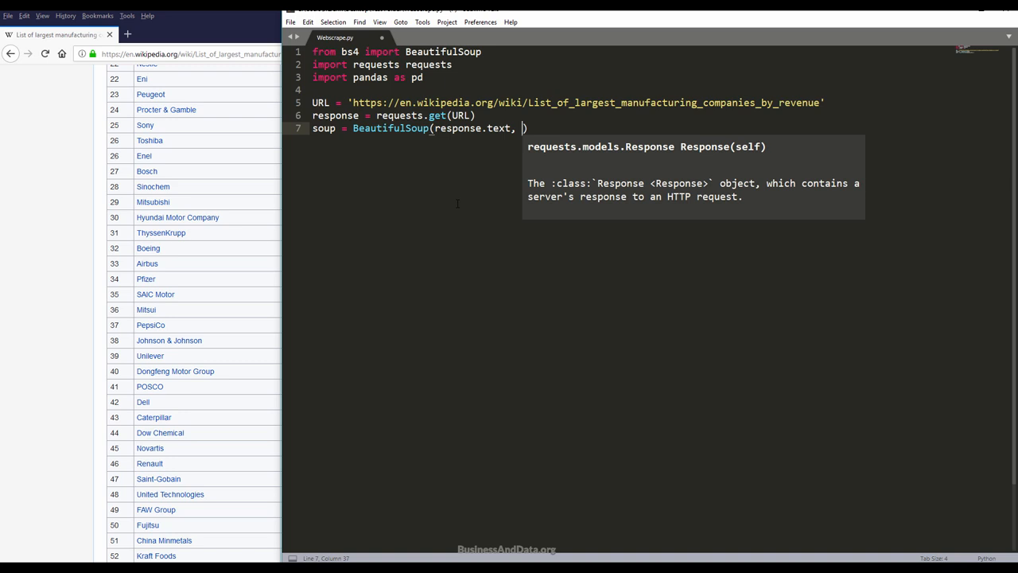
type("'html'")
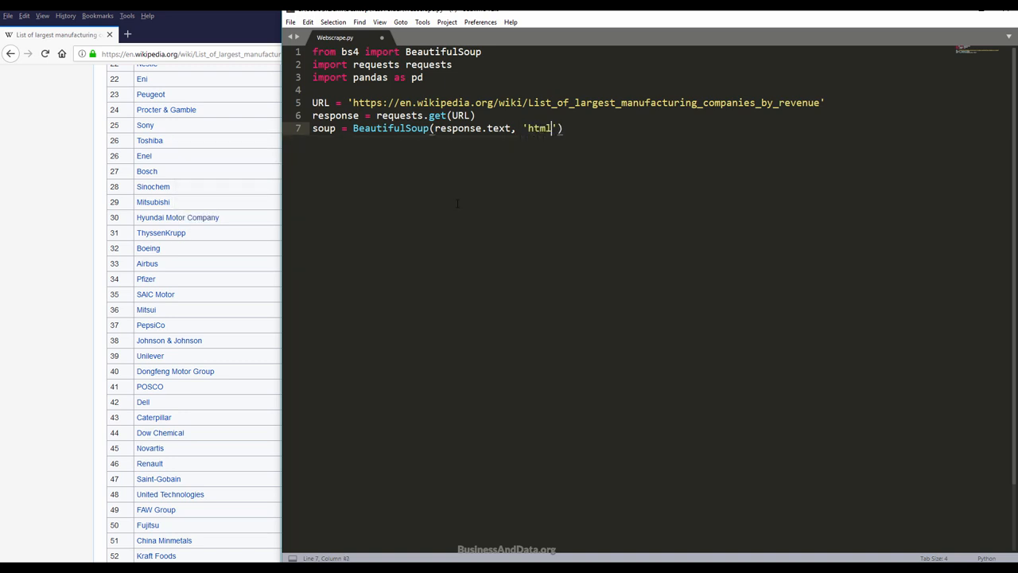
type(".parser")
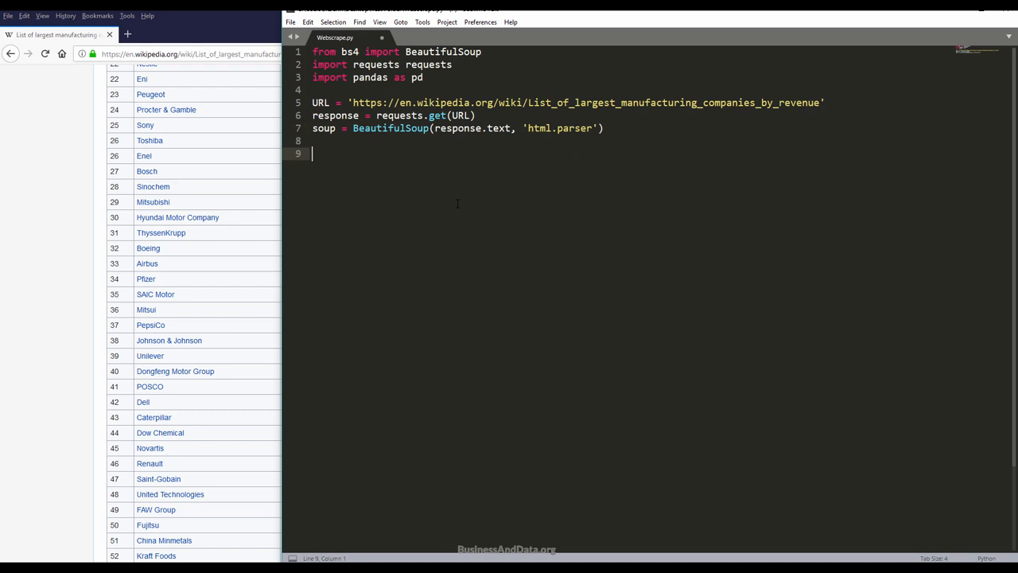
type("print9")
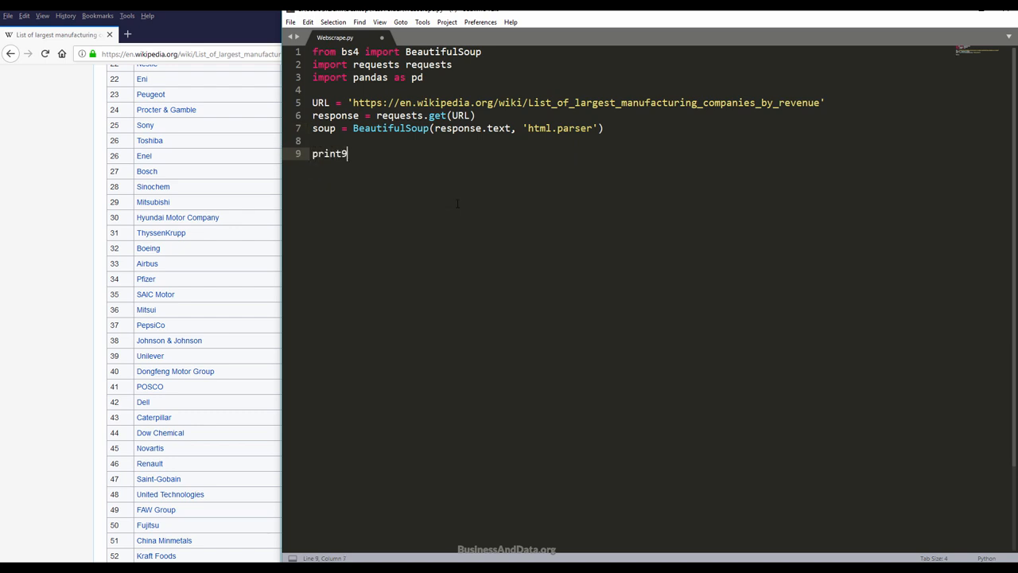
Step: Complete print(soup), fix line 2 to 'import requests', and run the script
type("(soup)")
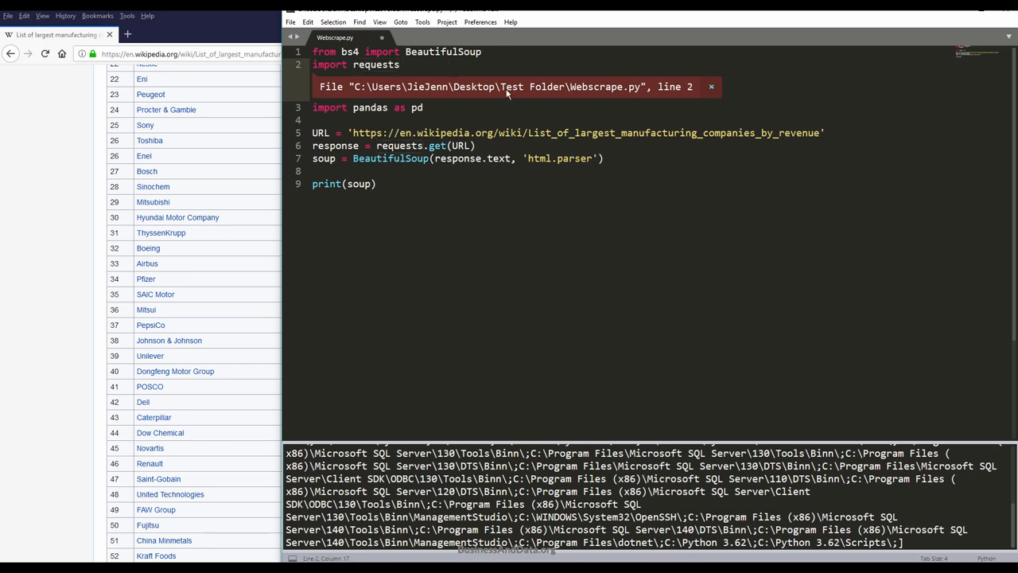
left_click(709, 86)
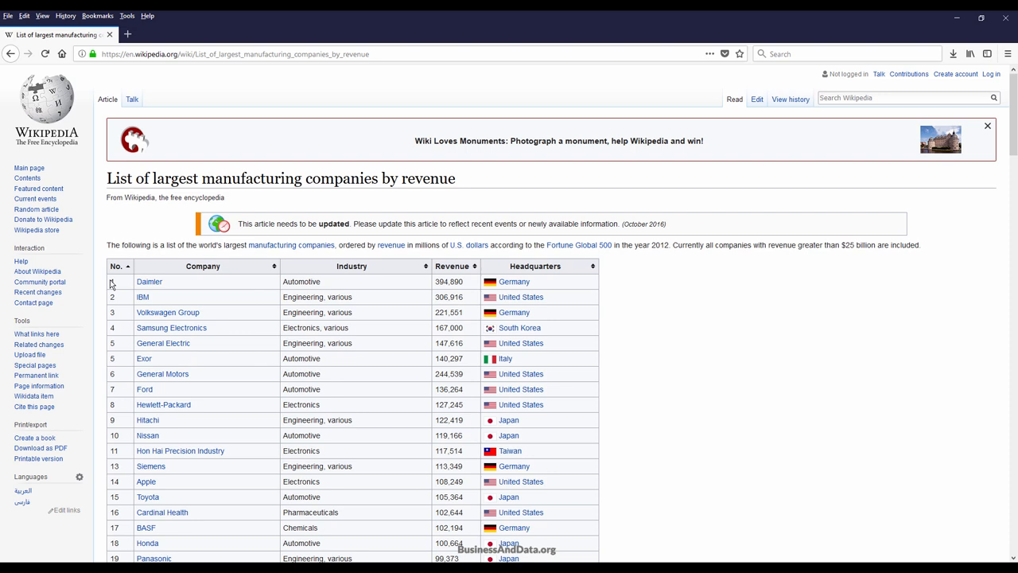
Step: Inspect the HTML of the Daimler link in the Wikipedia table
right_click(150, 281)
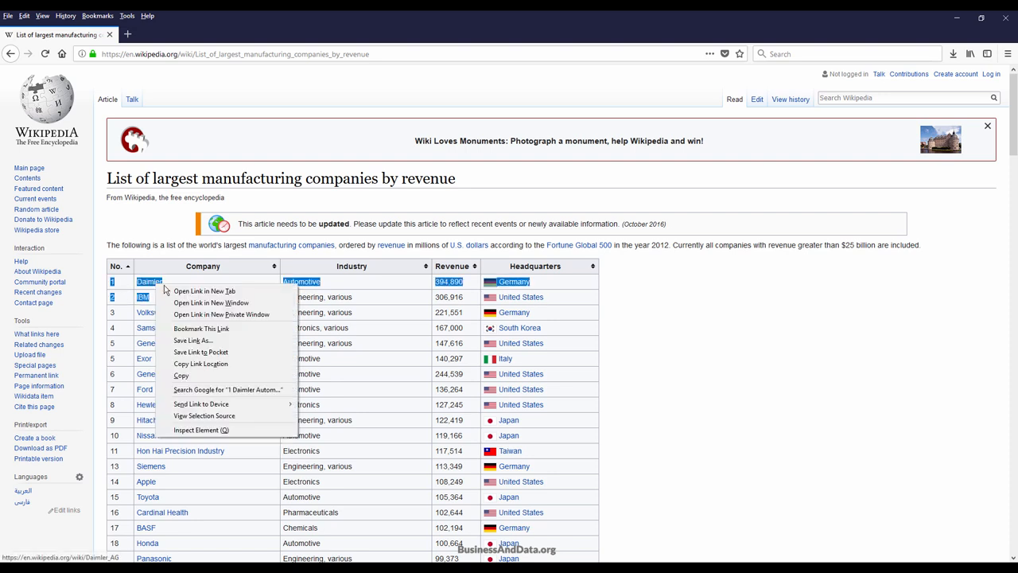
left_click(249, 433)
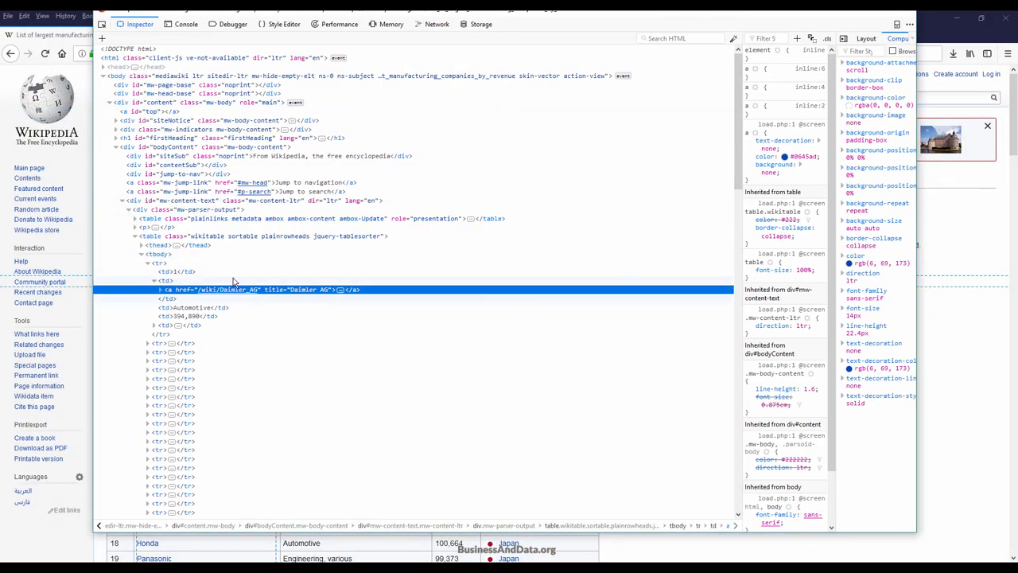
mouse_move(169, 250)
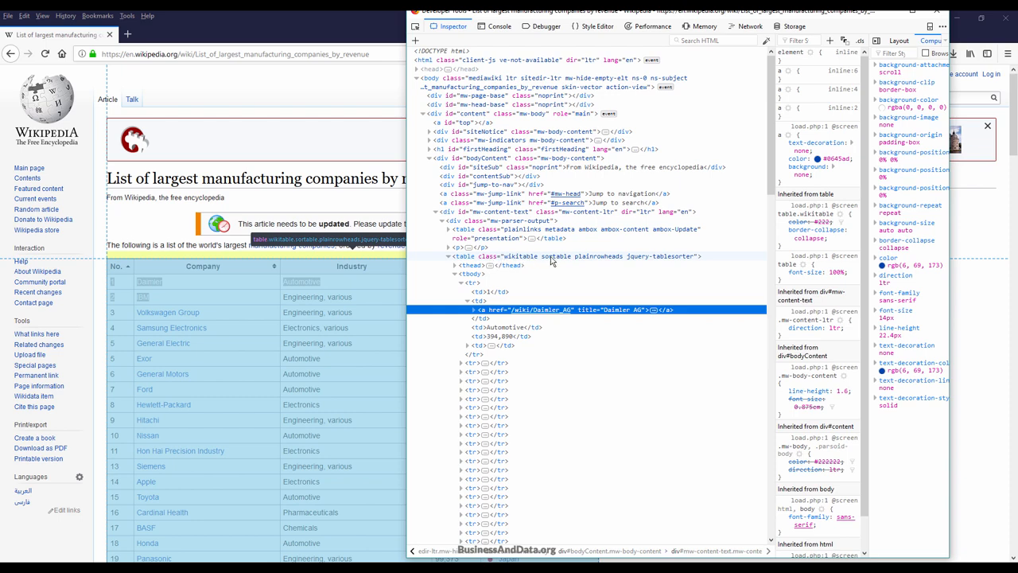
mouse_move(589, 264)
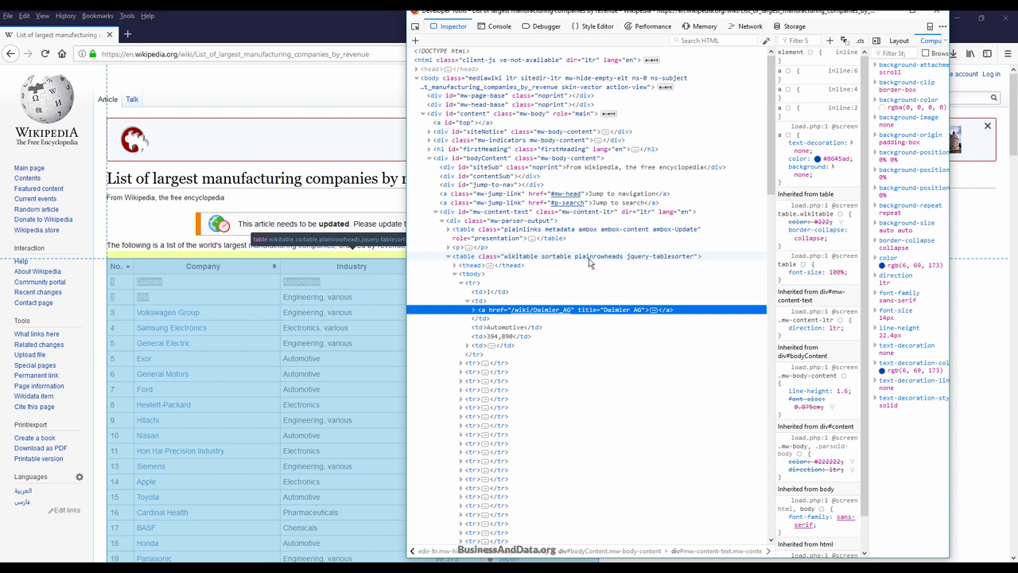
mouse_move(614, 263)
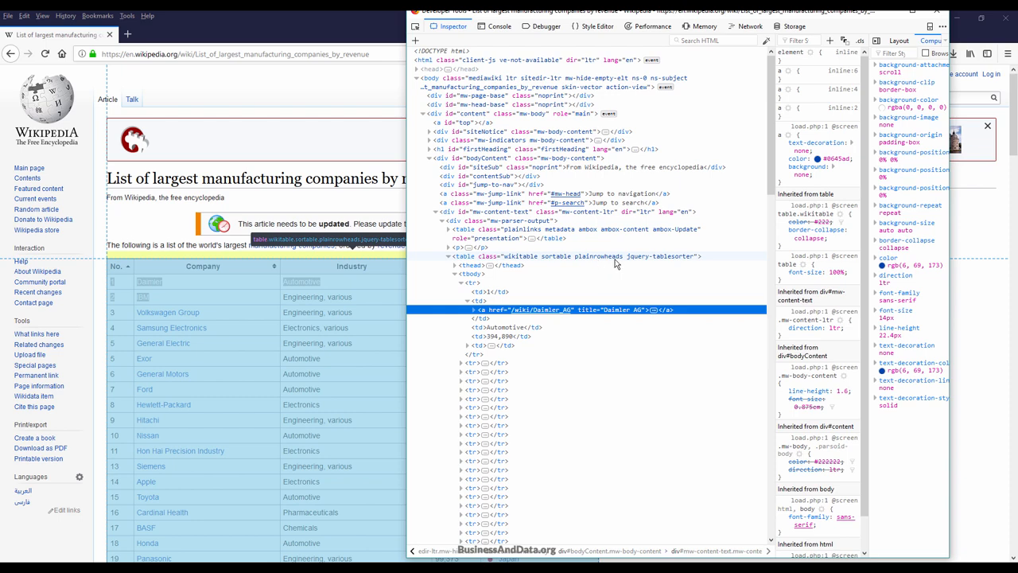
mouse_move(603, 260)
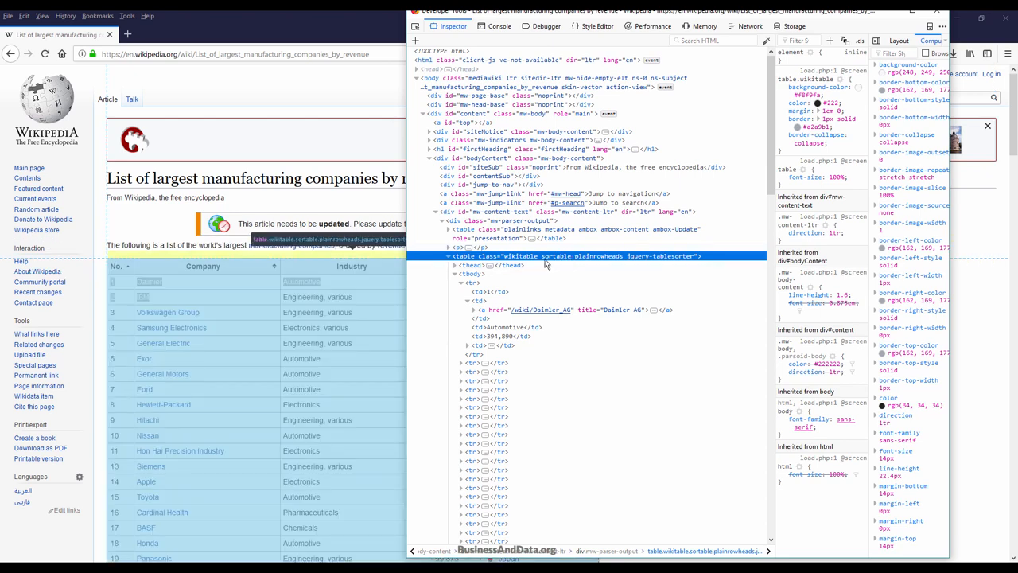
mouse_move(473, 263)
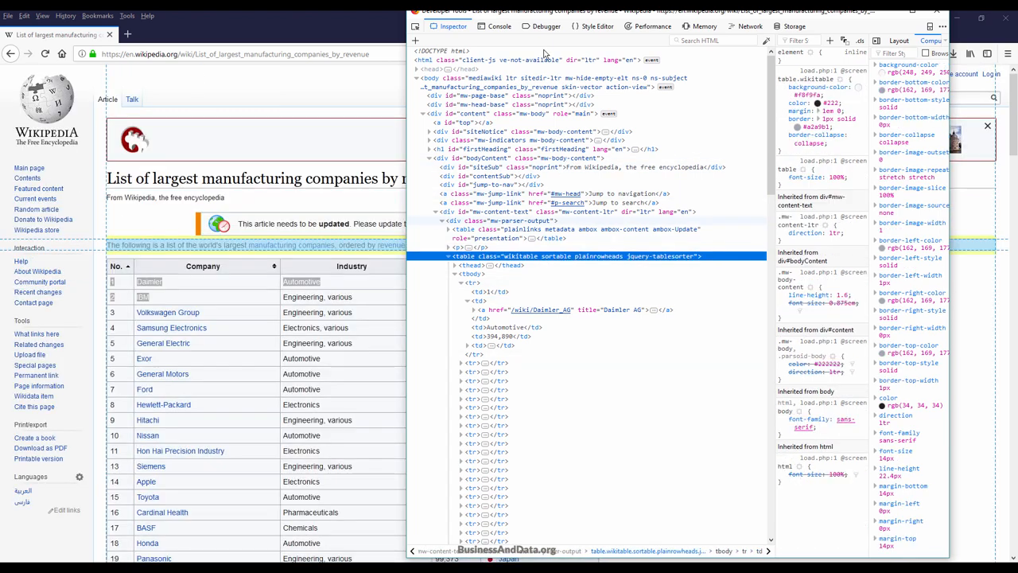
Step: Switch Firefox developer tools to the page's source files view
left_click(543, 26)
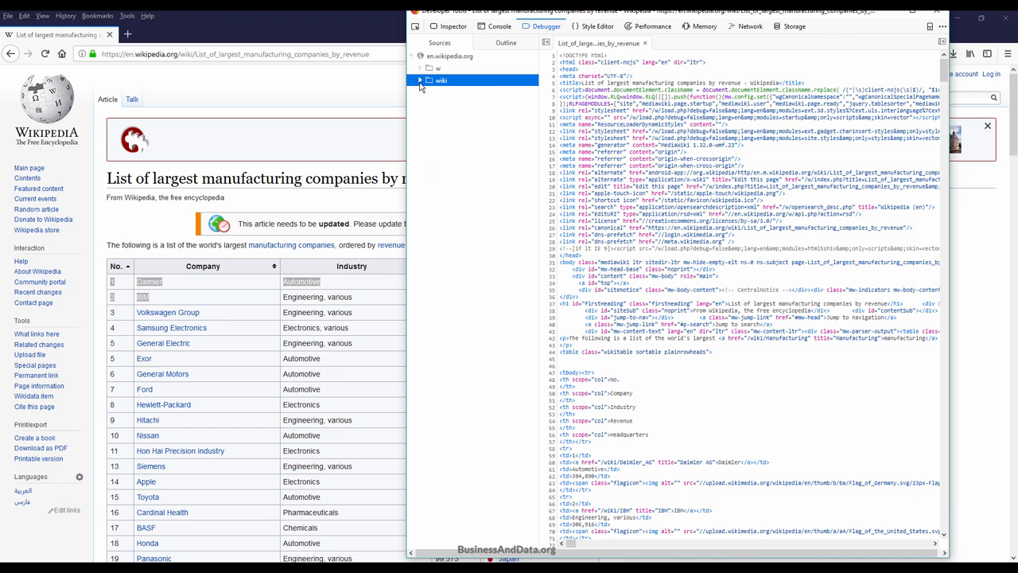
Step: Expand the wiki source folder and select the table's class name in the article source
left_click(440, 80)
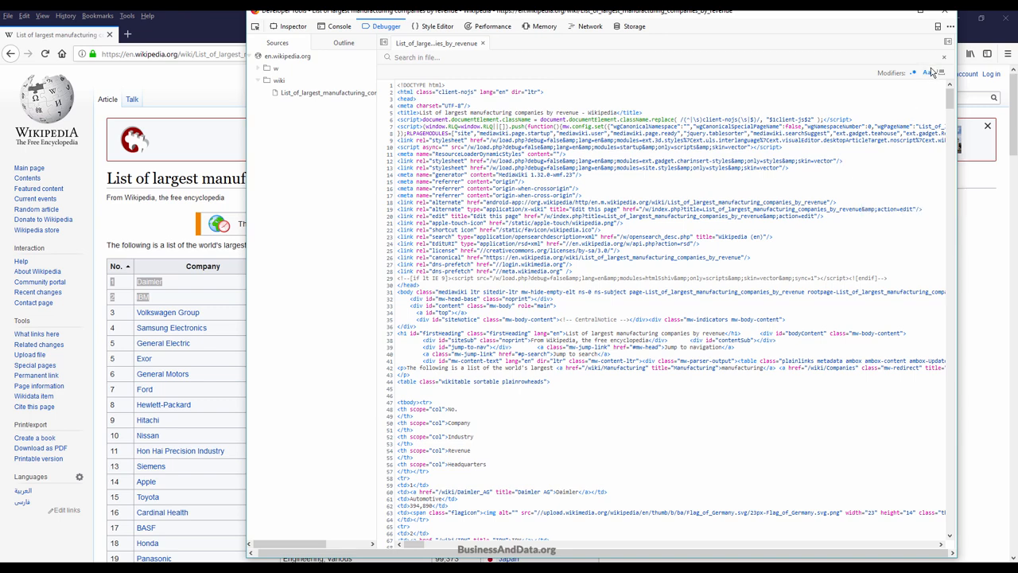
mouse_move(839, 223)
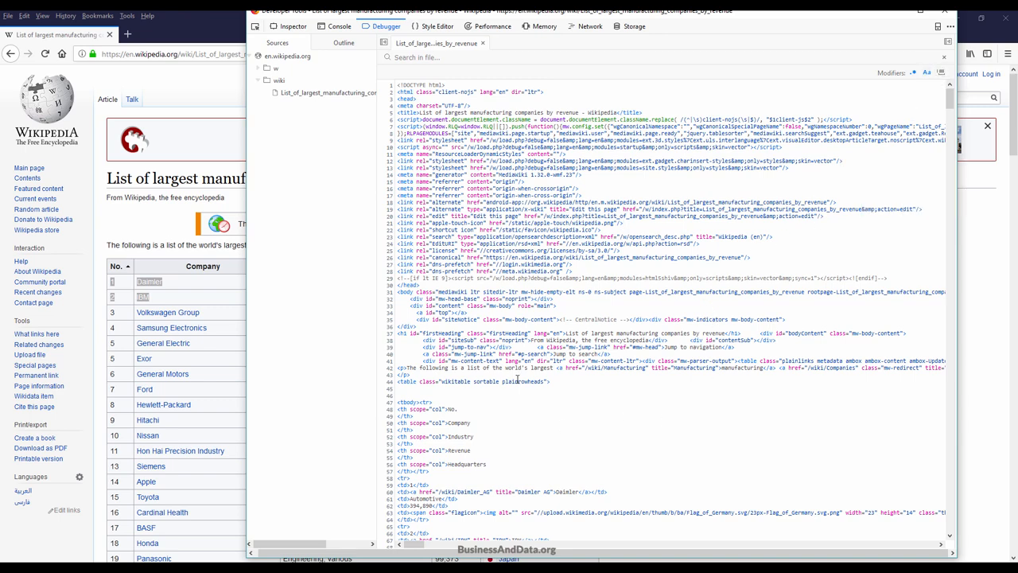
double_click(493, 381)
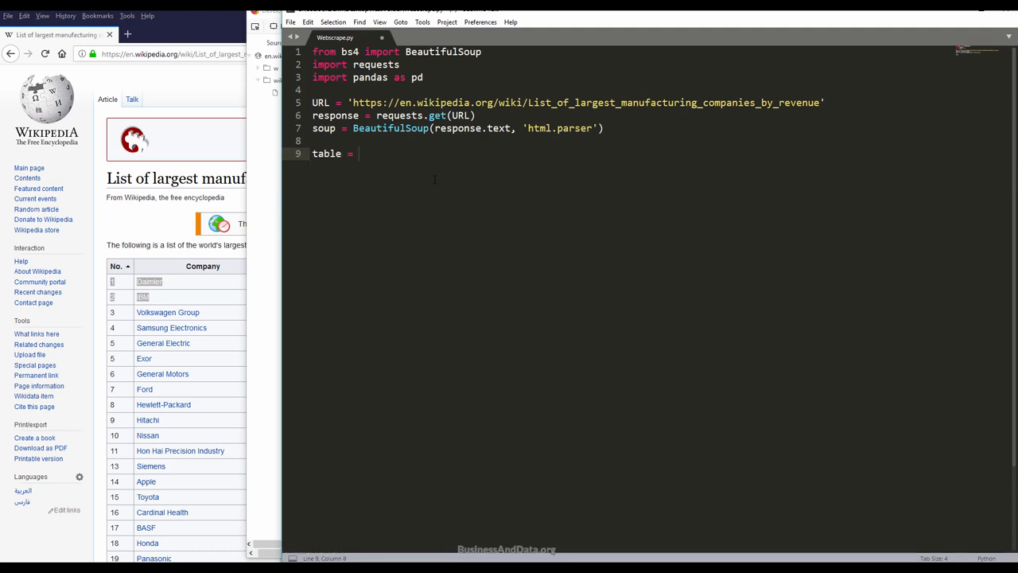
Step: Write table = soup.find('table', {'class': 'wikitable sortable plainrowheads'}) on line 9
type("soup.fi")
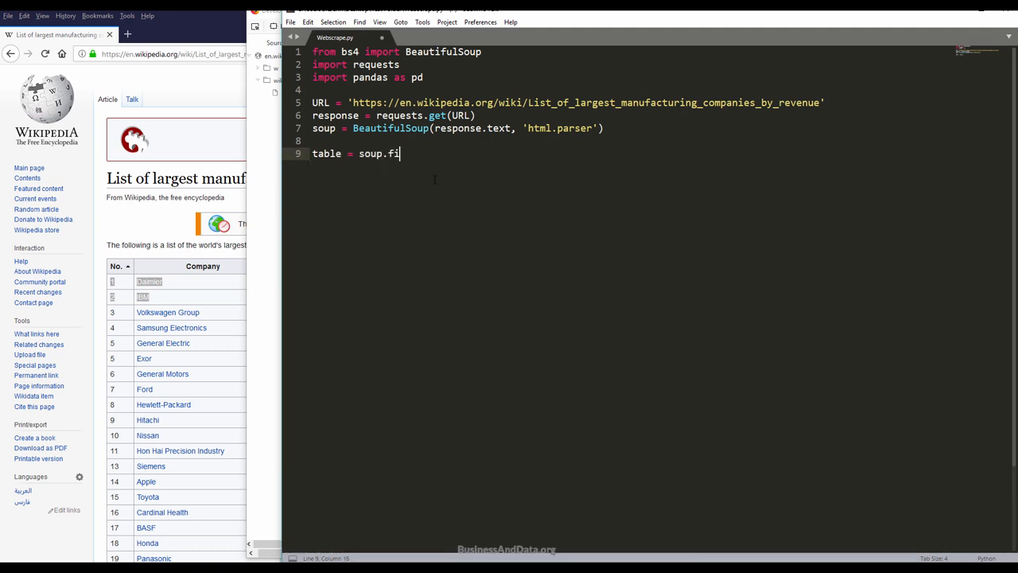
type("nd()")
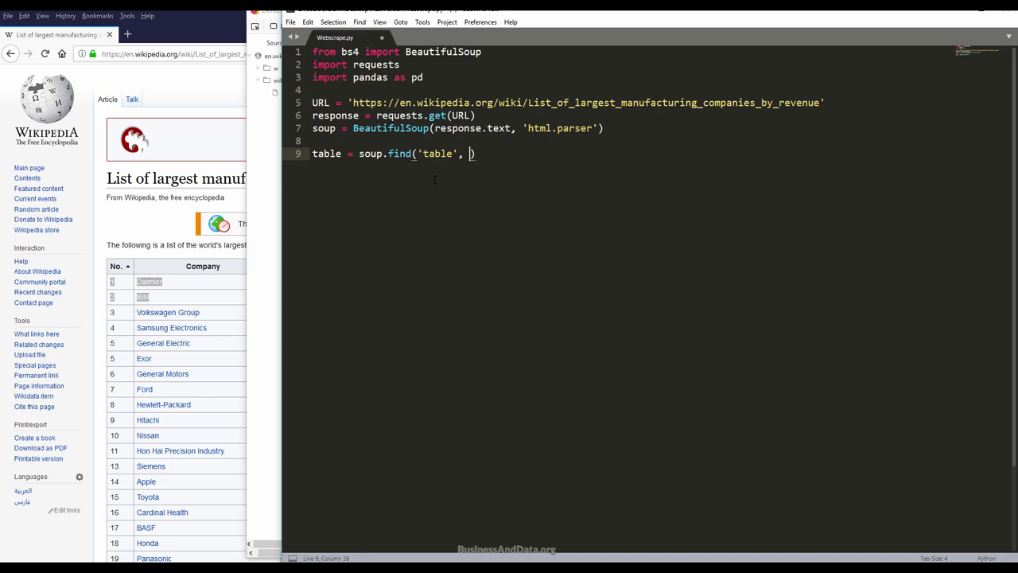
type("{class'")
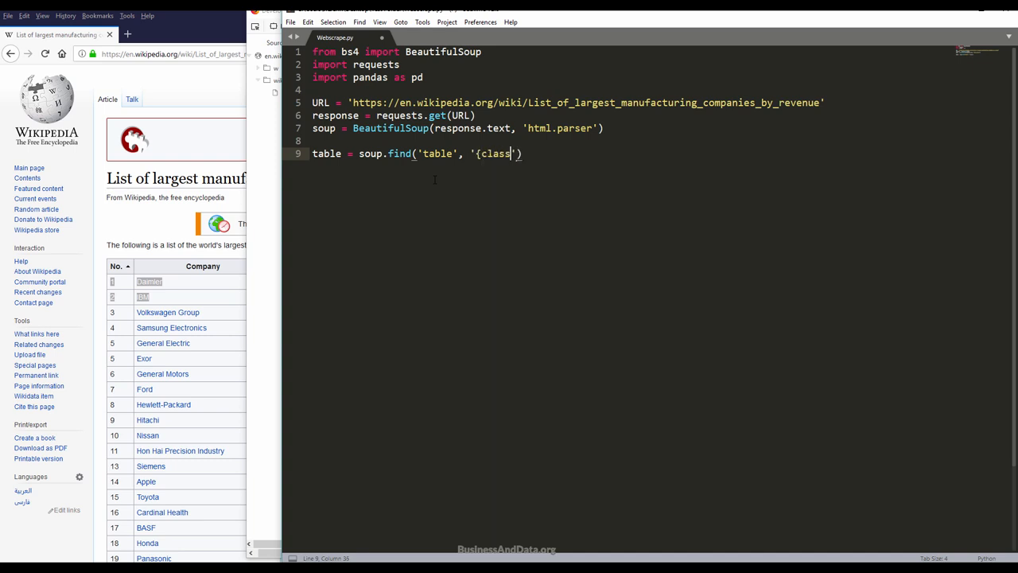
type(":wikitable sortable plainrowheads")
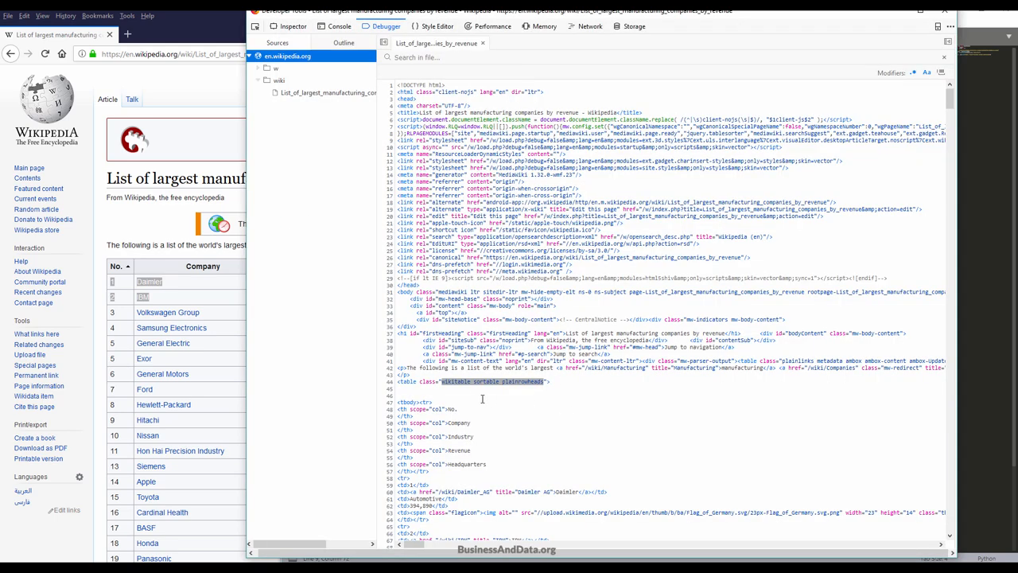
Step: Scroll the page source down to the No., Company, Industry and Revenue header cells
scroll("down", 3)
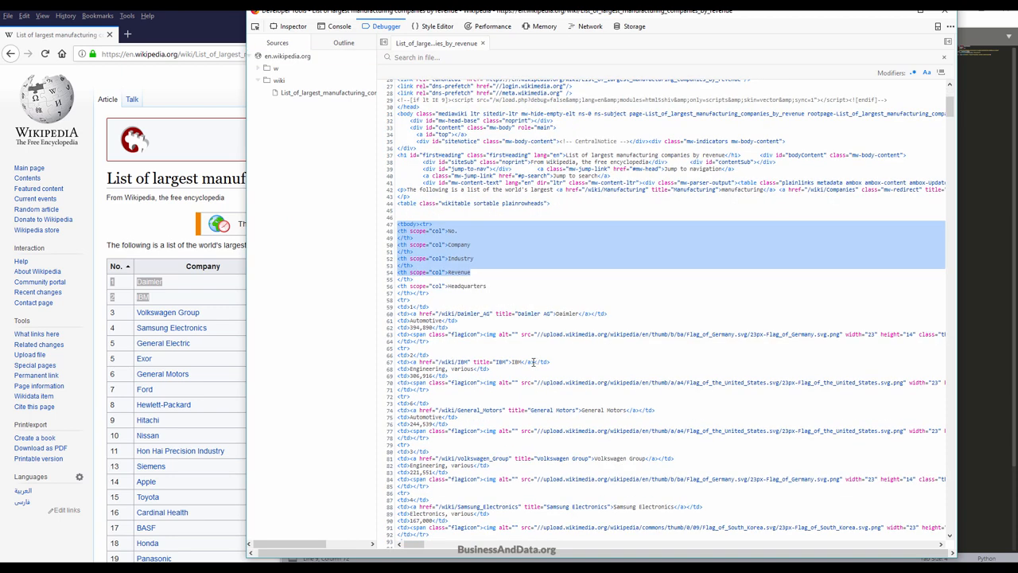
scroll("down", 3)
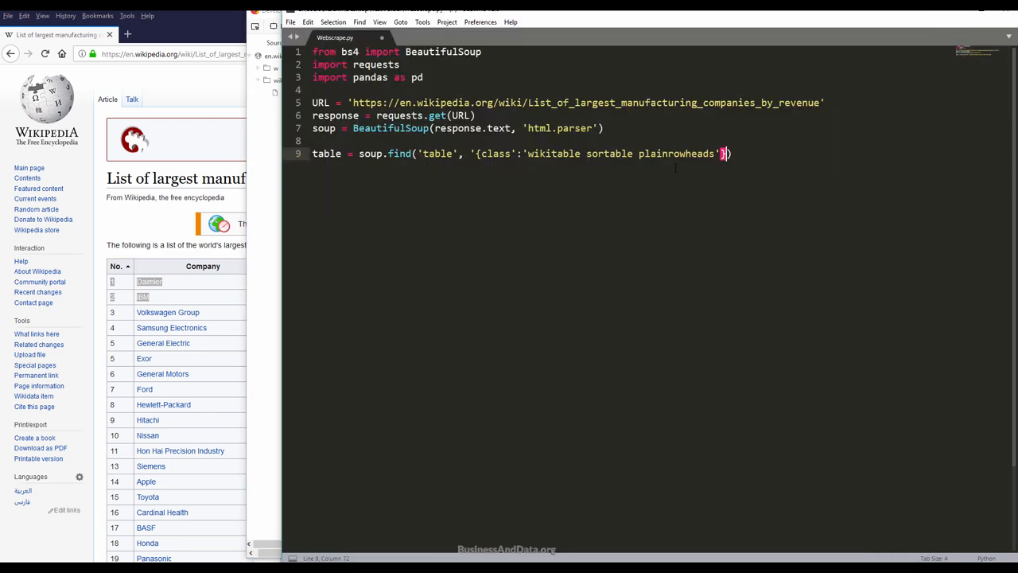
Step: Append .tbody to the table lookup, add print(table), and build with Ctrl+B
type(".")
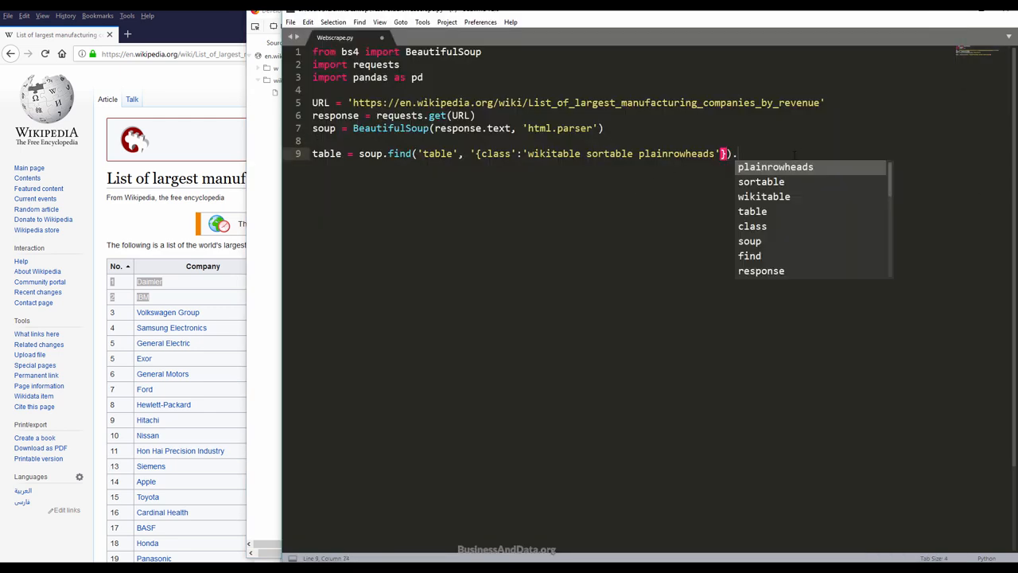
type("tbody")
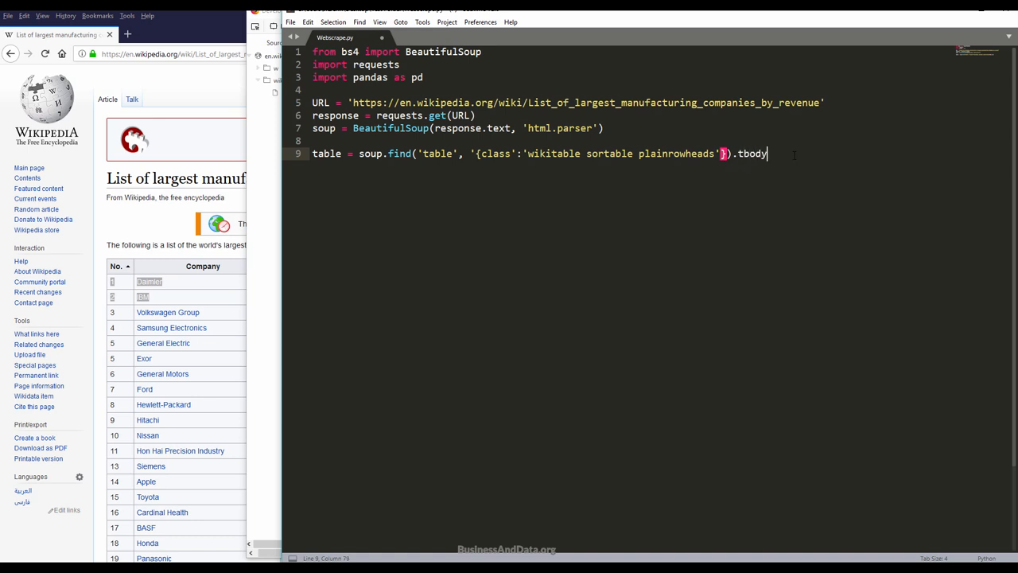
key("Enter")
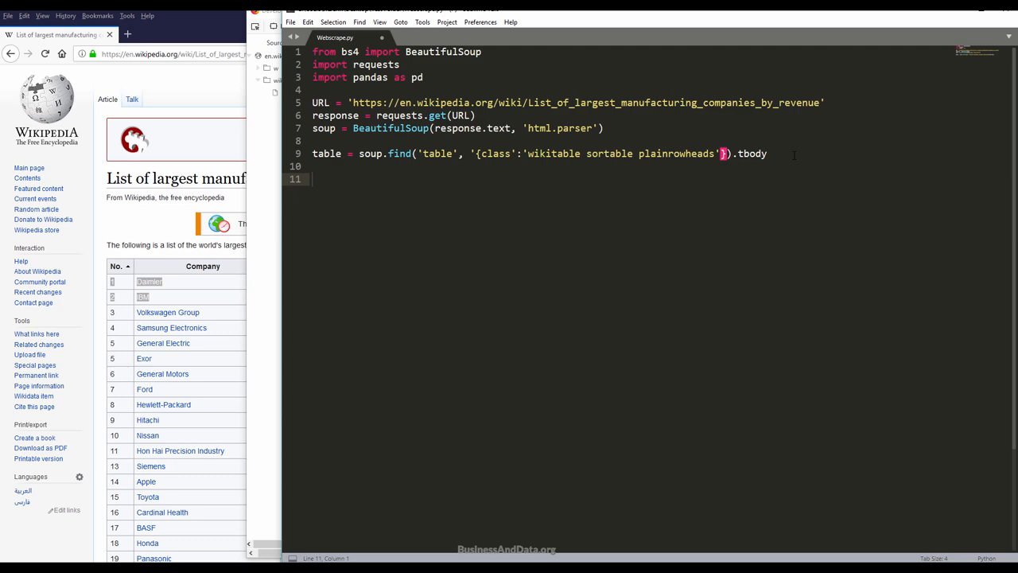
type("p")
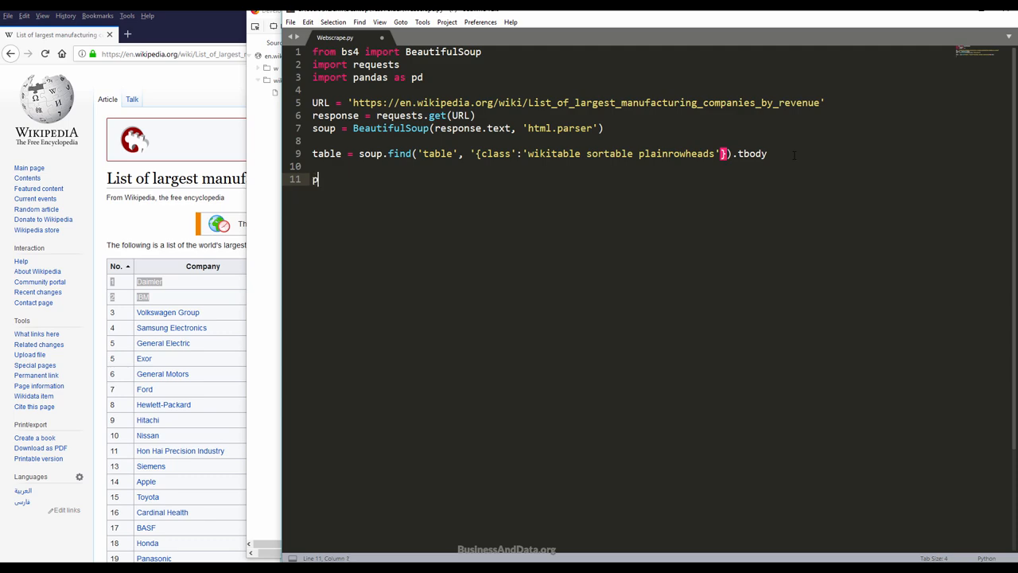
type("rint(table)")
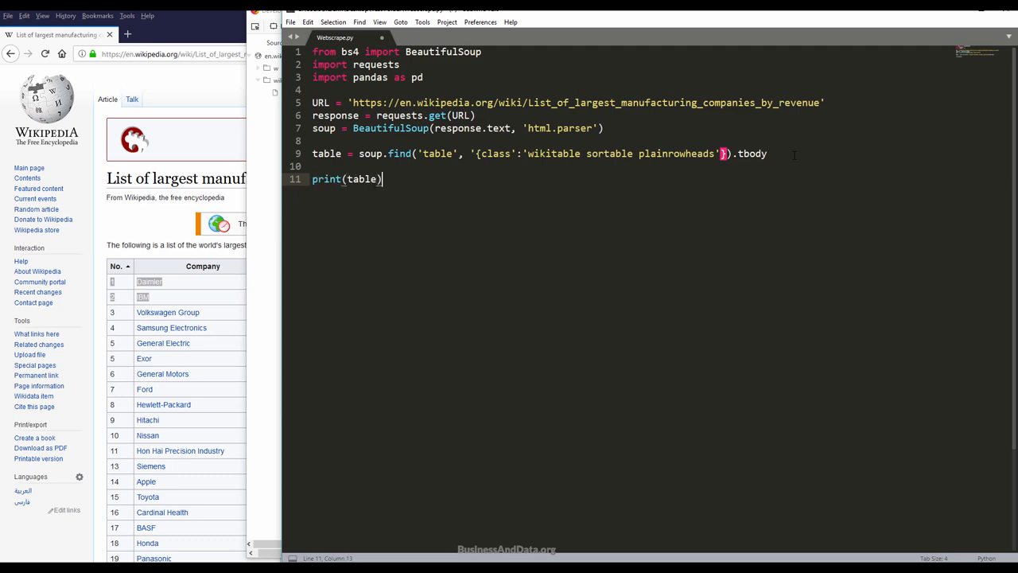
key("ctrl+b")
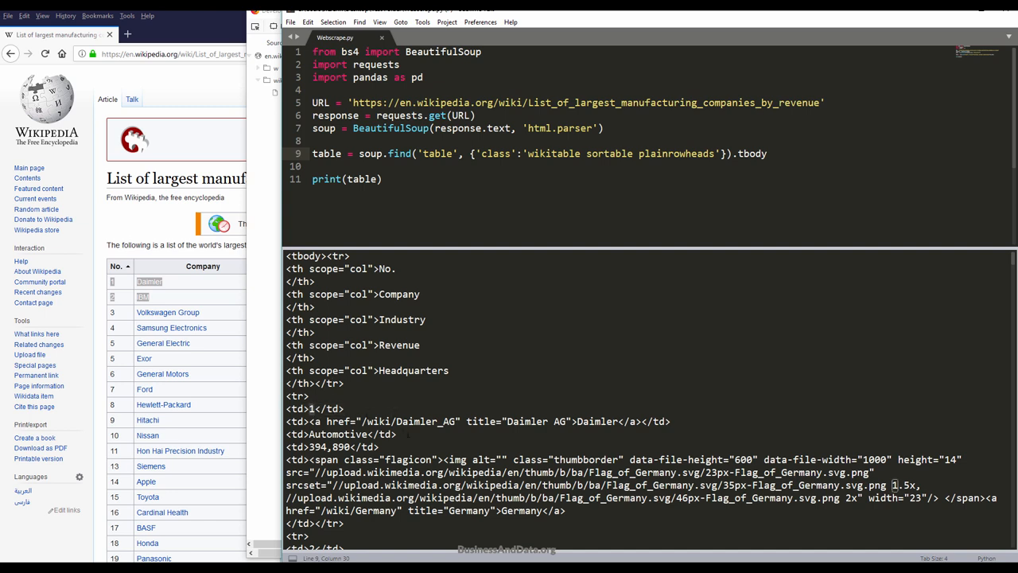
mouse_move(607, 422)
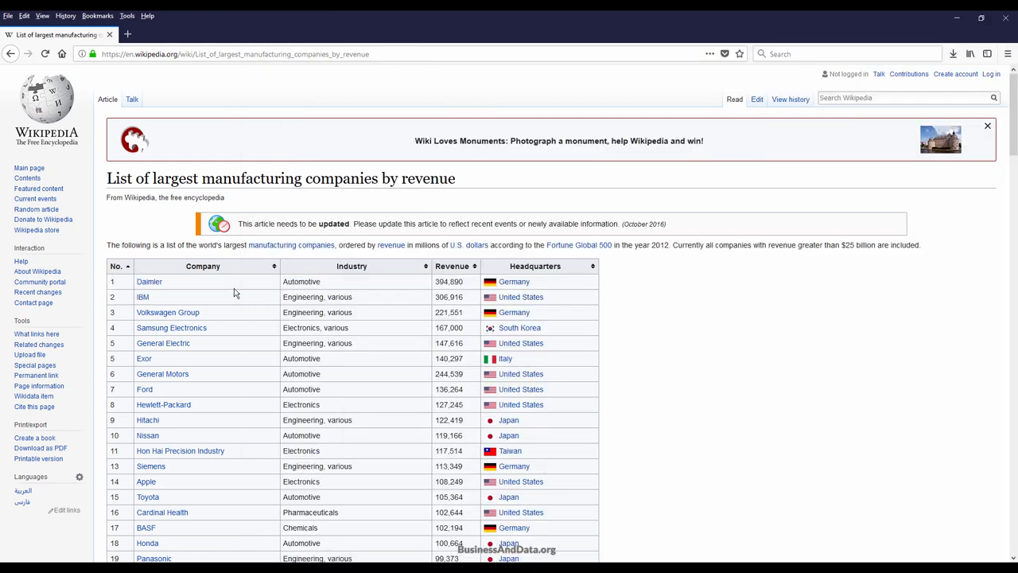
mouse_move(233, 567)
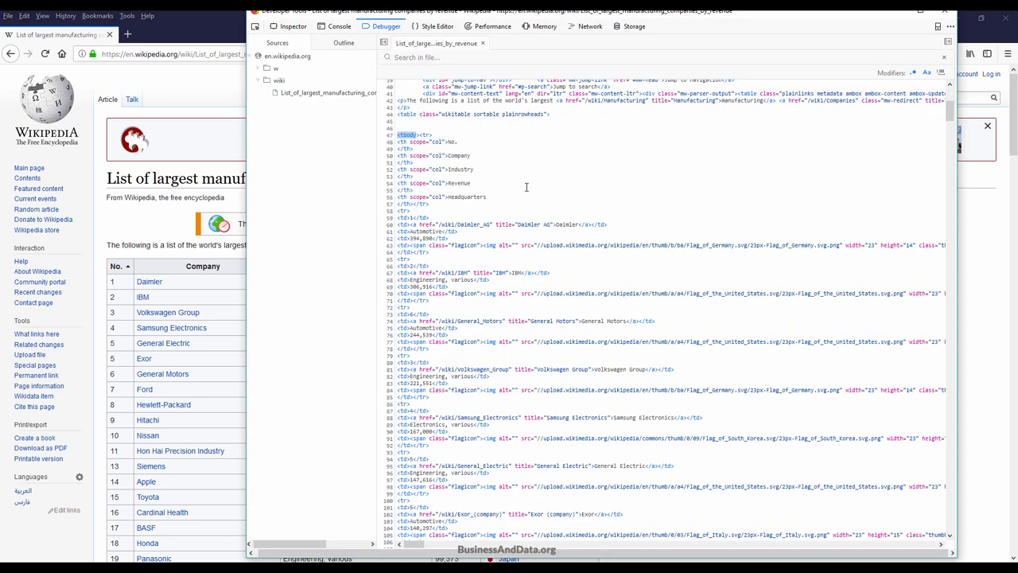
Step: Scroll through later company rows in the page source, then start retyping the print line
scroll("down", 3)
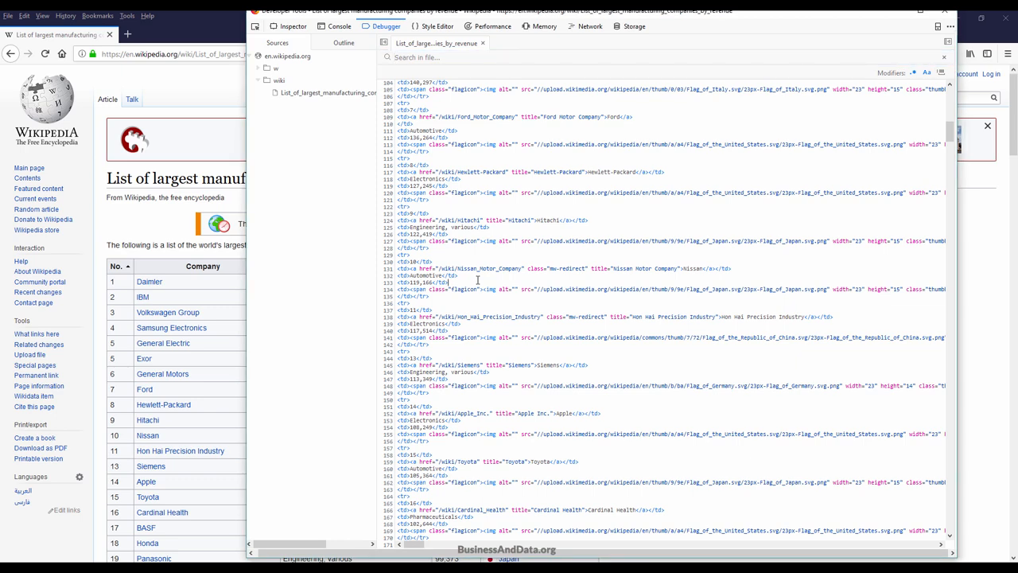
type("rowheads'}).tbody")
type("pri")
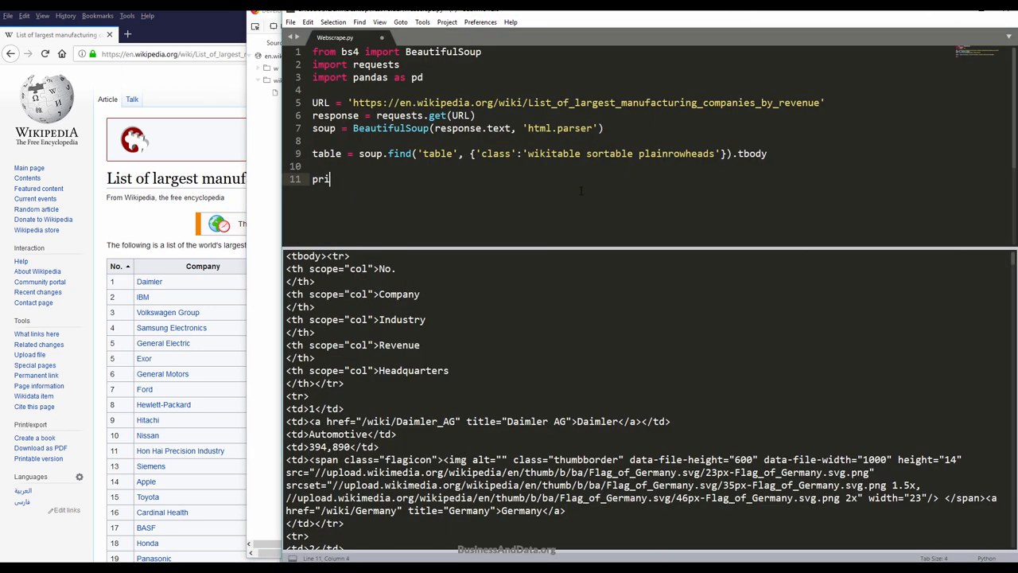
Step: Replace the partial print with rows = table.find_all('tr')
key("BackSpace")
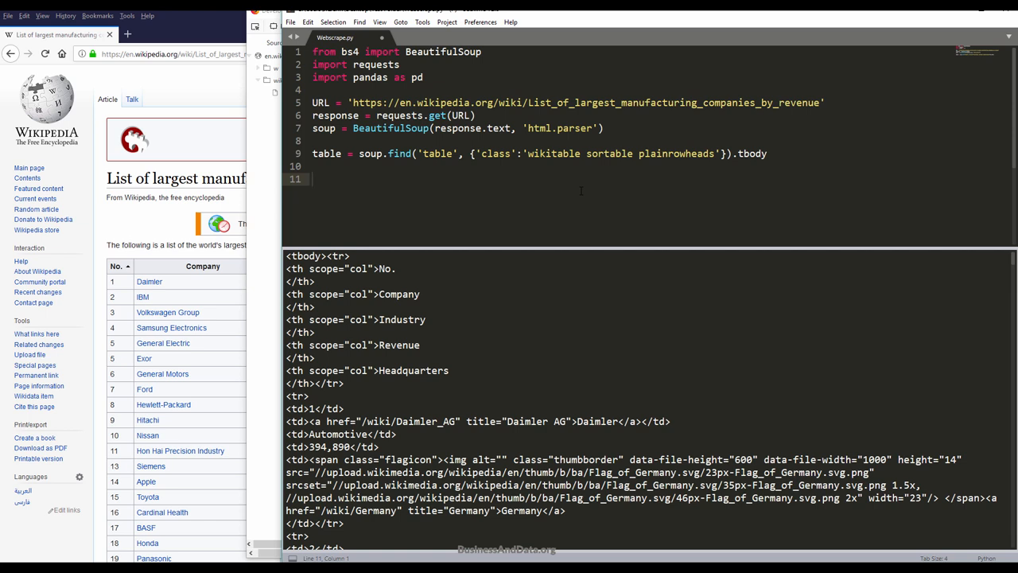
type("rows")
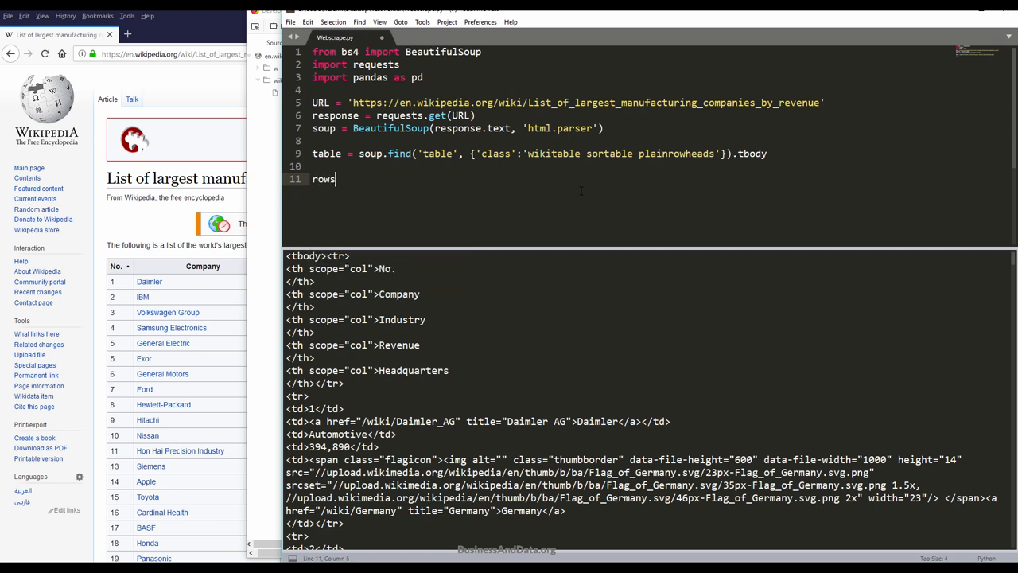
type("=")
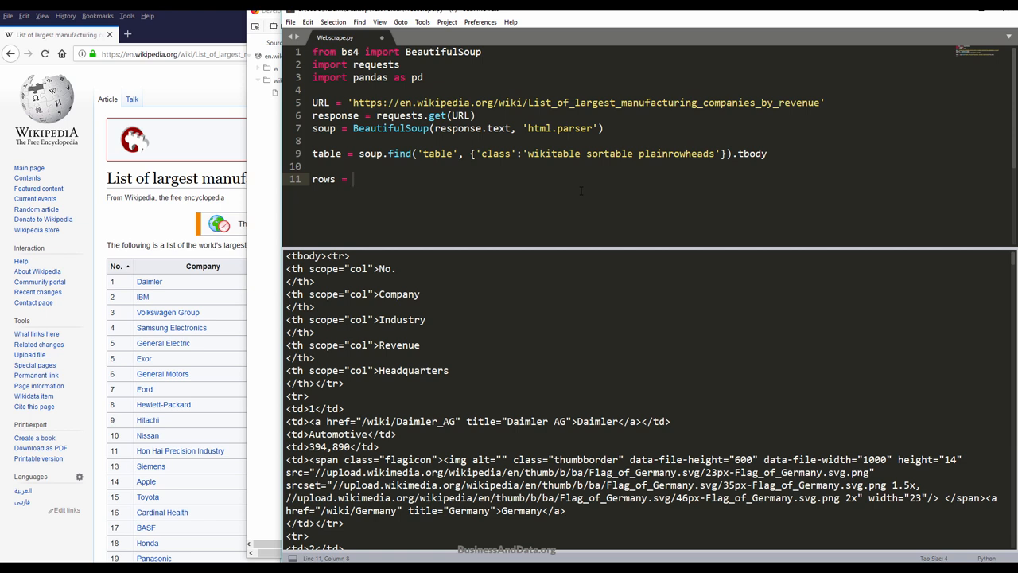
type("table.find_")
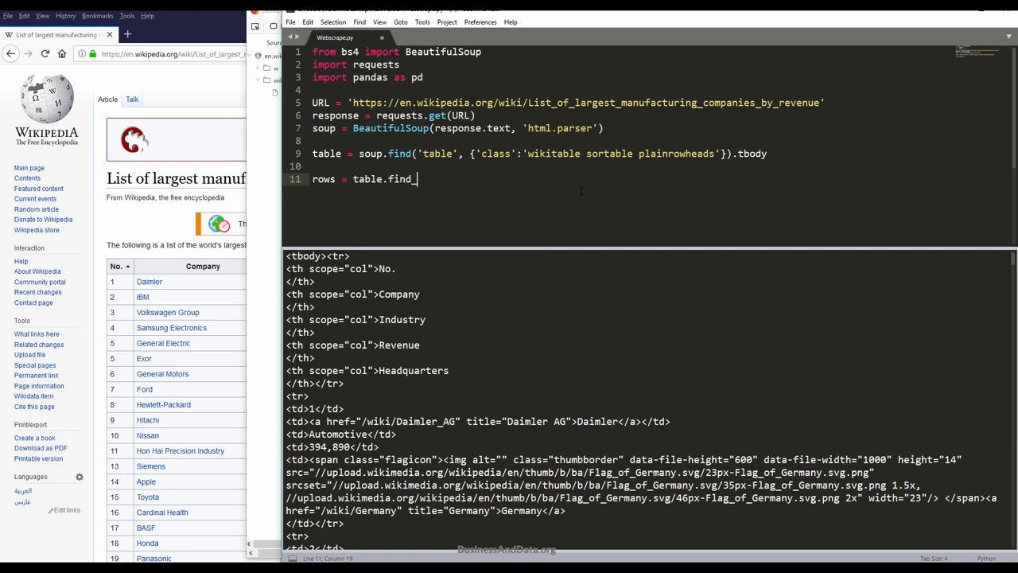
type("all('tr')")
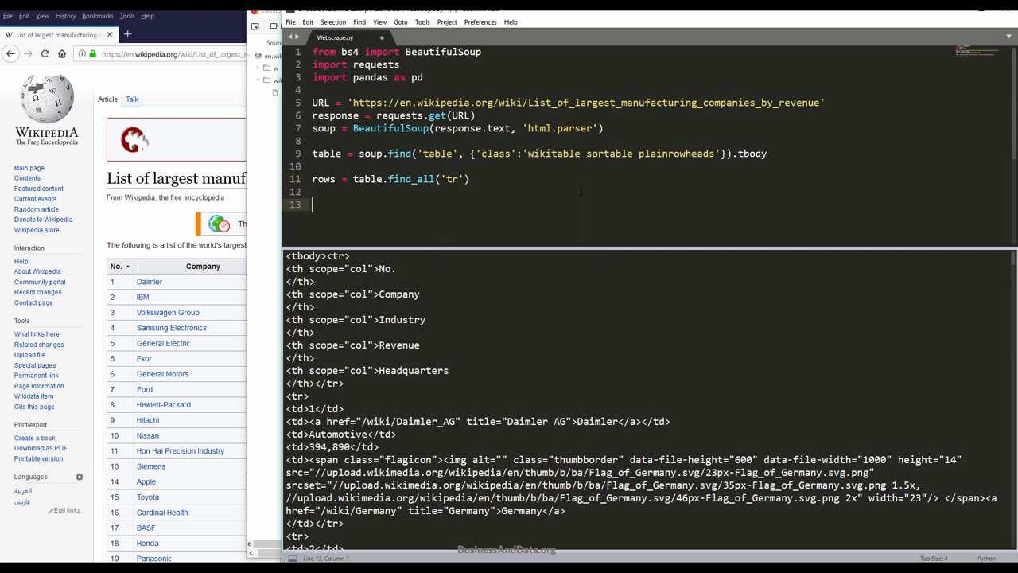
Step: Build columns as [v.text for v in rows[0].find_all('th')]
type("columns =")
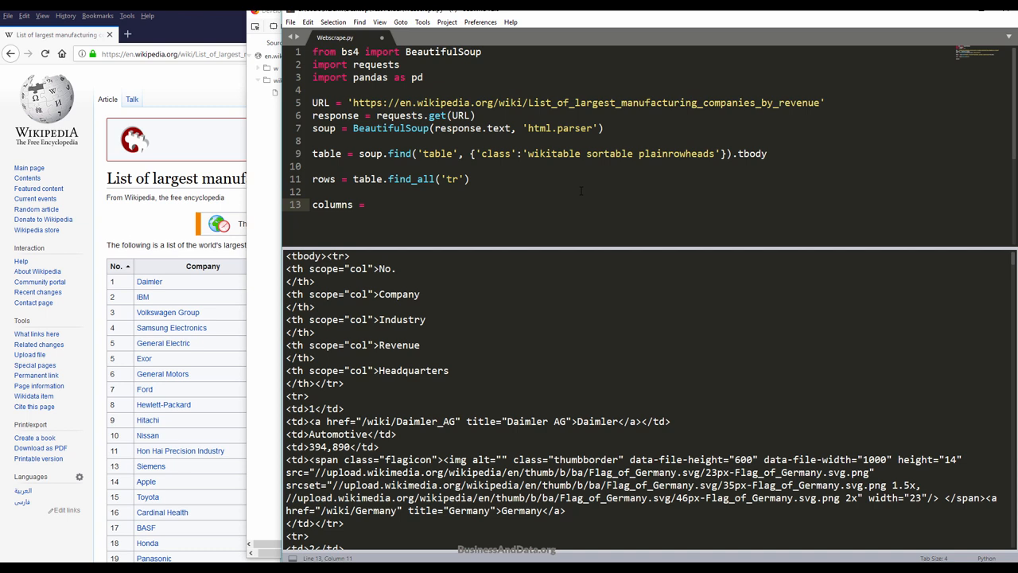
type("[]")
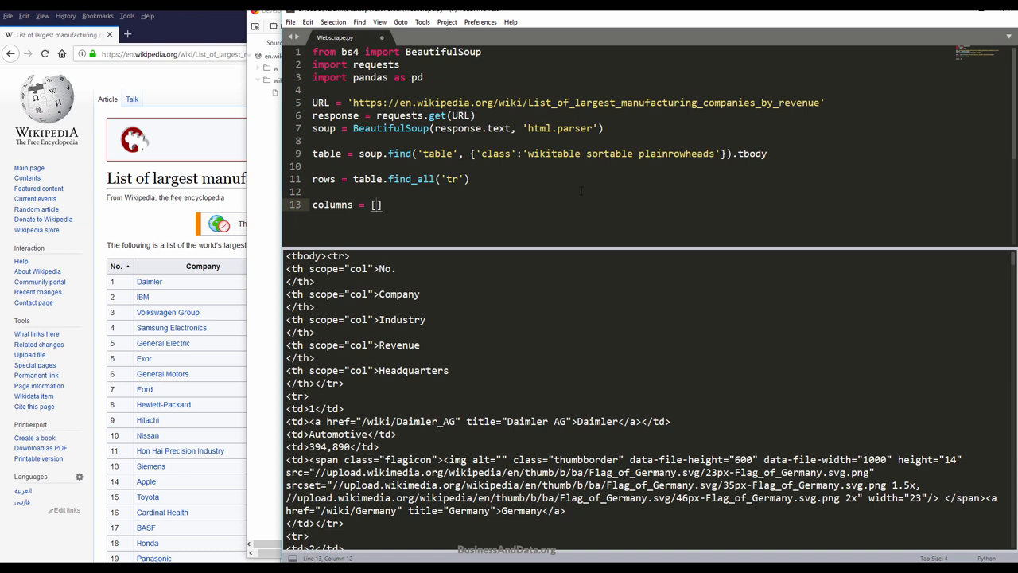
type("rows[]")
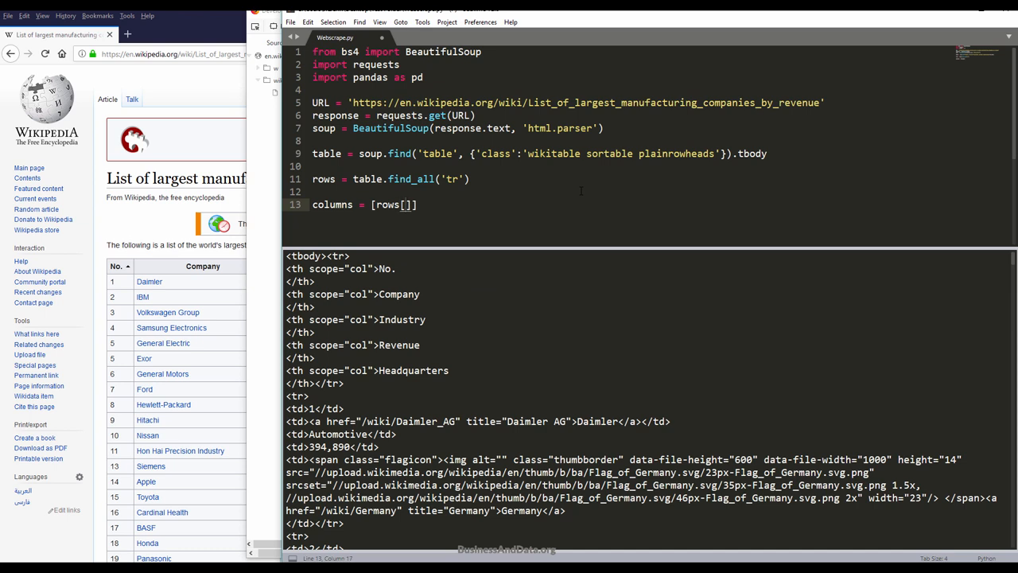
type("0")
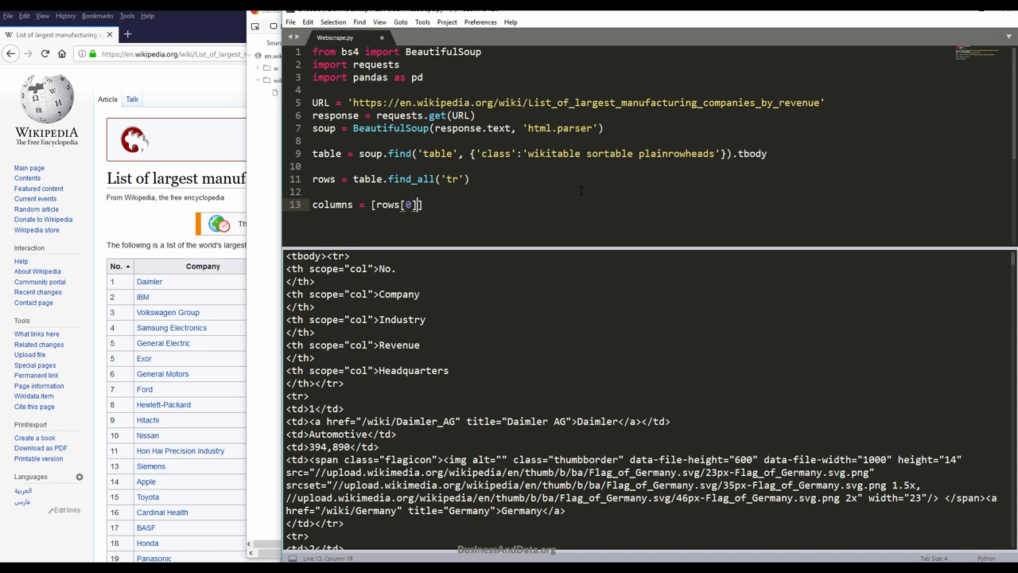
type(".find_all()")
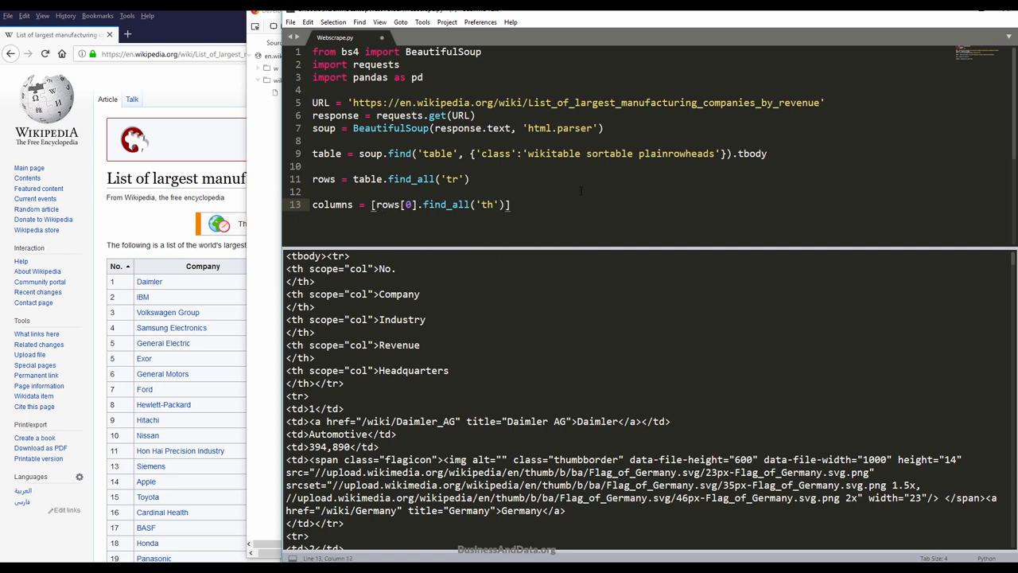
type("v.")
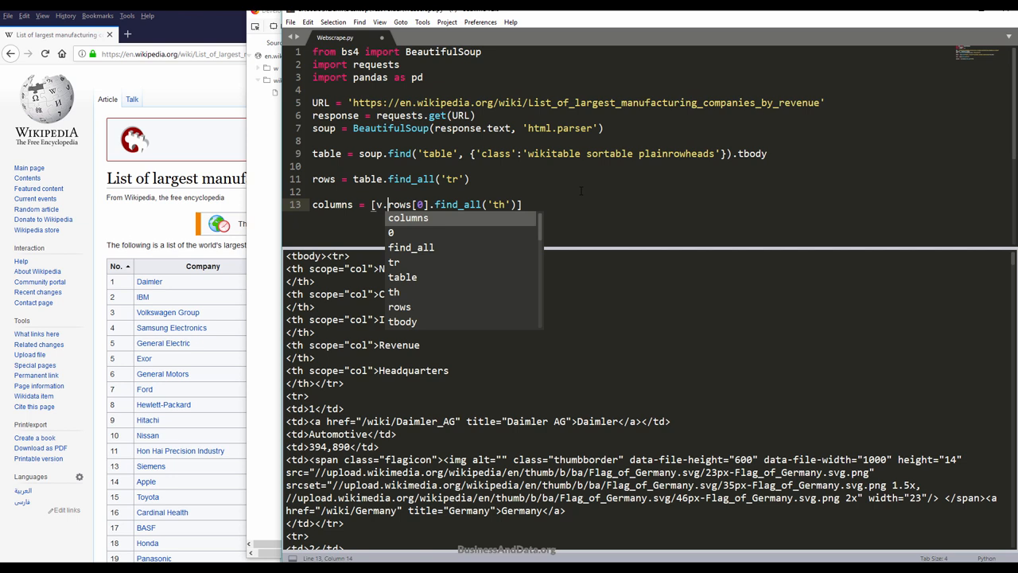
type("for v")
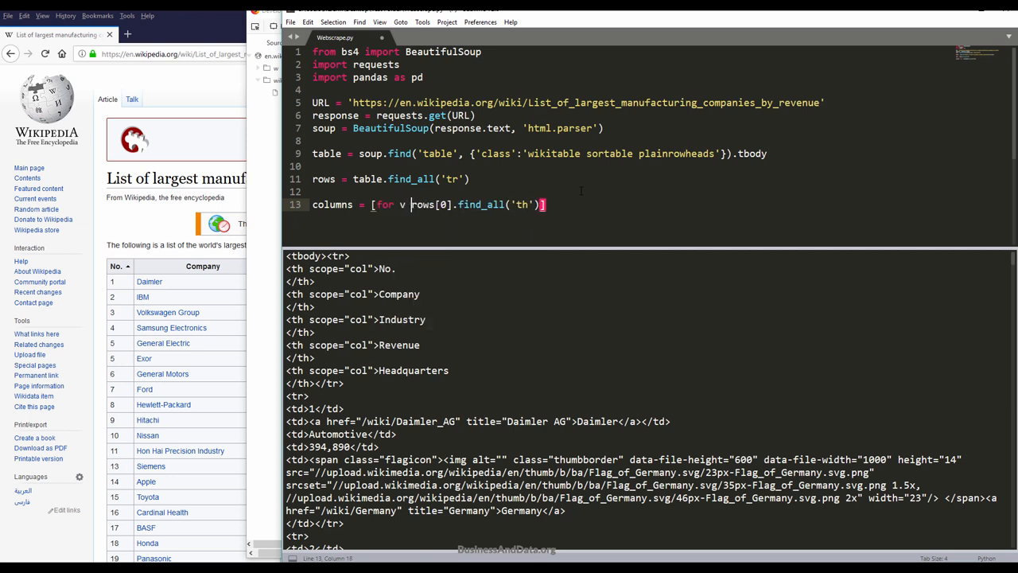
type("in")
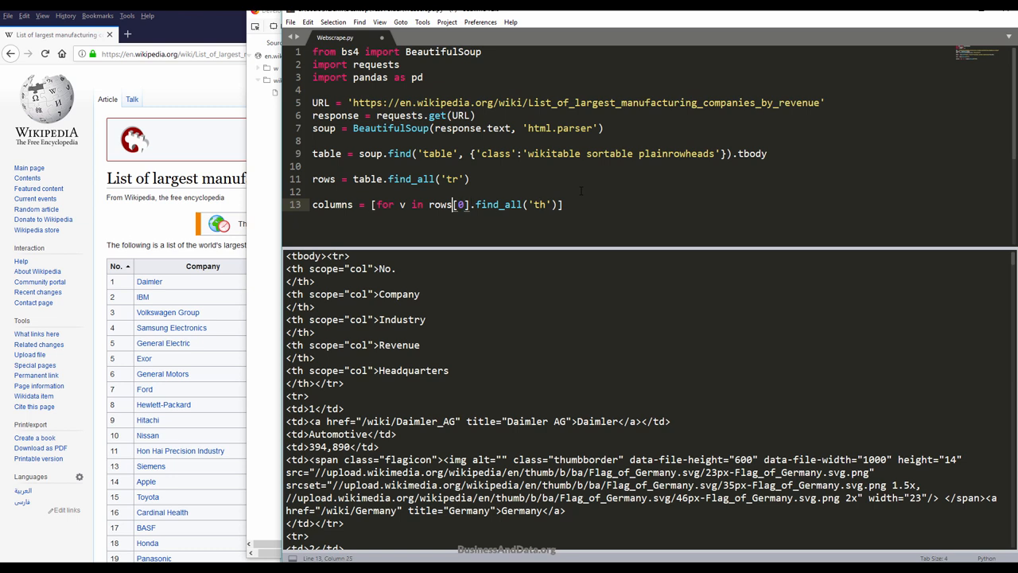
type("v")
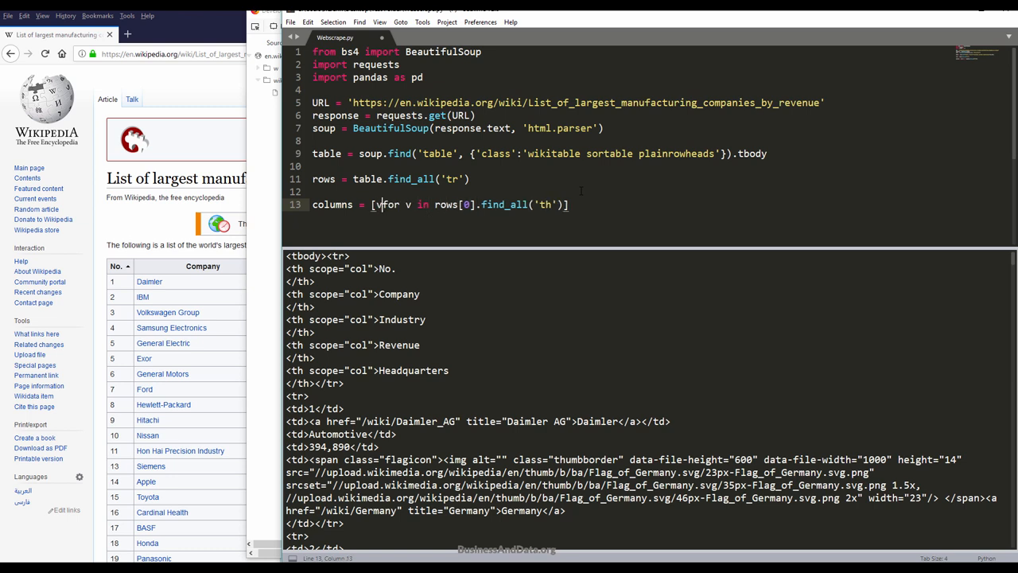
key("Backspace")
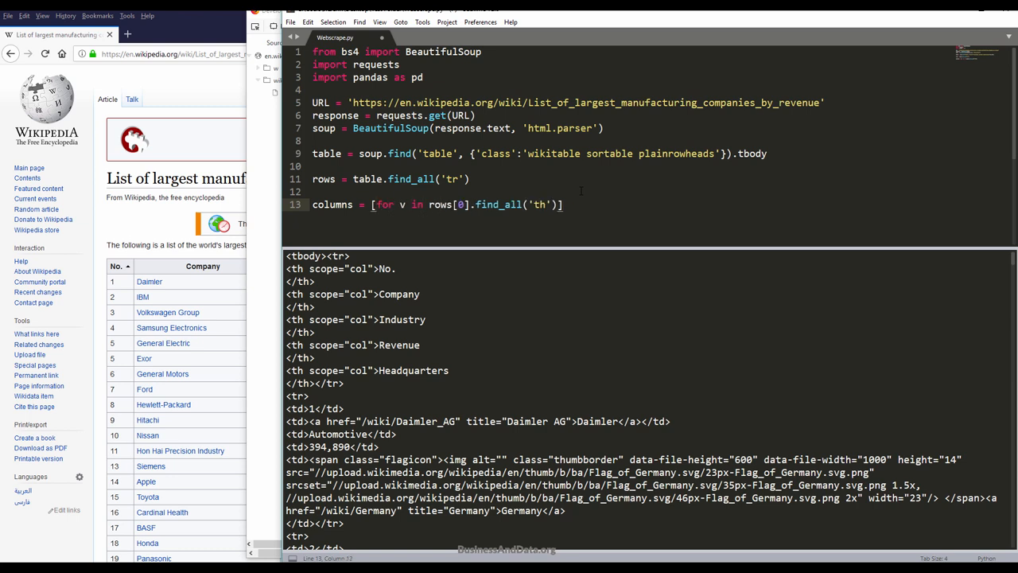
type(".text")
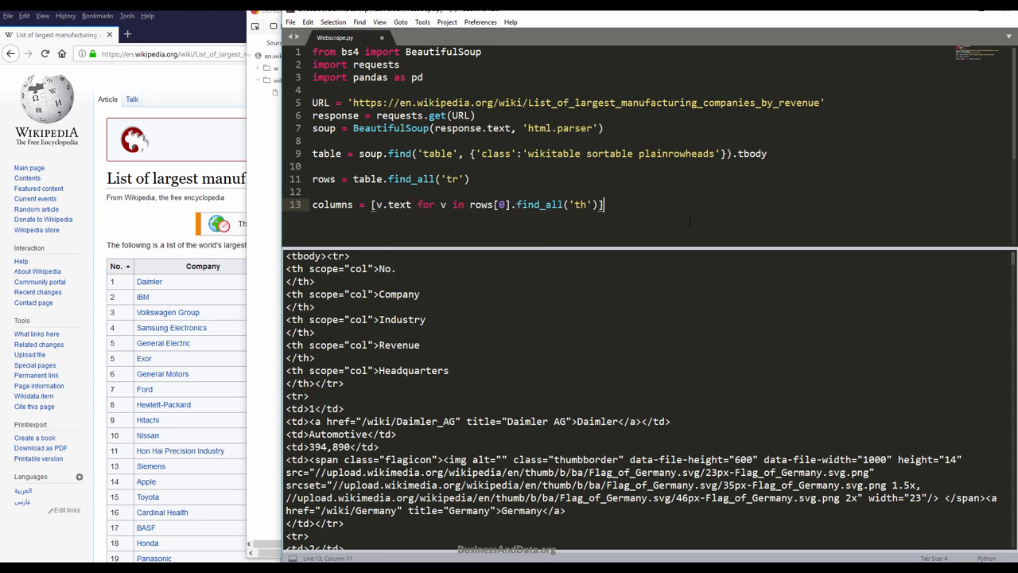
type("print(")
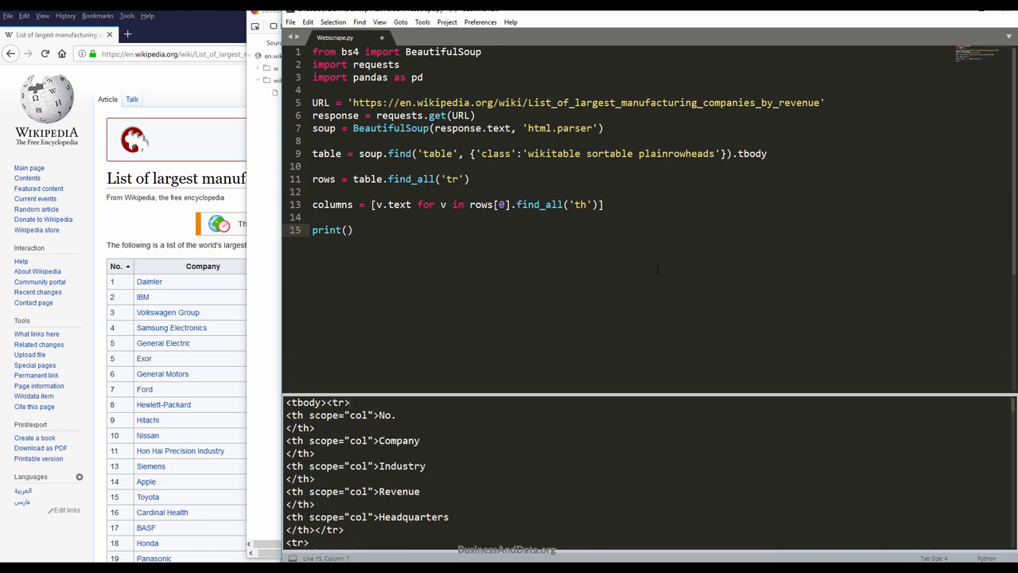
Step: Print columns, then change v.text to v.text.replace('\n', '')
type("columns")
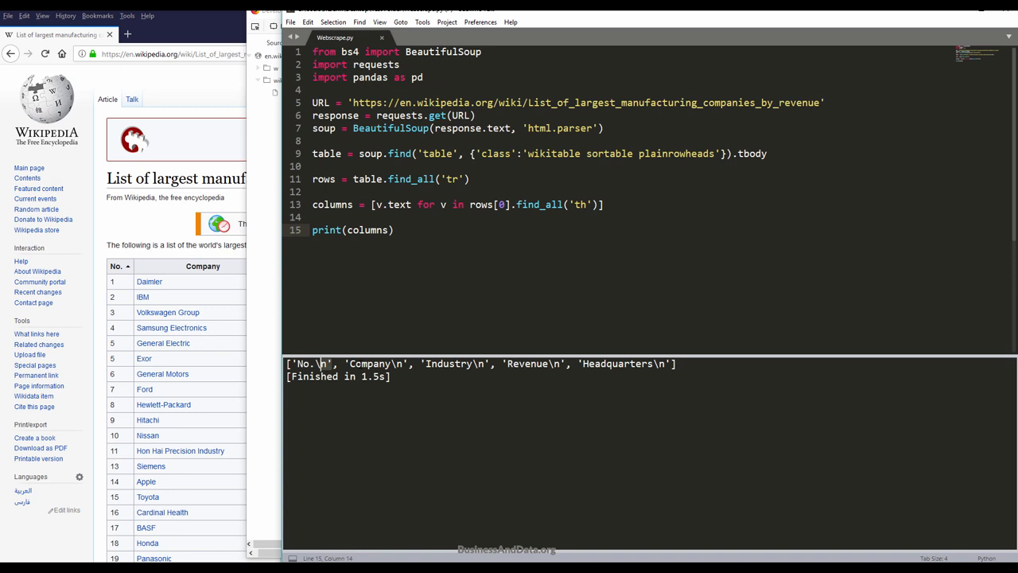
mouse_move(532, 182)
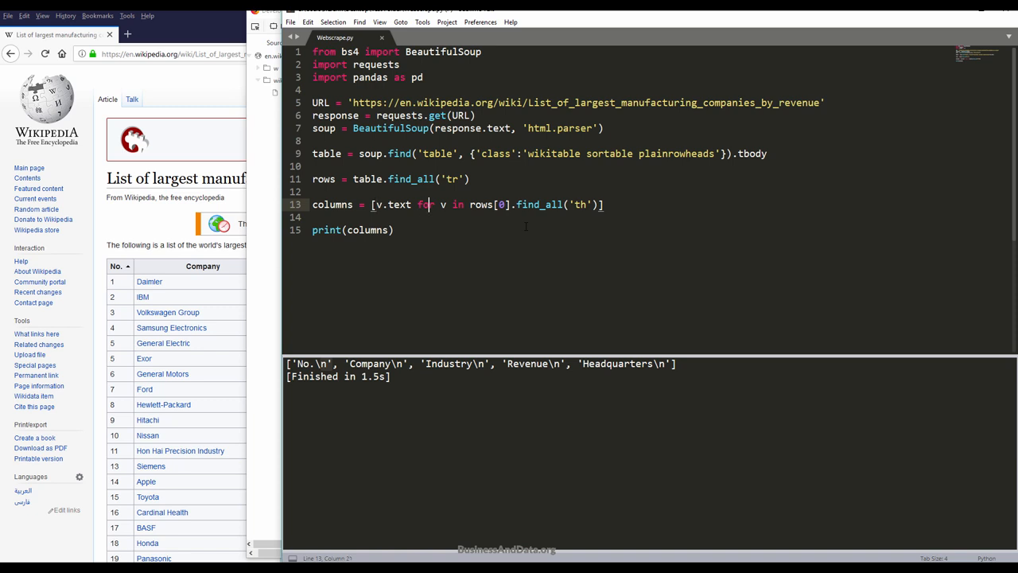
type(".replace('")
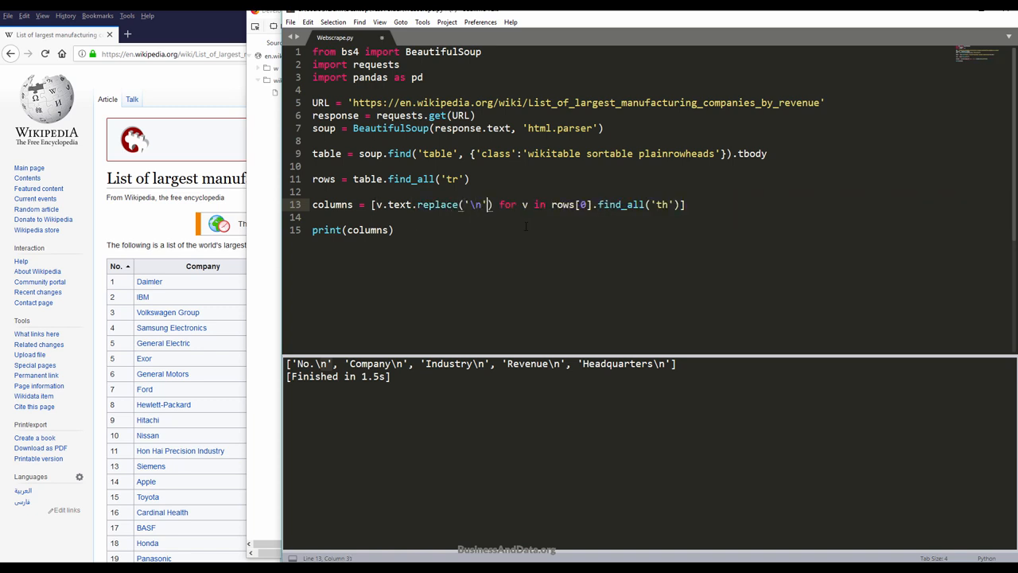
type(", ''")
left_click(353, 229)
type("d")
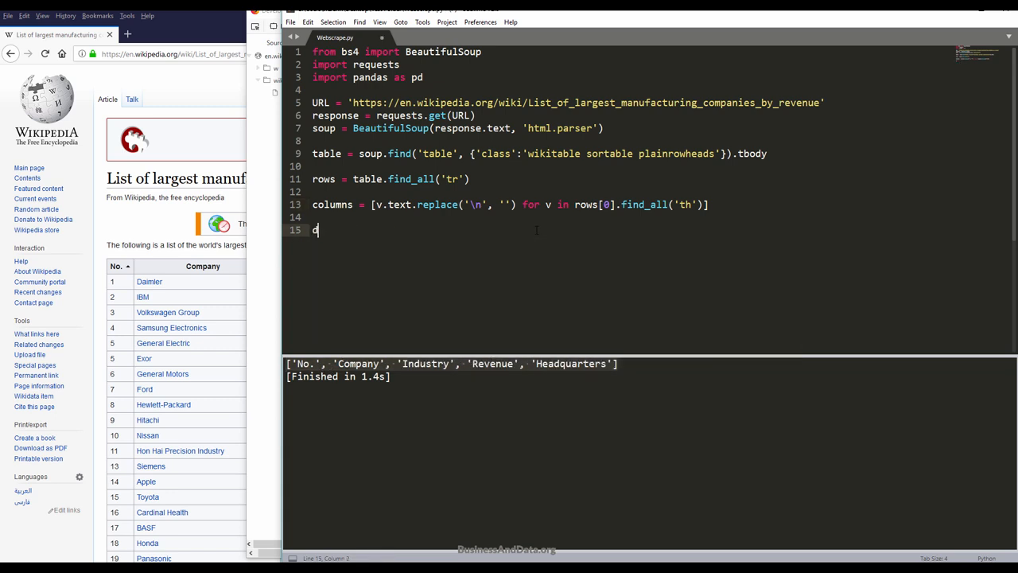
Step: Add df = pd.DataFrame(columns=columns) and begin a for loop line
type("f = pd.DataFrame(")
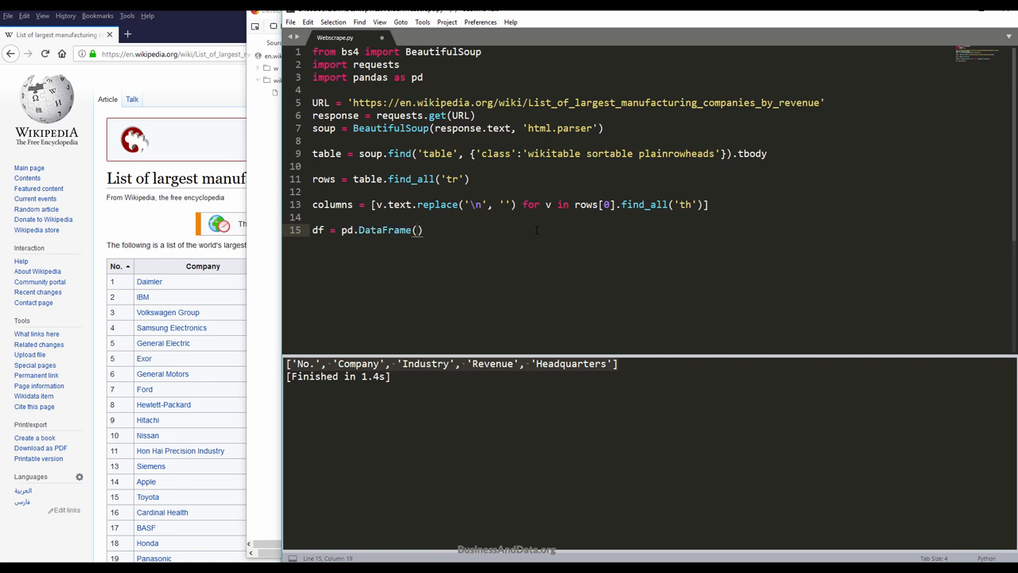
type("columns =")
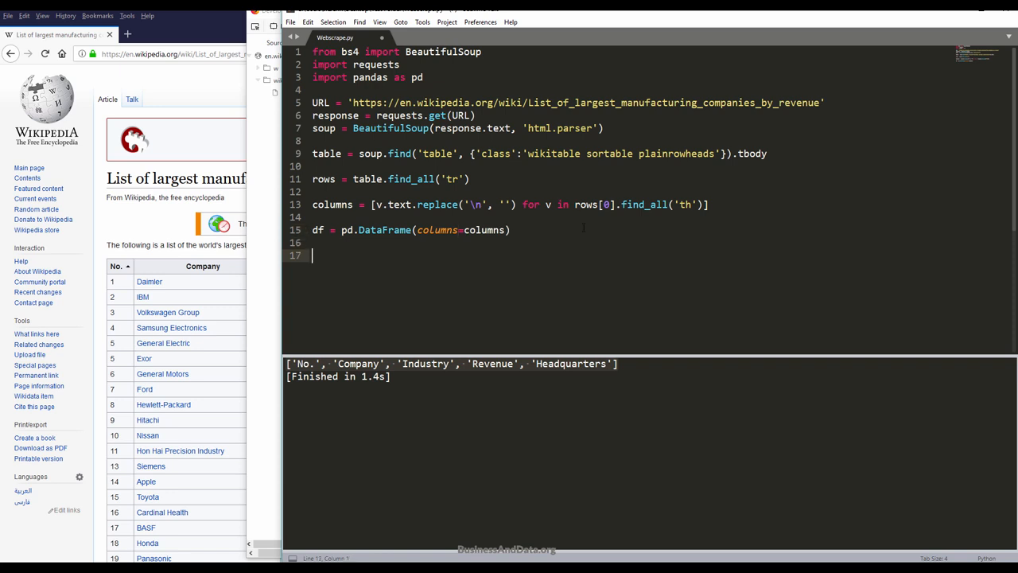
type("for i in ran")
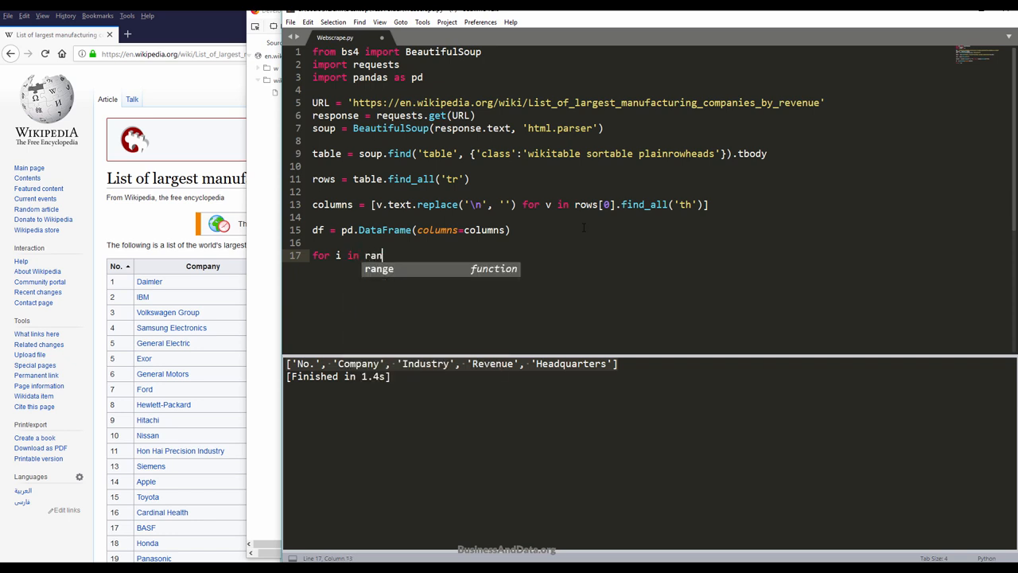
Step: Loop over range(1, len(rows)) assigning tds = row[i].find_all('td')
type("ge(1")
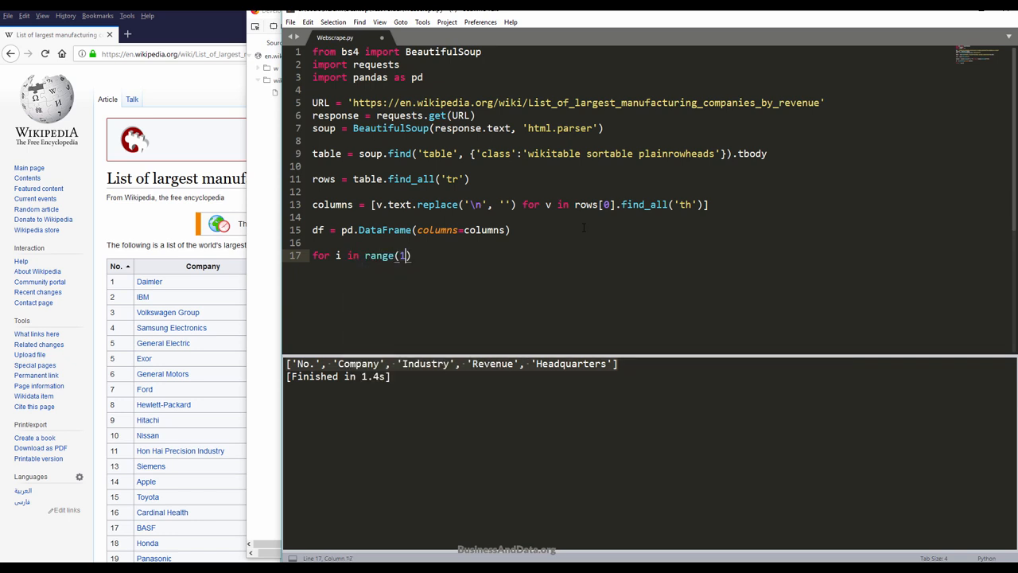
type(", len()")
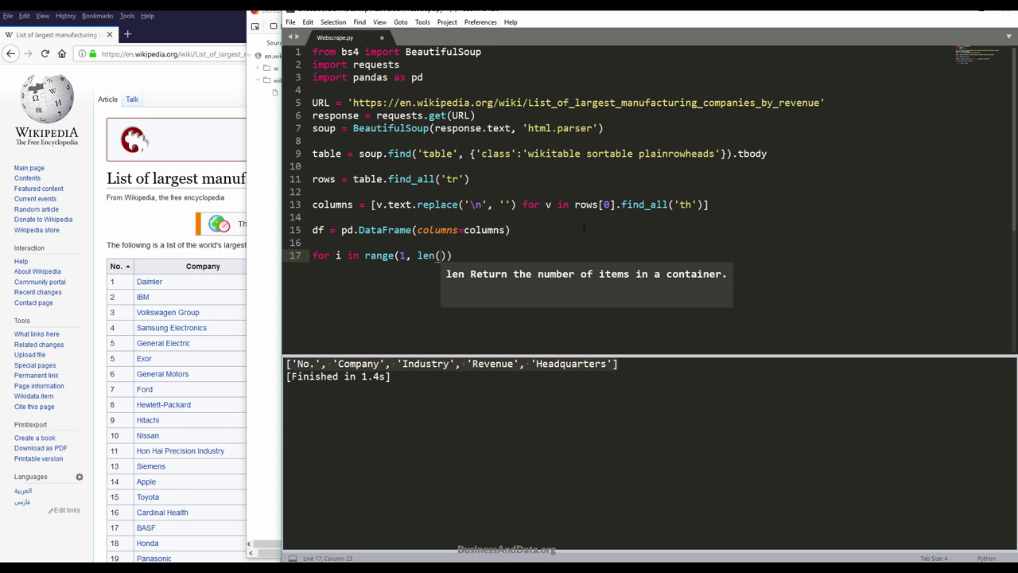
type("rows")
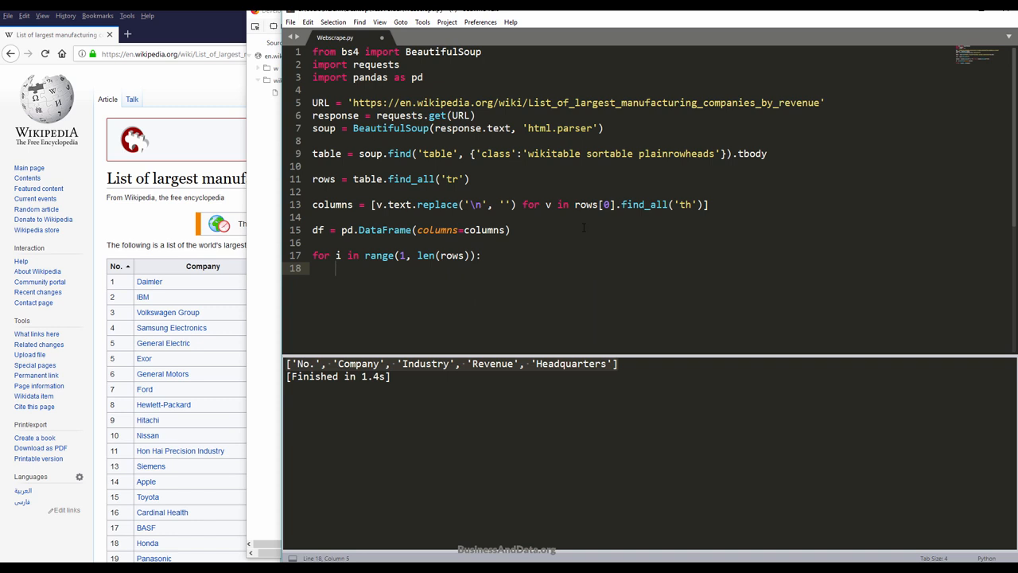
type("tds =")
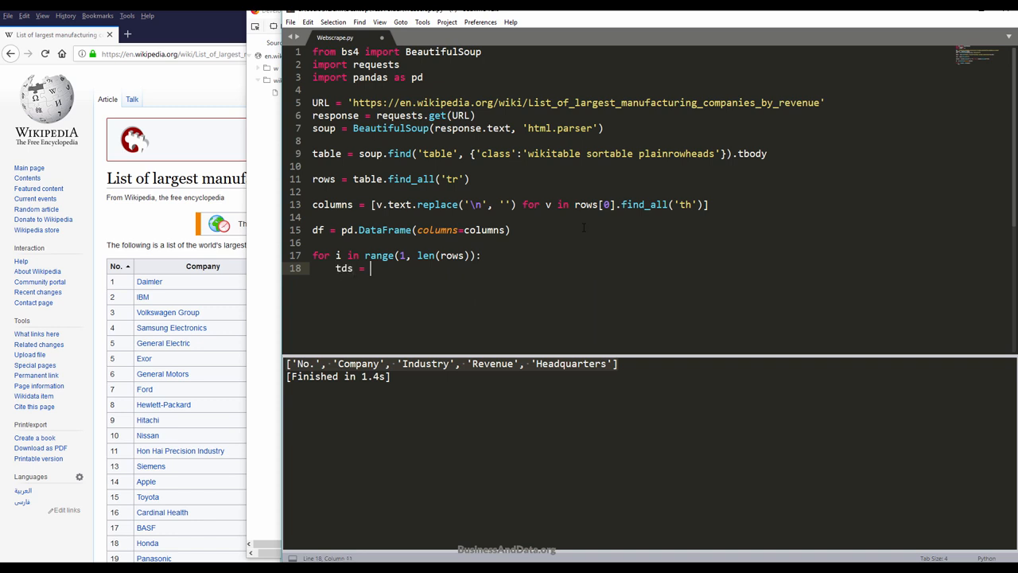
type("row")
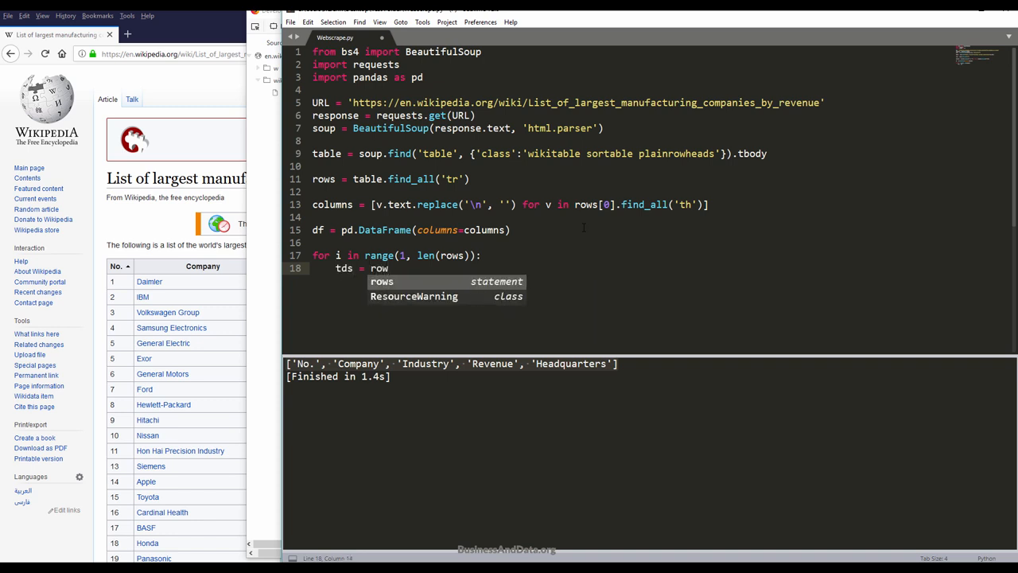
type("[i]")
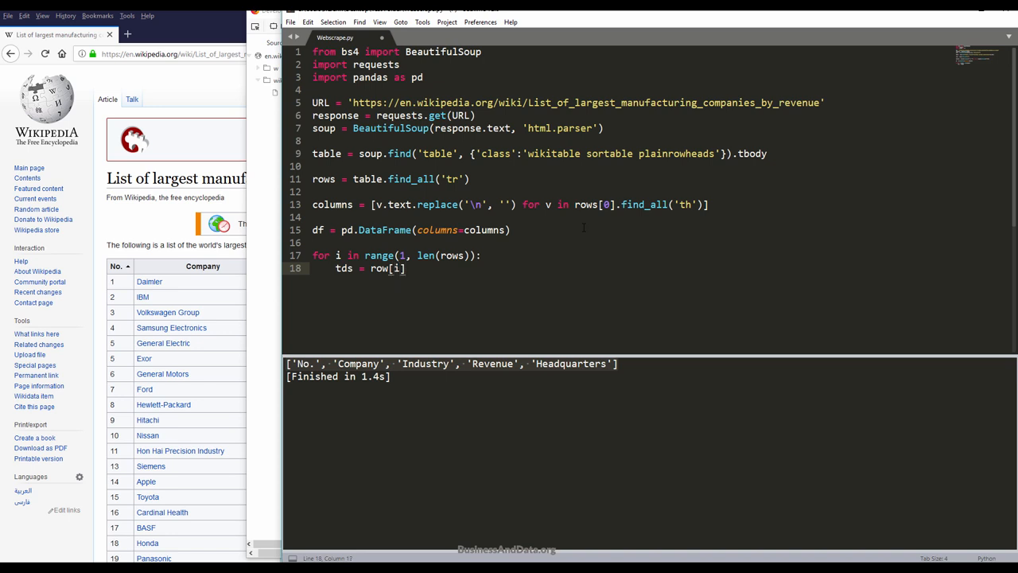
type(".find_all()")
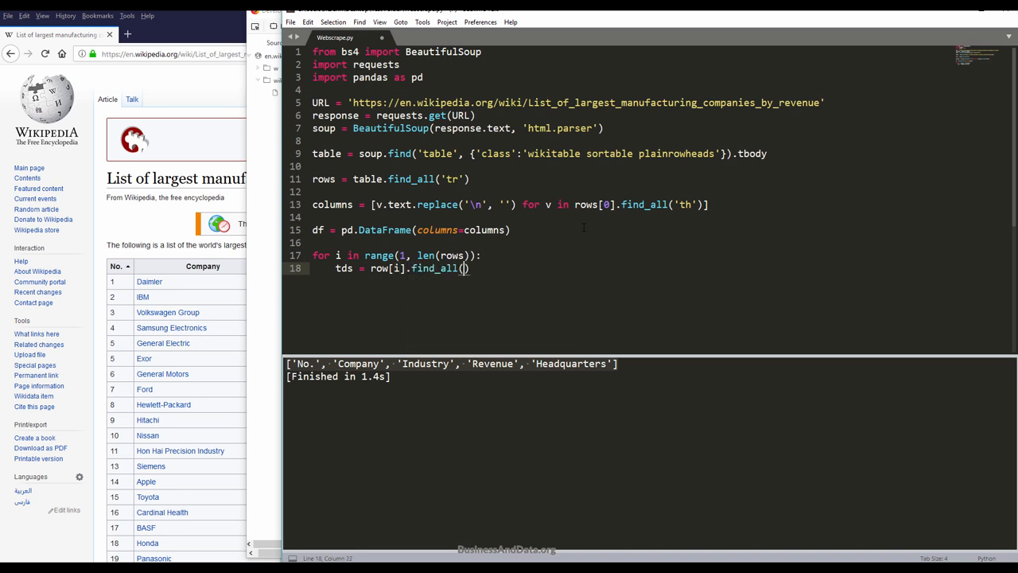
type("'td'")
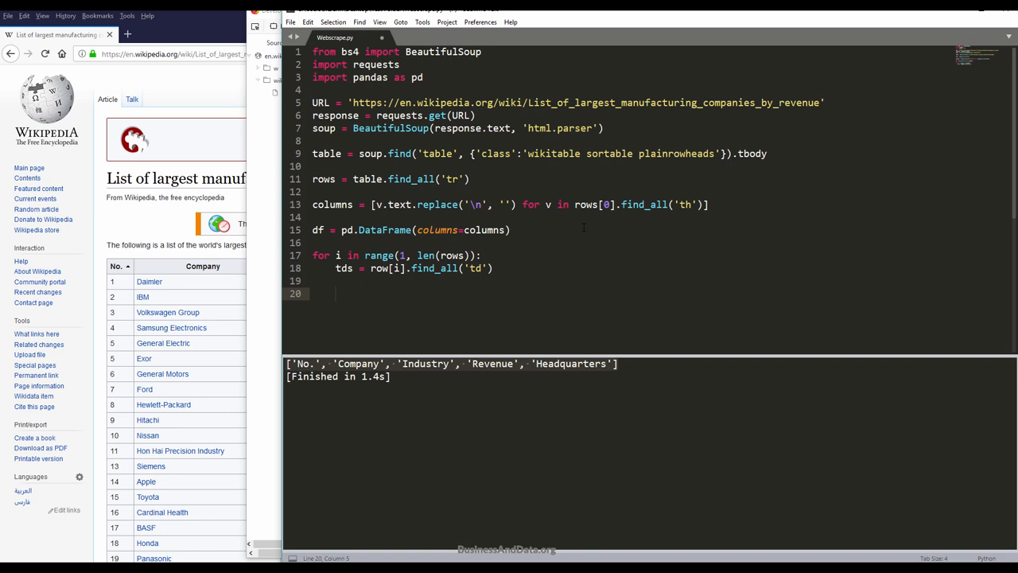
scroll("down", 3)
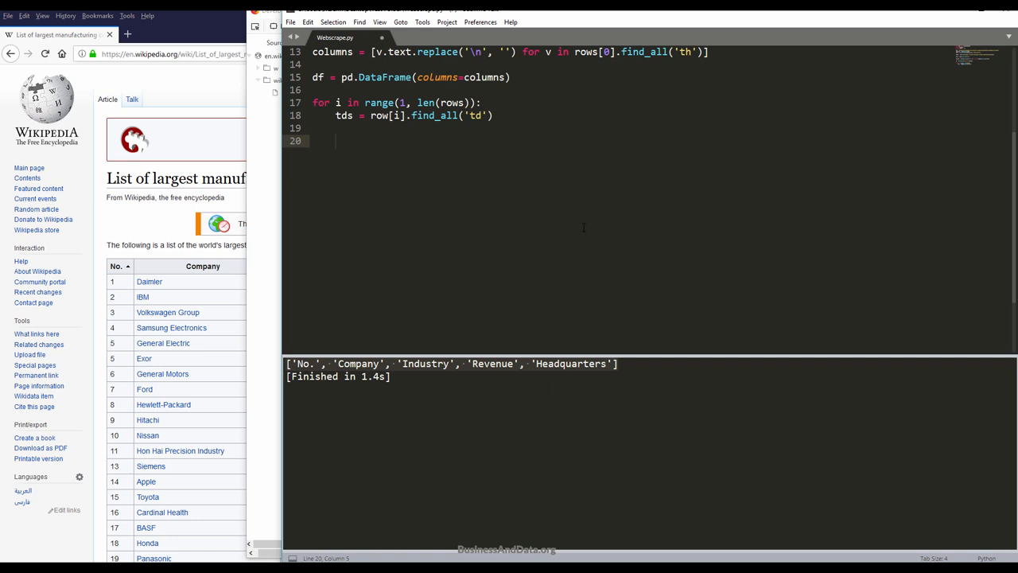
Step: When len(tds) == 4, set values to tds 0–3 texts with '' inserted for Industry
type("if len(td")
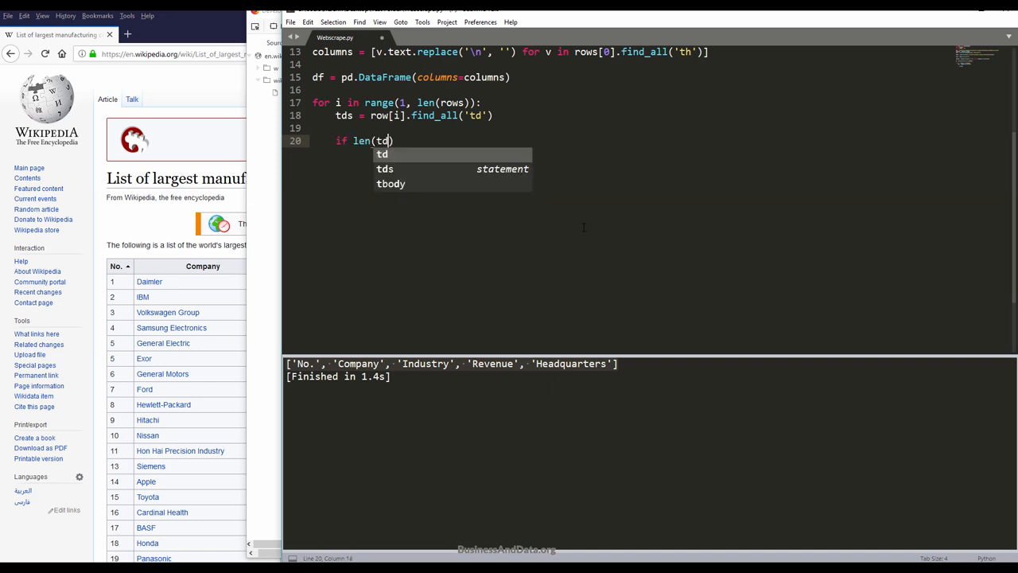
type("s) ==4:")
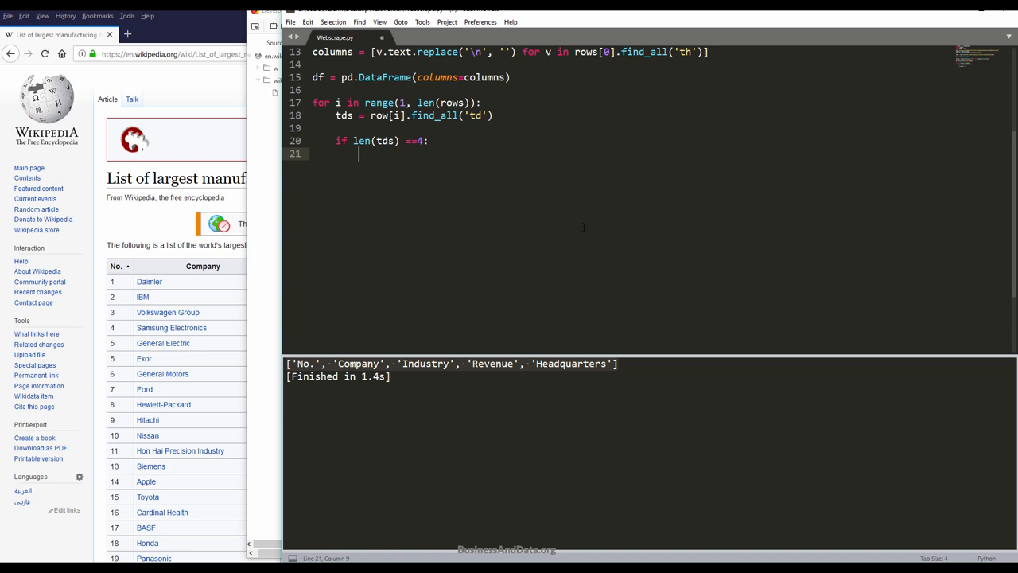
type("valu")
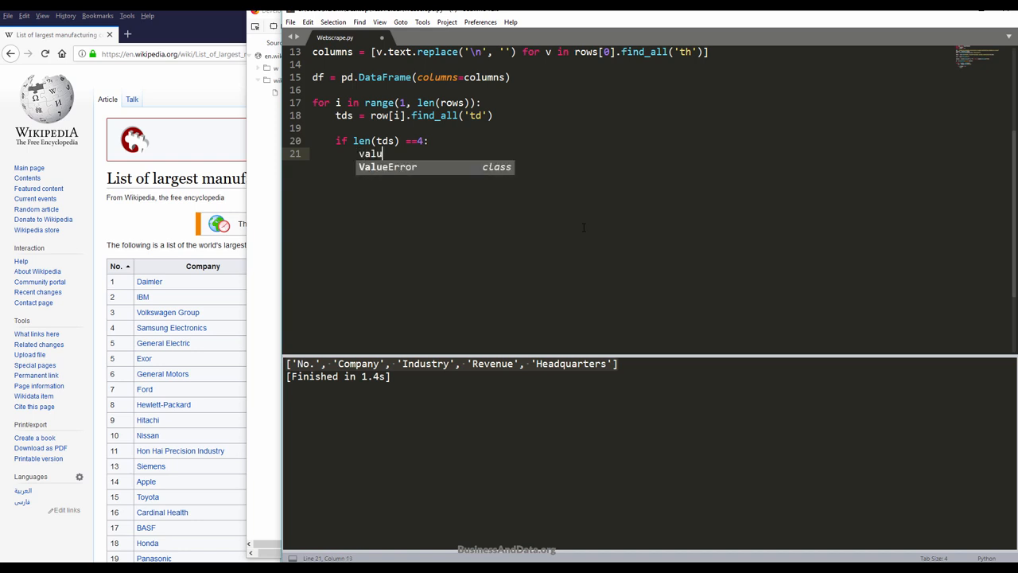
type("es = [tds[0")
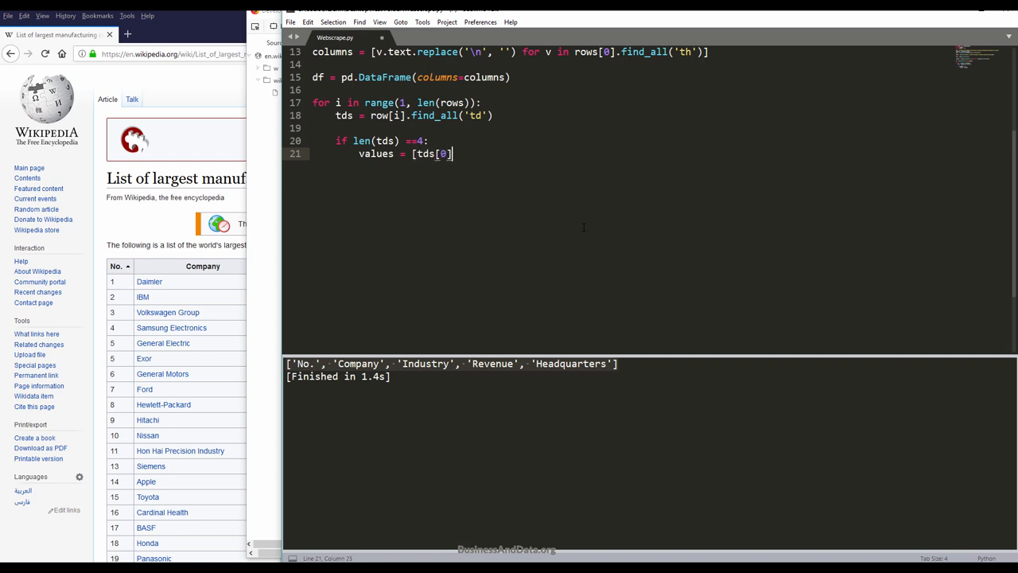
type(".")
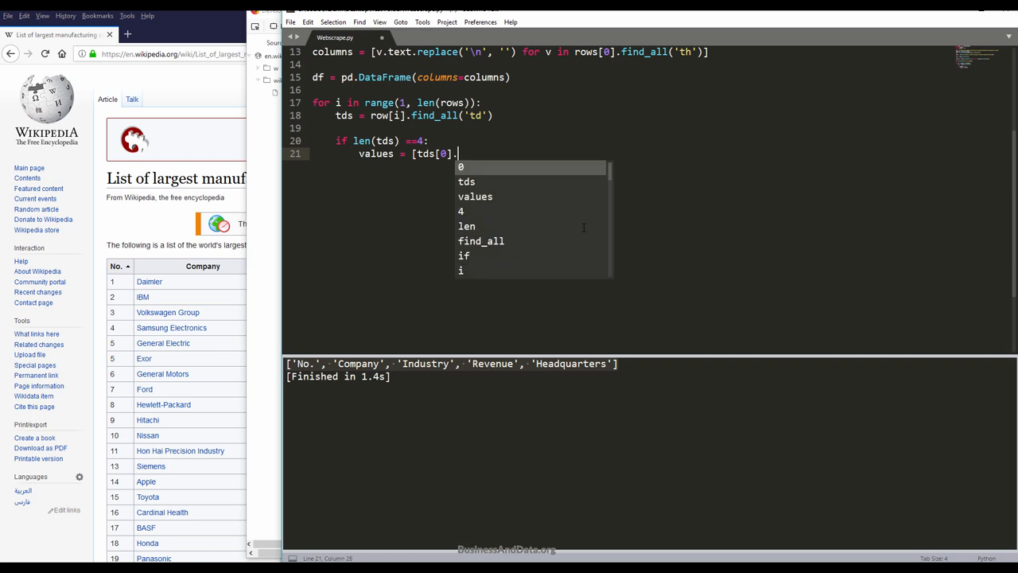
type("text, tds[1")
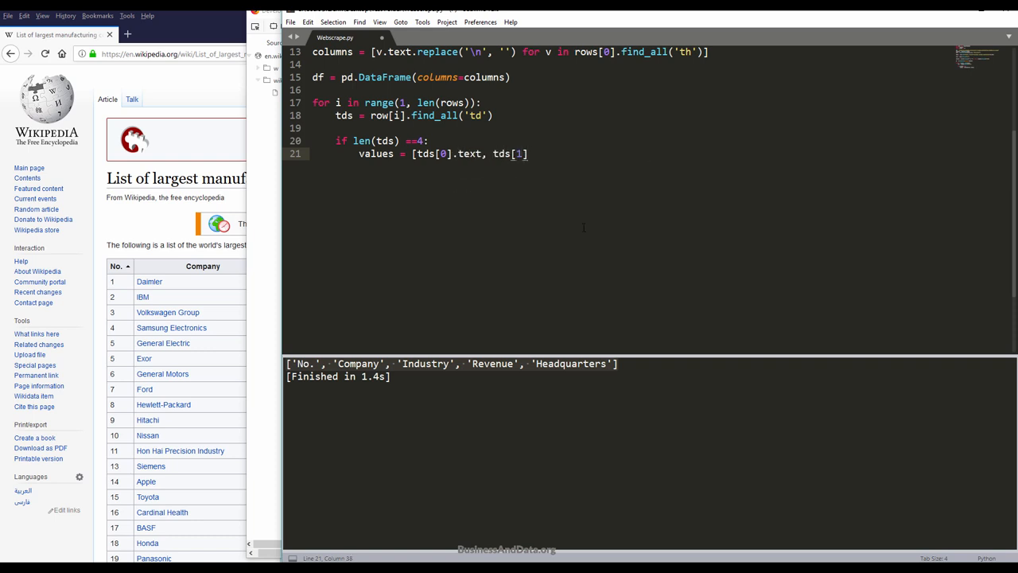
type(".text,")
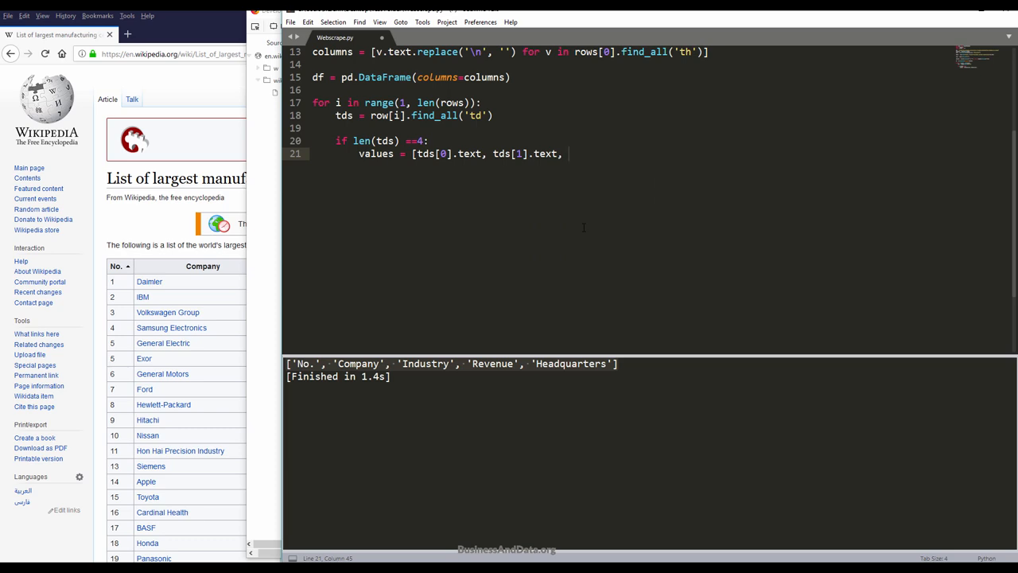
type("'',")
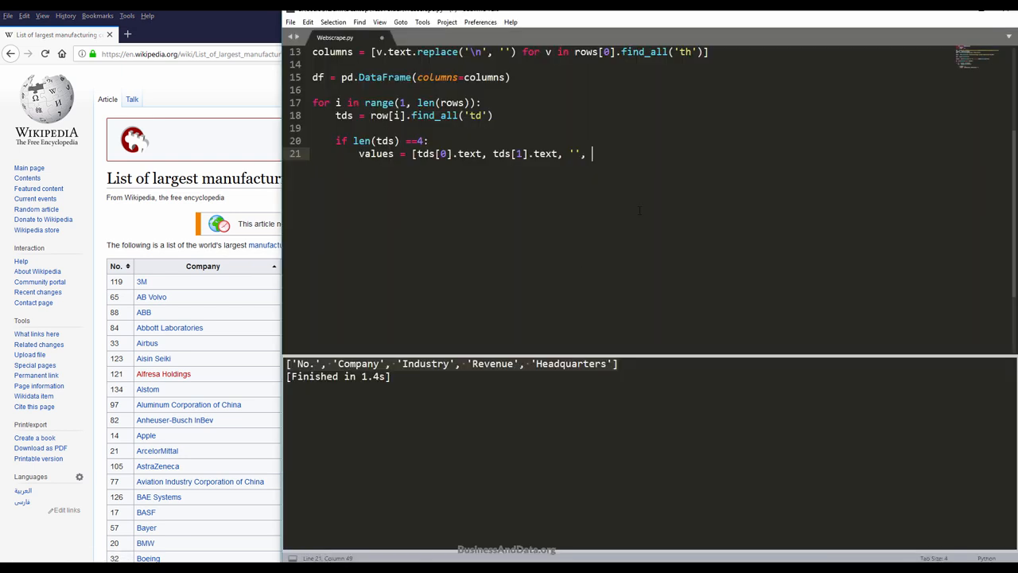
type("tds[2].text")
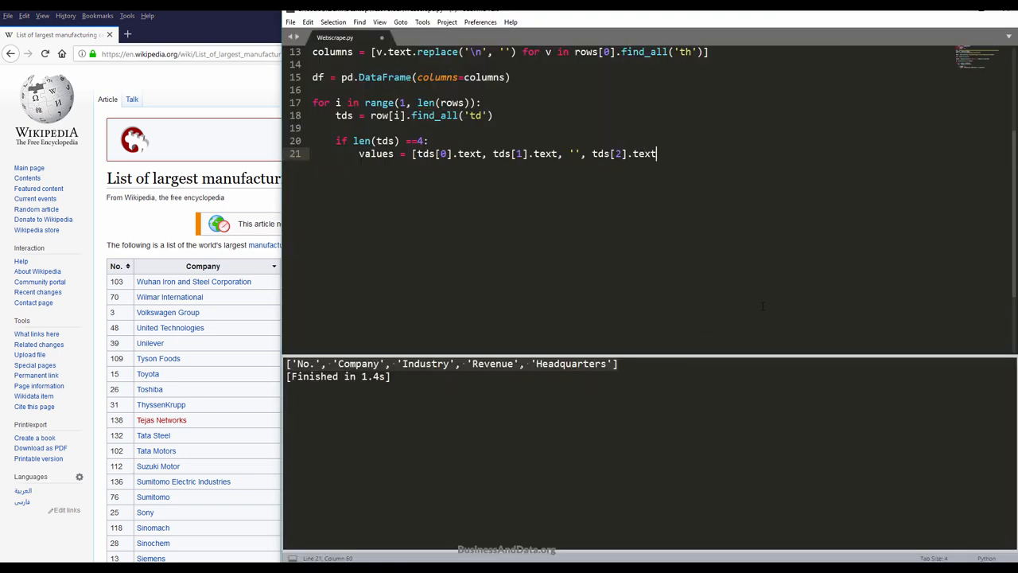
type(", tds[]")
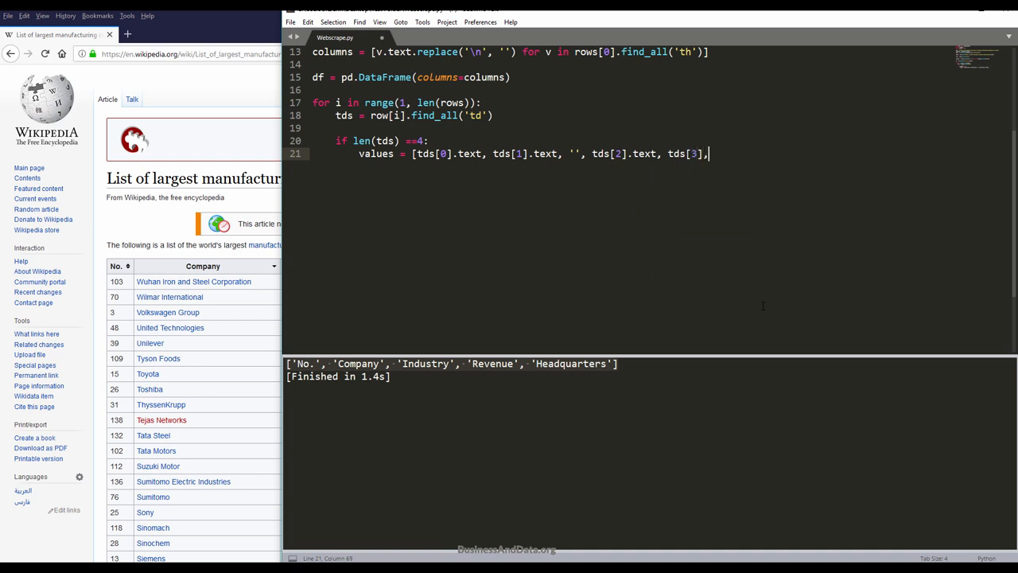
type(".text")
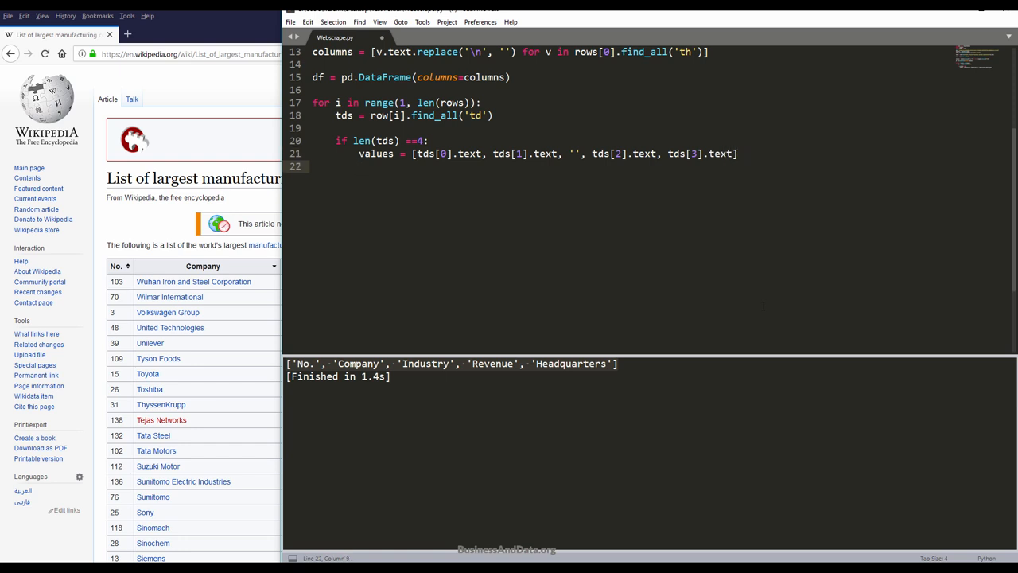
type("print()")
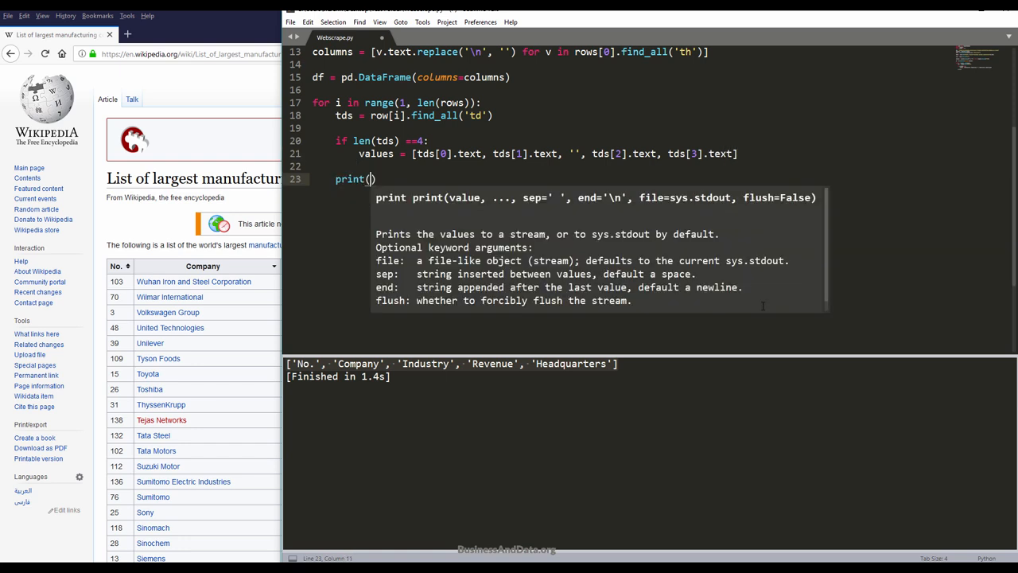
Step: Print values, fix the undefined row to rows on line 18, and add space
type("values")
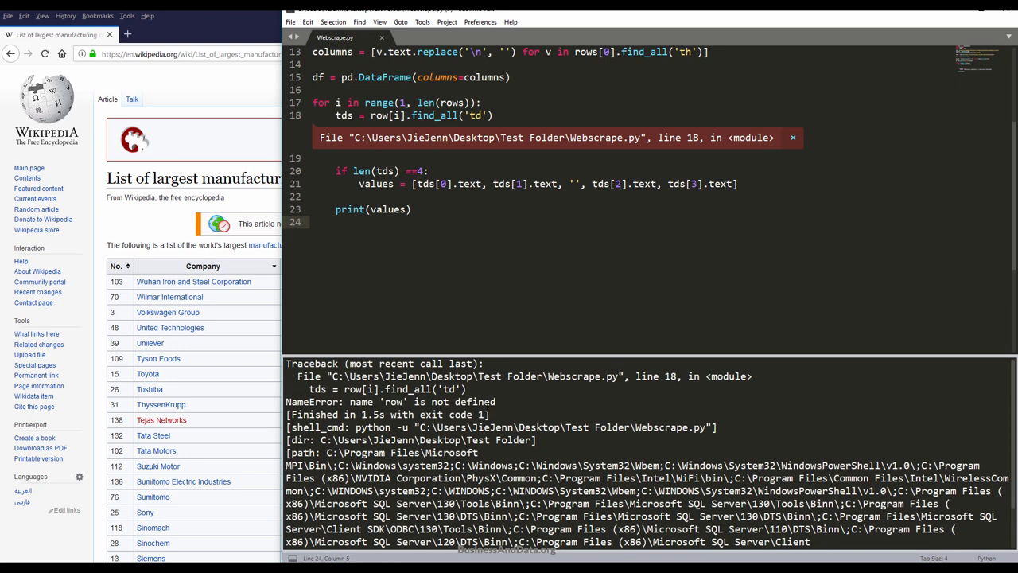
left_click(381, 115)
type("s")
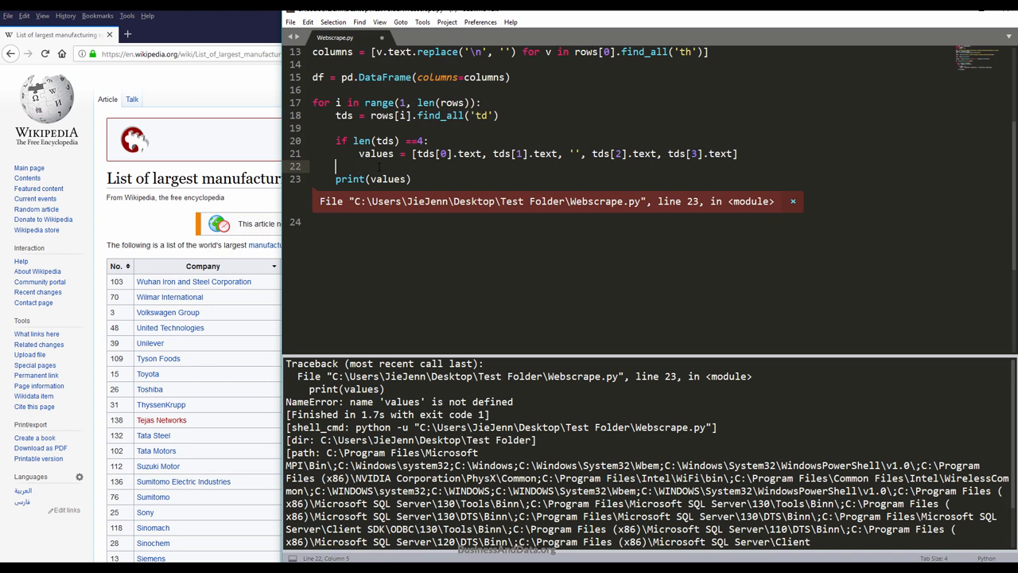
key("Enter")
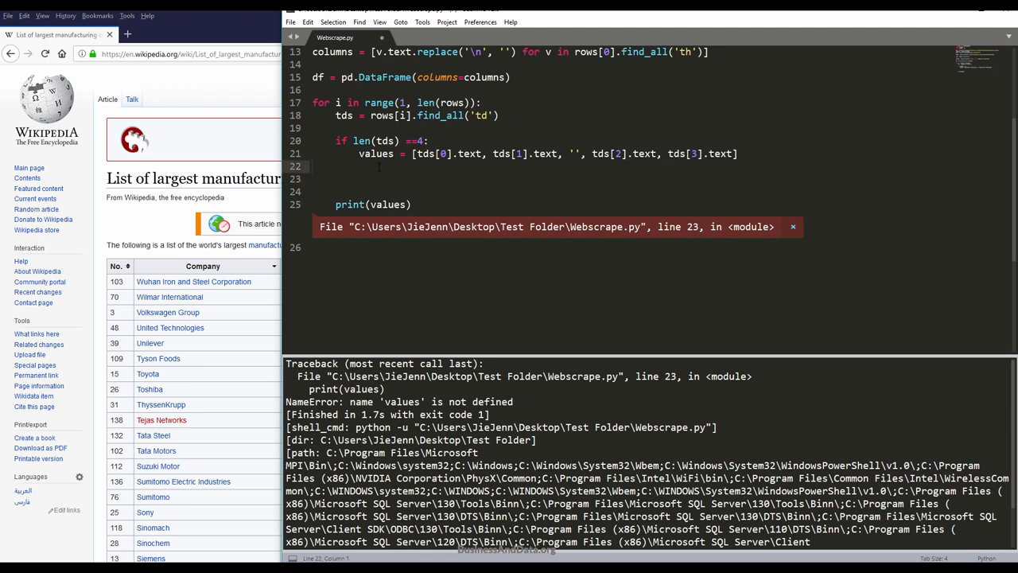
Step: Add an else branch setting values = [td.text for td in tds], plus a break
type("else:")
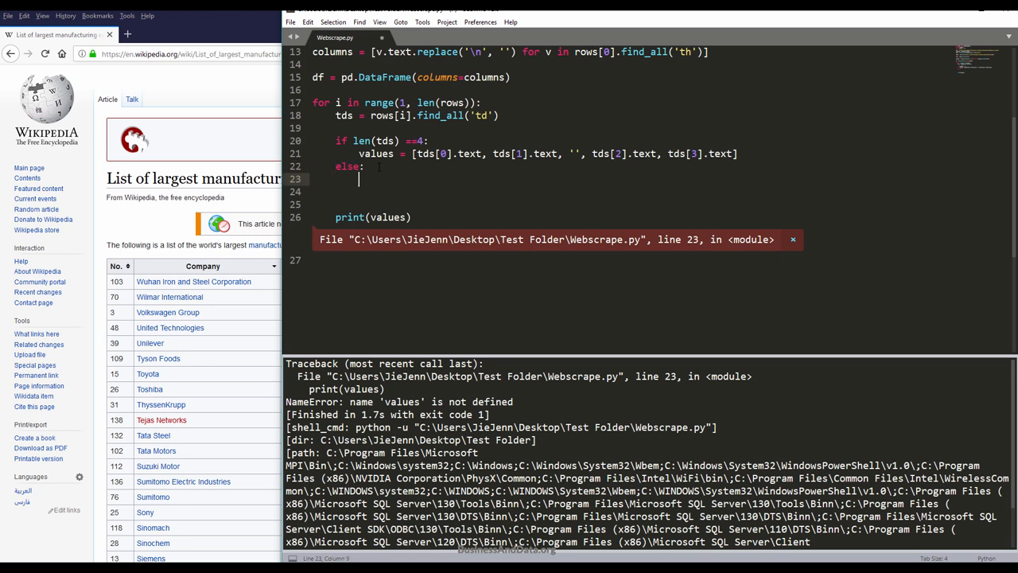
type("values =")
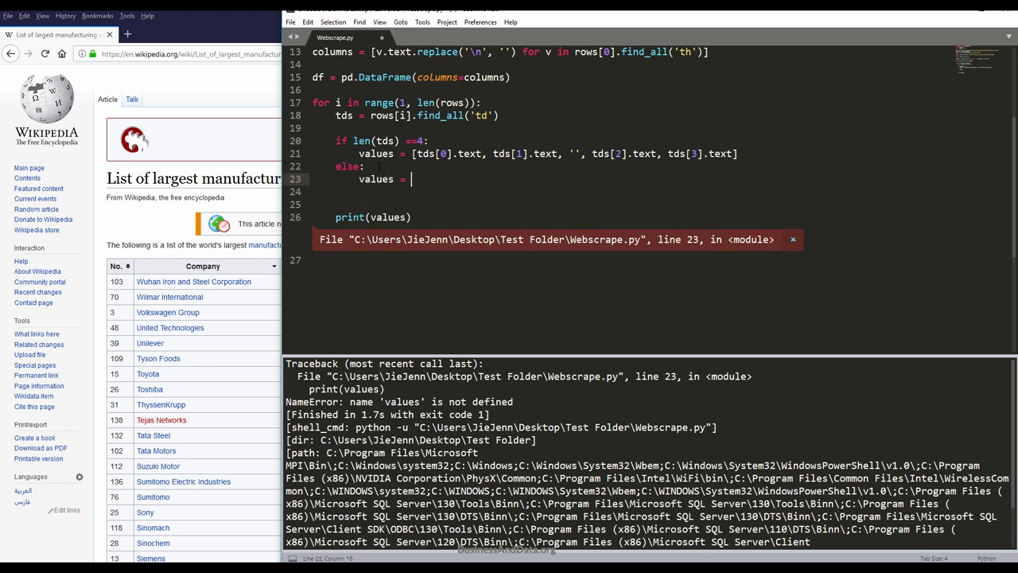
type("[t")
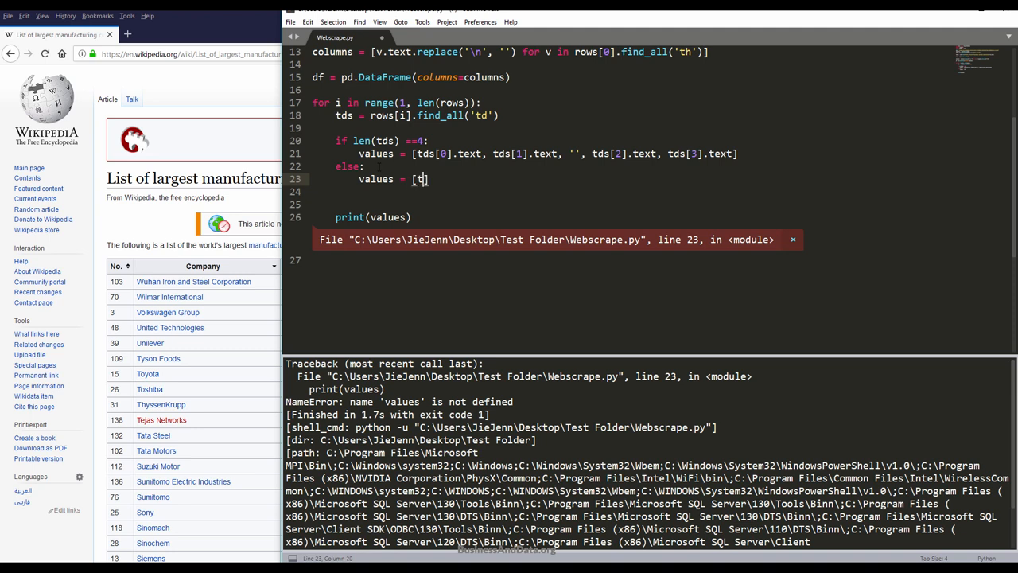
type("d]")
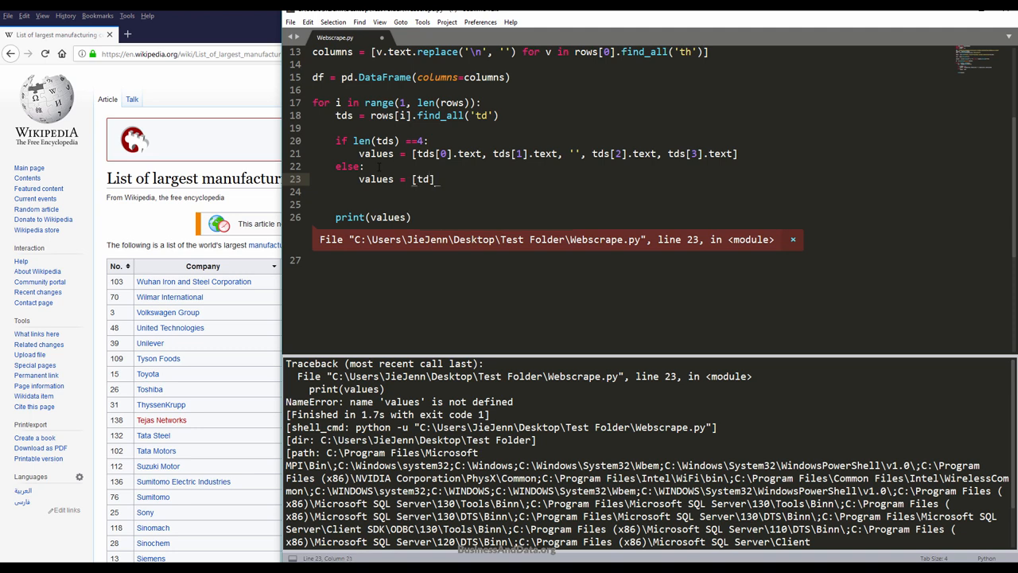
type(".text")
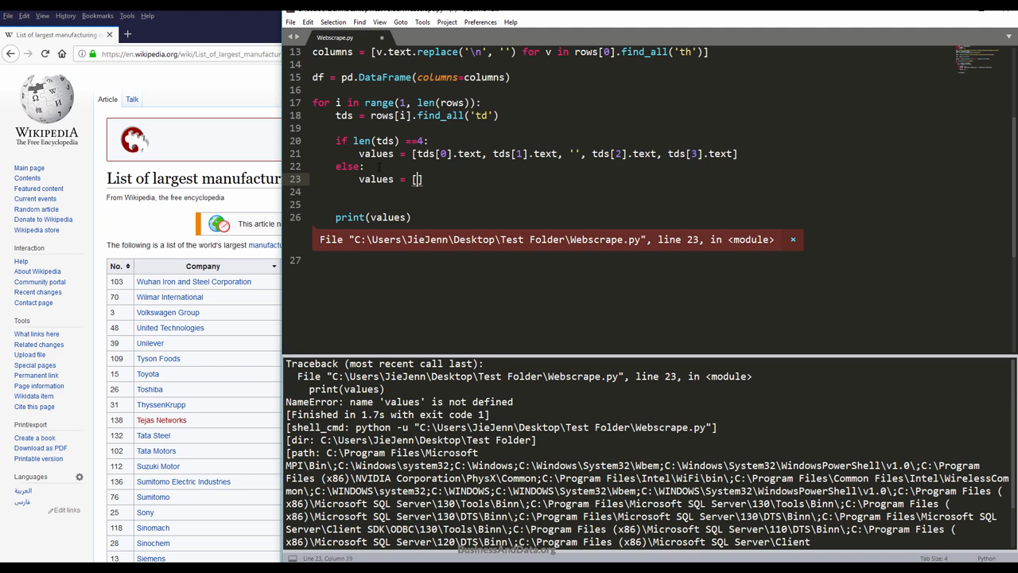
type("for td in tds")
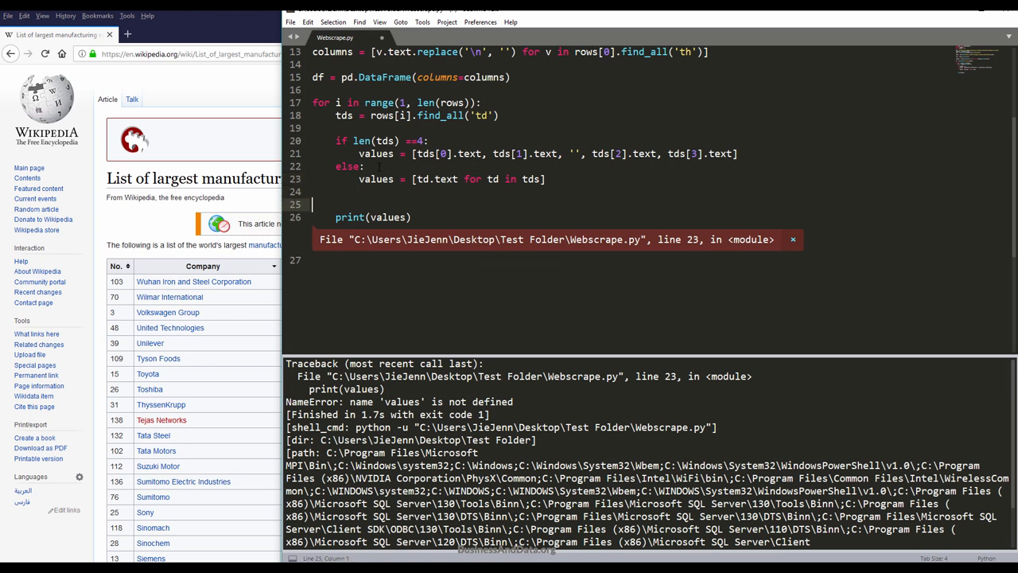
key("Backspace")
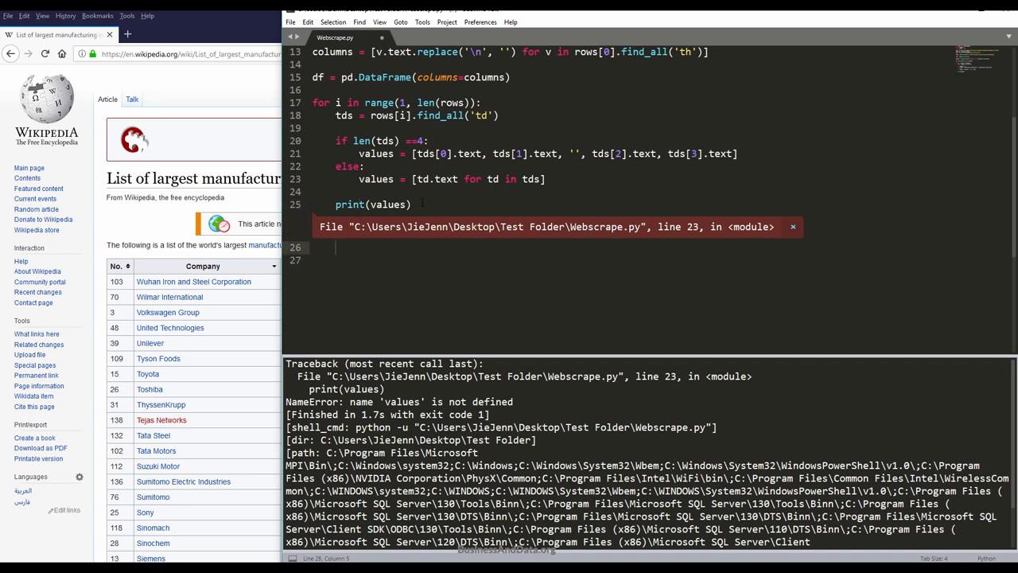
type("break")
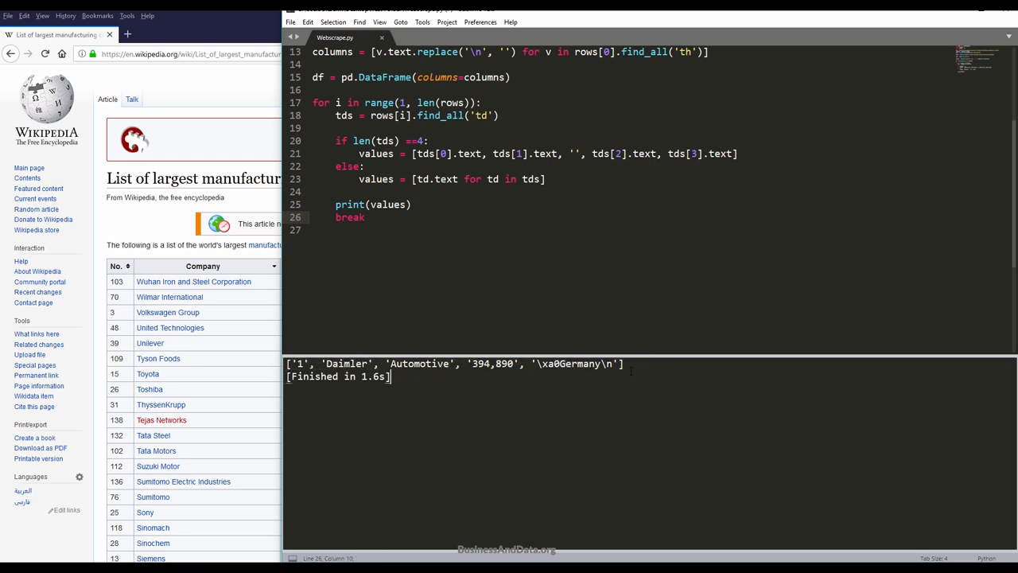
Step: Append .replace('\n', '').replace('\xa0', '') to the cell texts
double_click(585, 363)
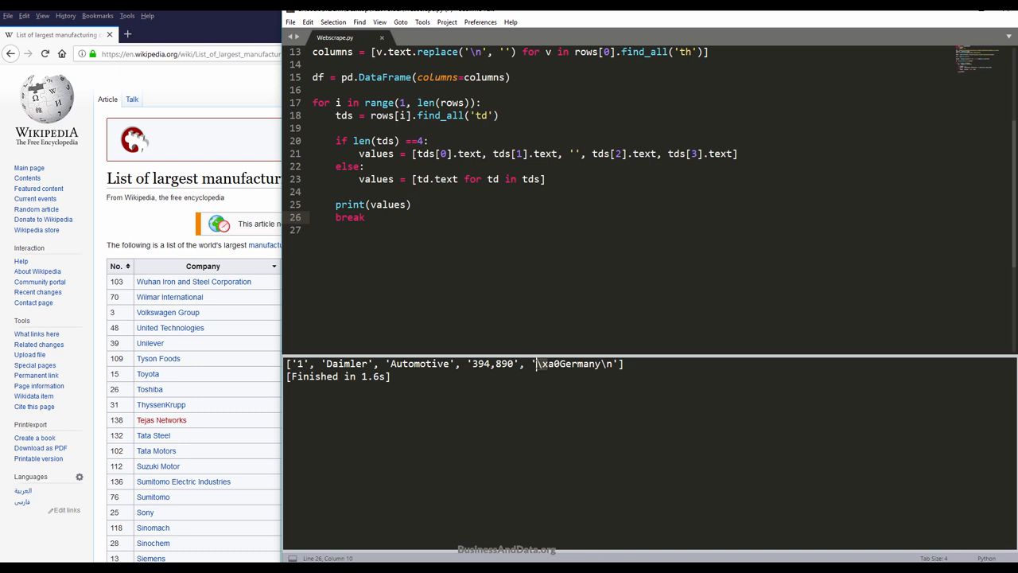
left_click(313, 230)
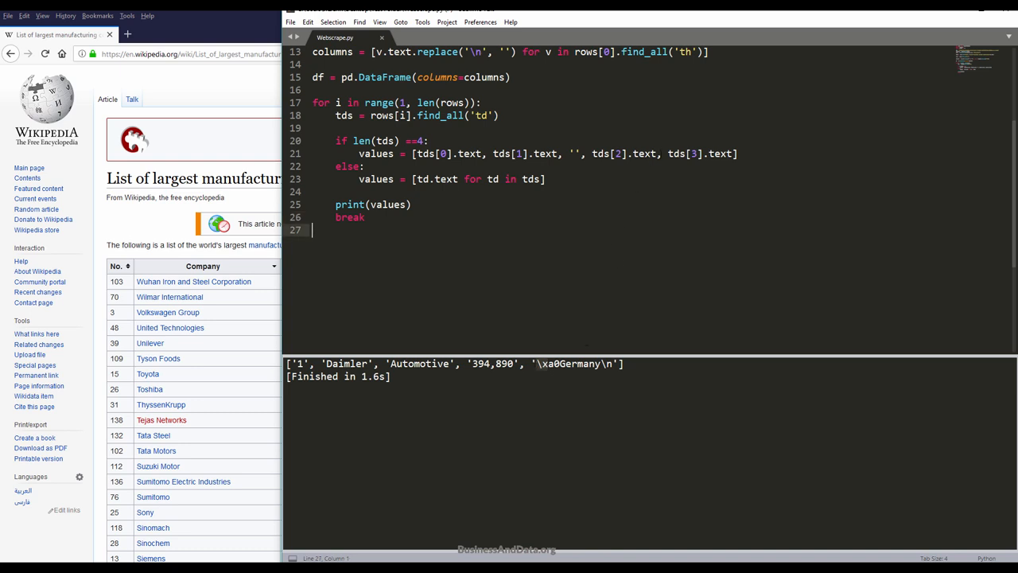
left_click(737, 153)
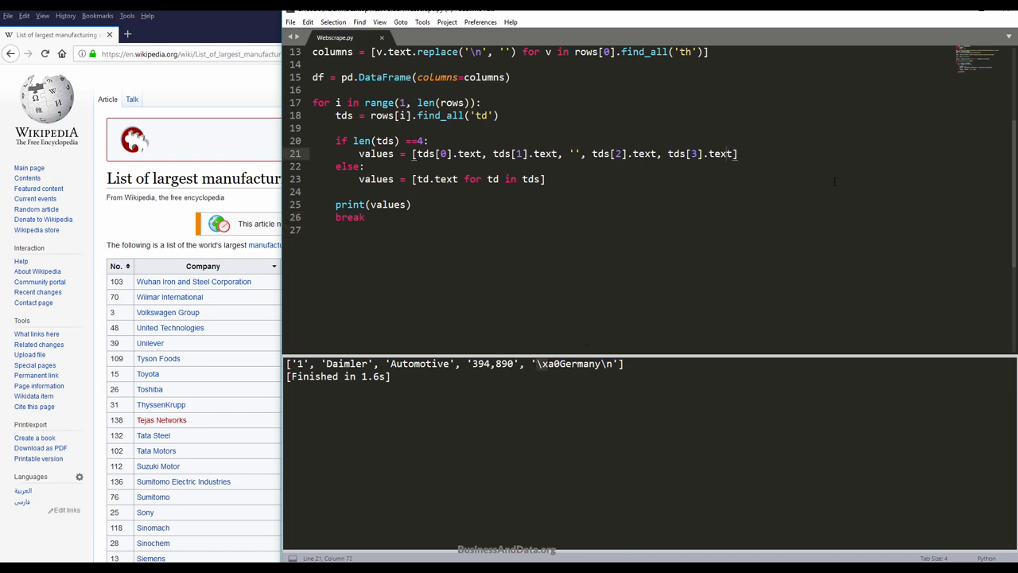
type(".r")
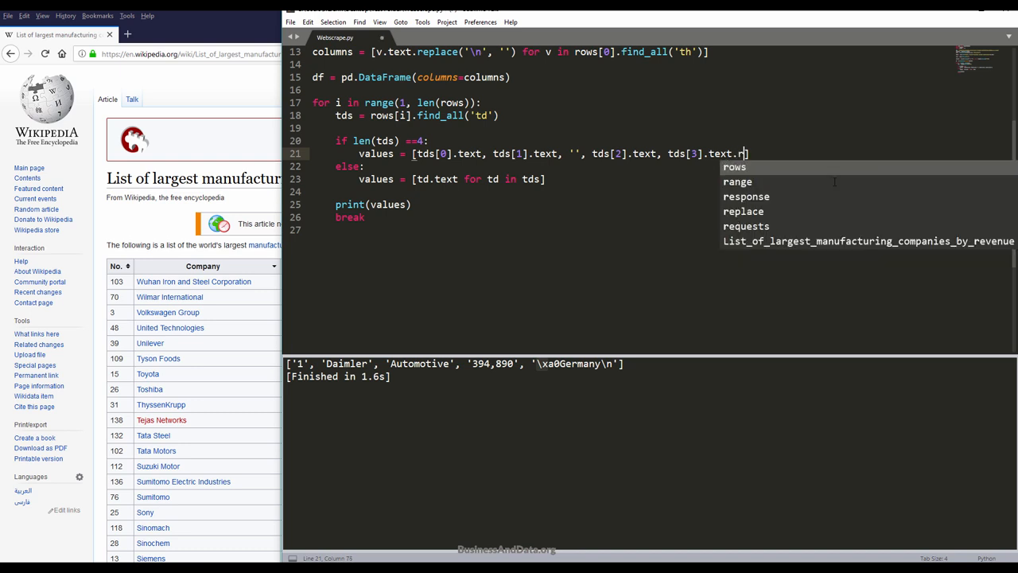
type("eplace('')")
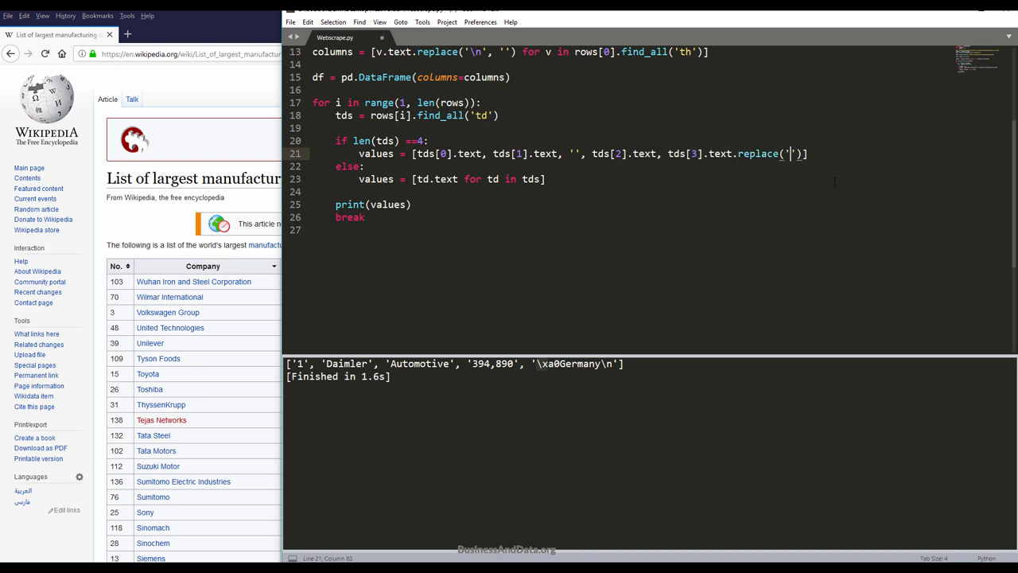
type("\\n")
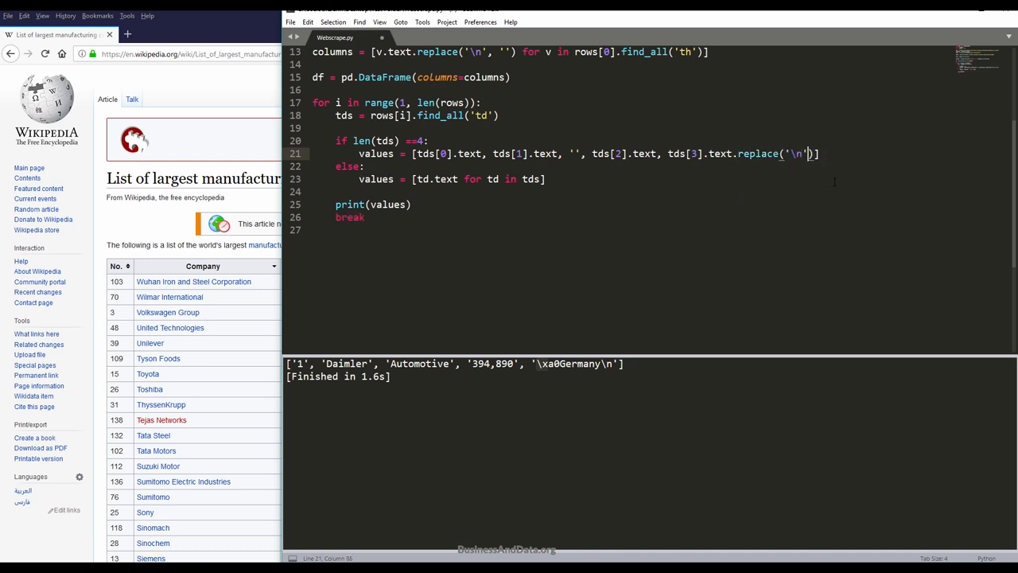
type(", ''")
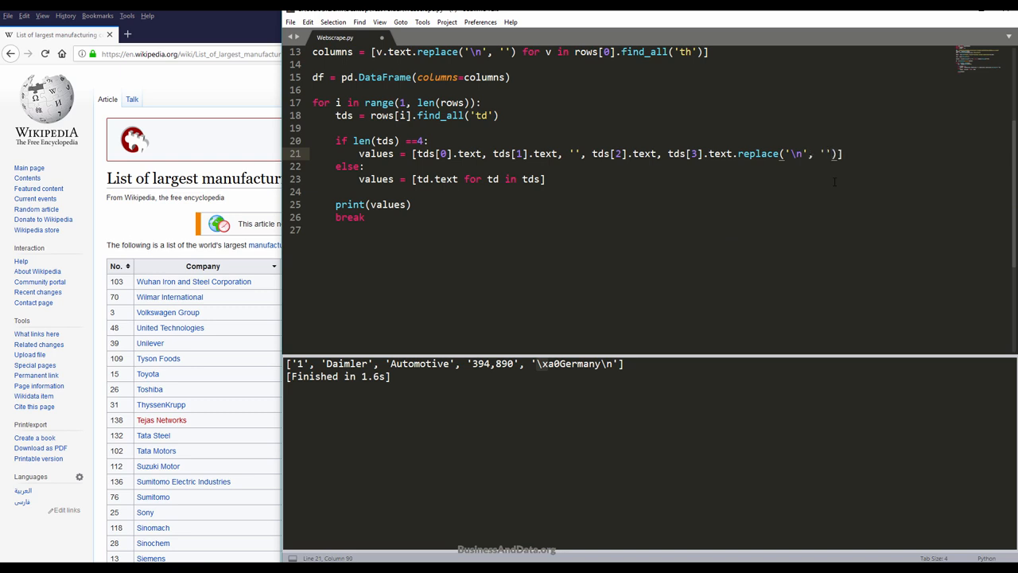
type(".replace('\\")
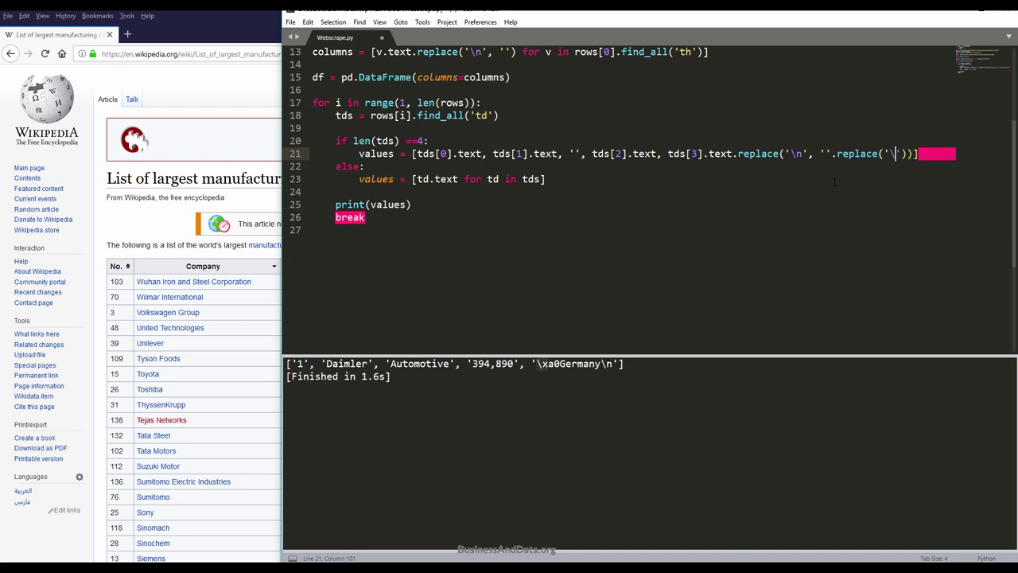
type("\\xa0',")
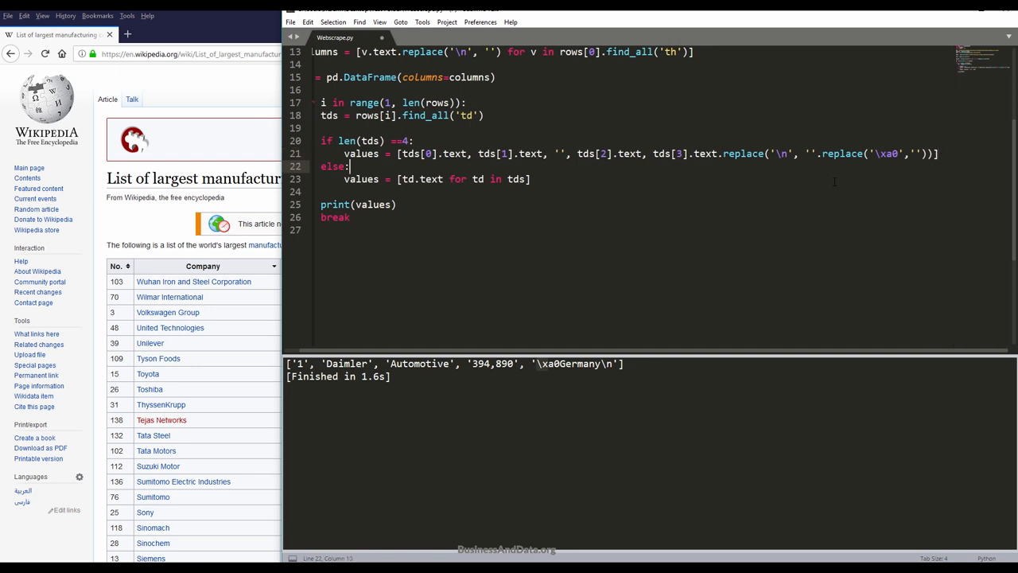
left_click_drag(724, 153, 935, 153)
type(".replace('\\n', '').replace('\\xa0','')")
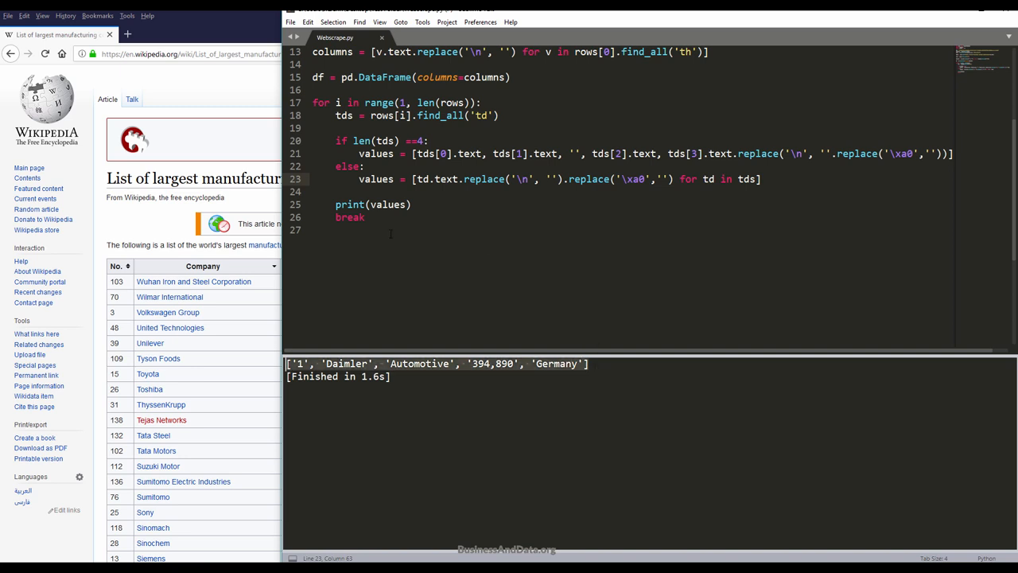
Step: Delete the test print and break lines, and start df = df.append(pd.Series(values))
left_click_drag(336, 204, 365, 217)
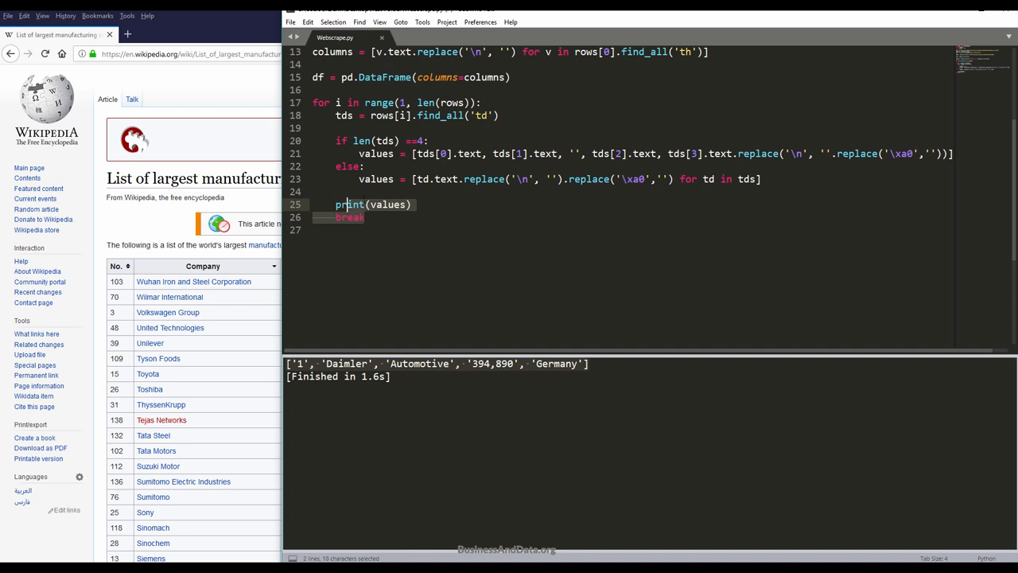
key("Delete")
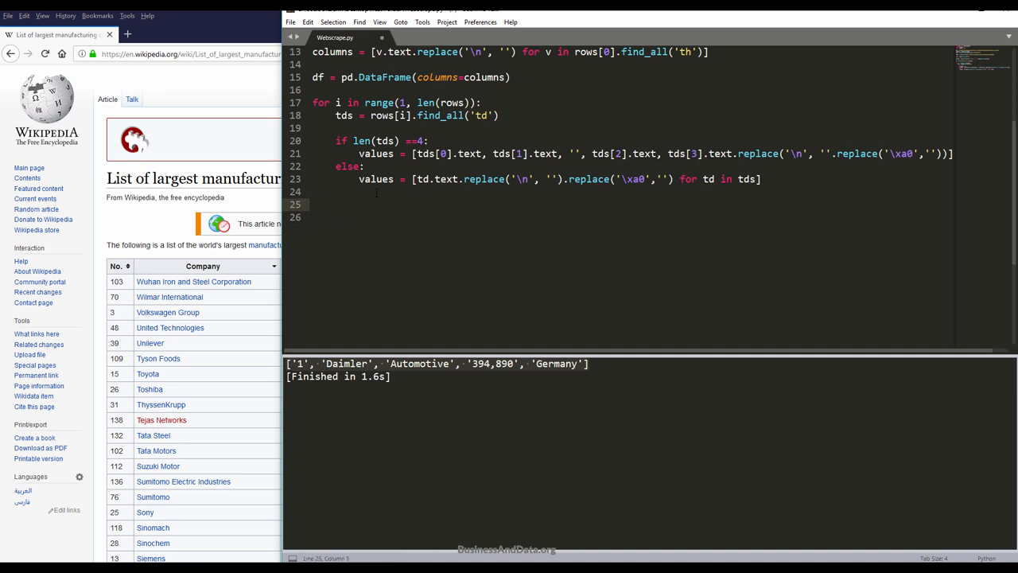
type("df")
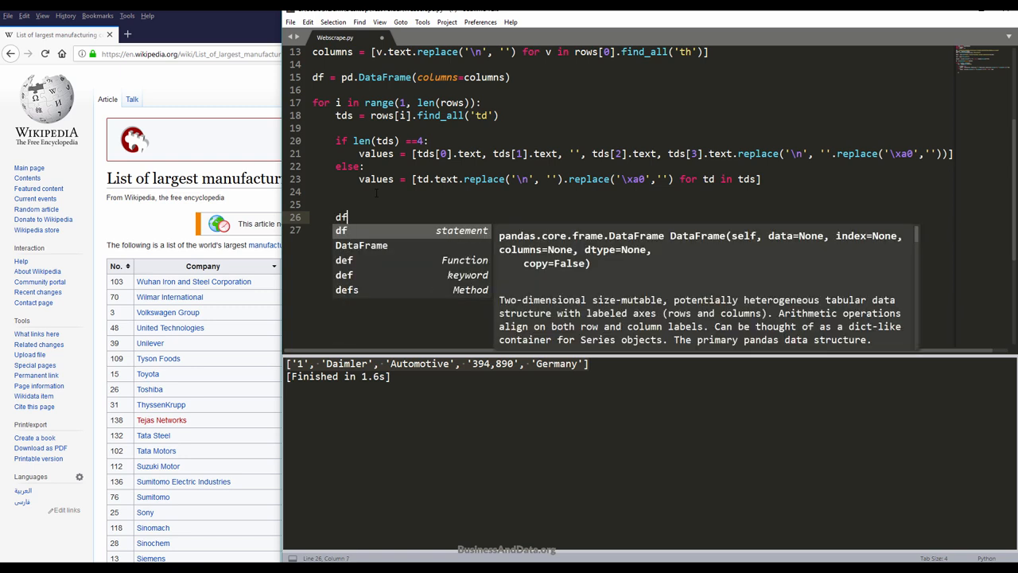
type("=")
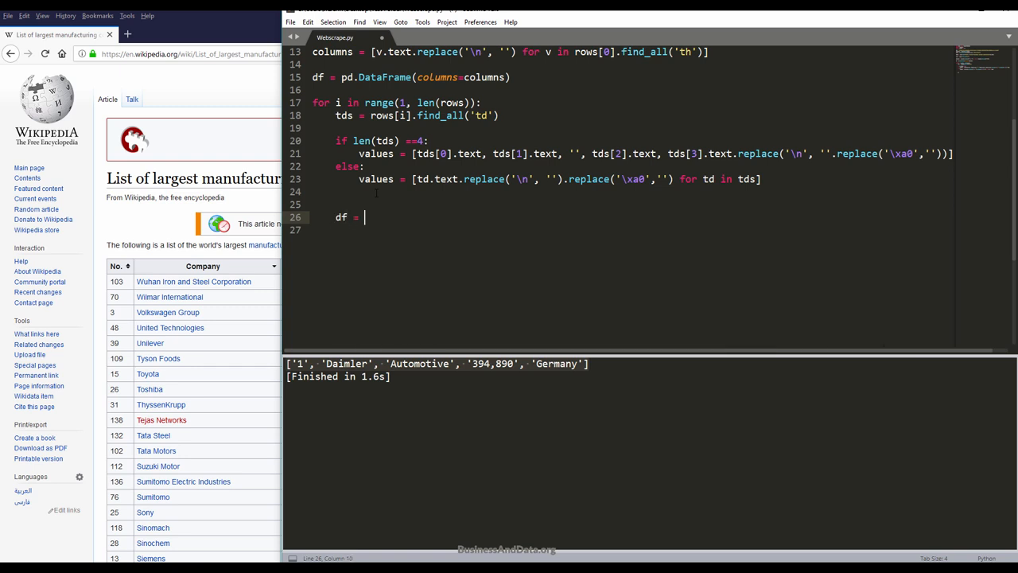
type("df.append(")
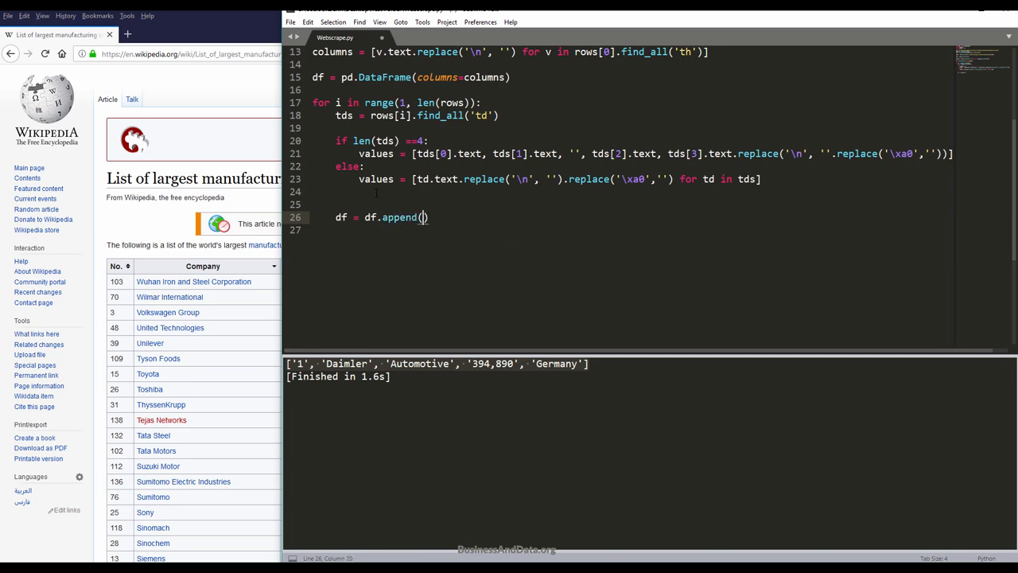
type("pd.")
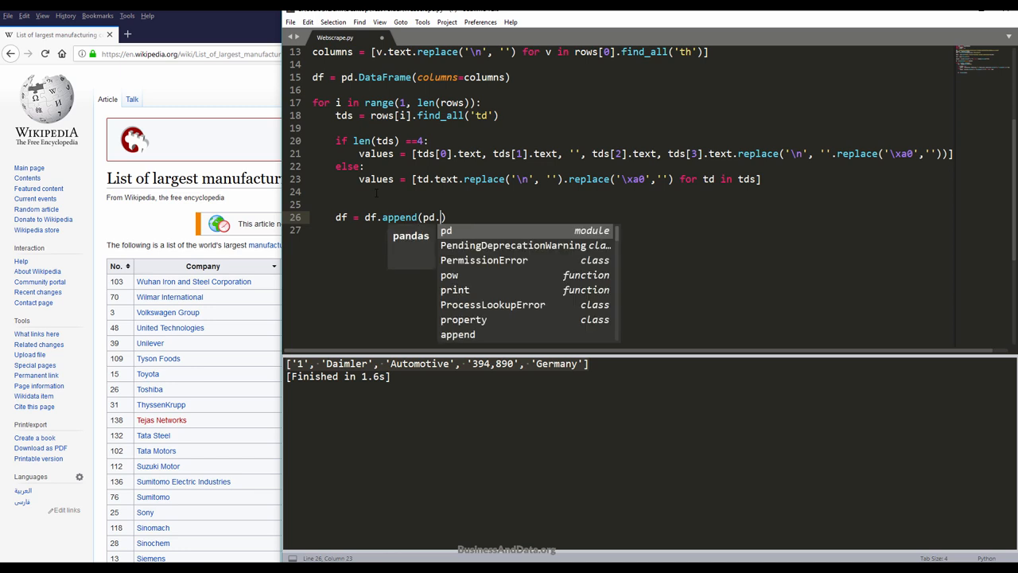
type("Series()")
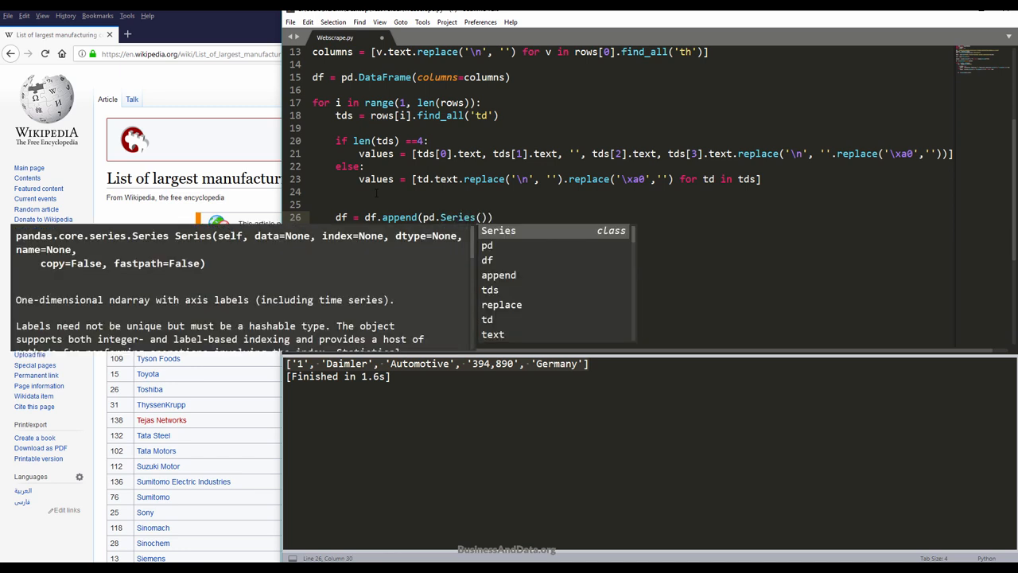
type("value,")
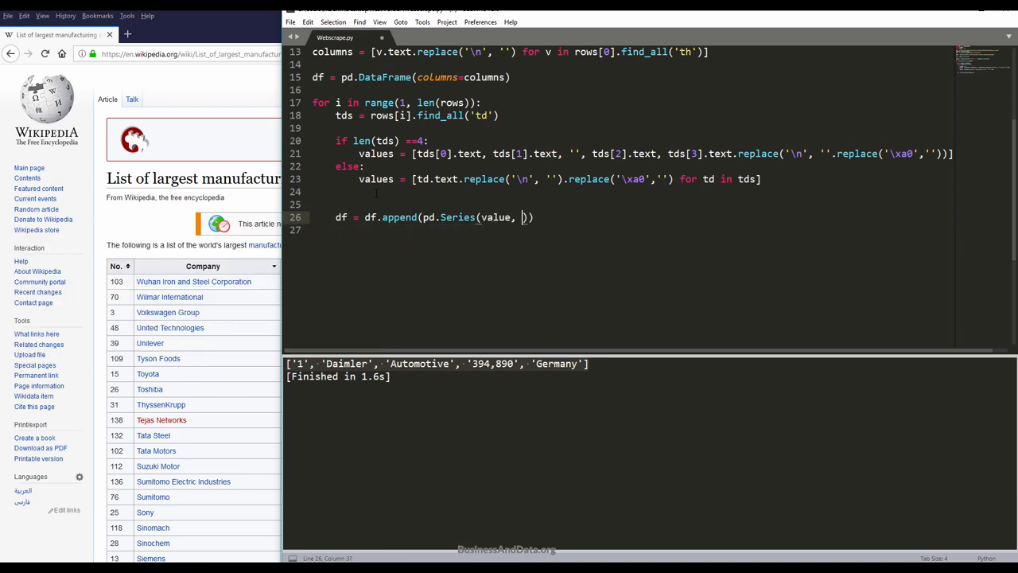
type("s")
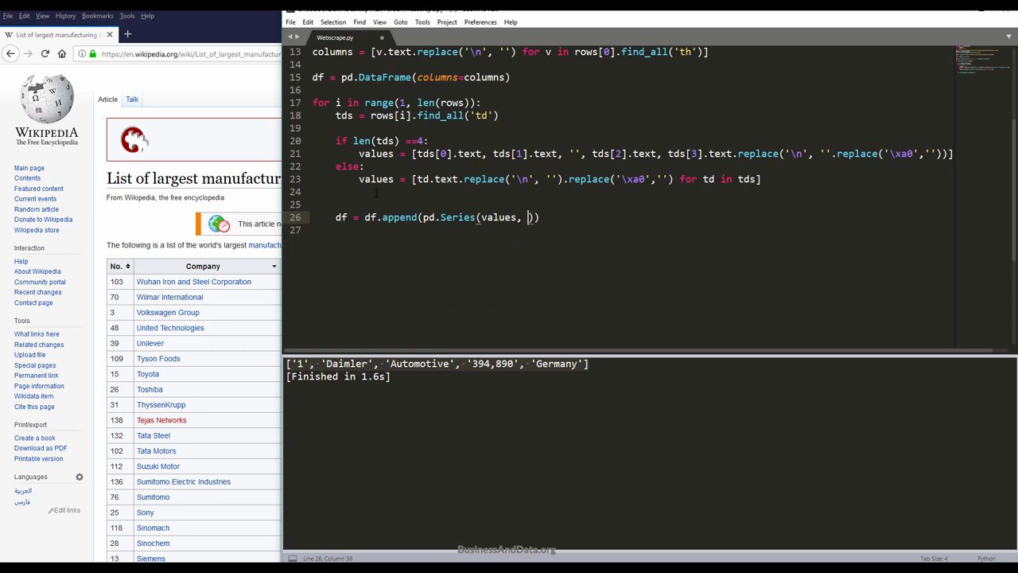
Step: Finish the append with index=columns and ignore_index=True, then print df
type("index=")
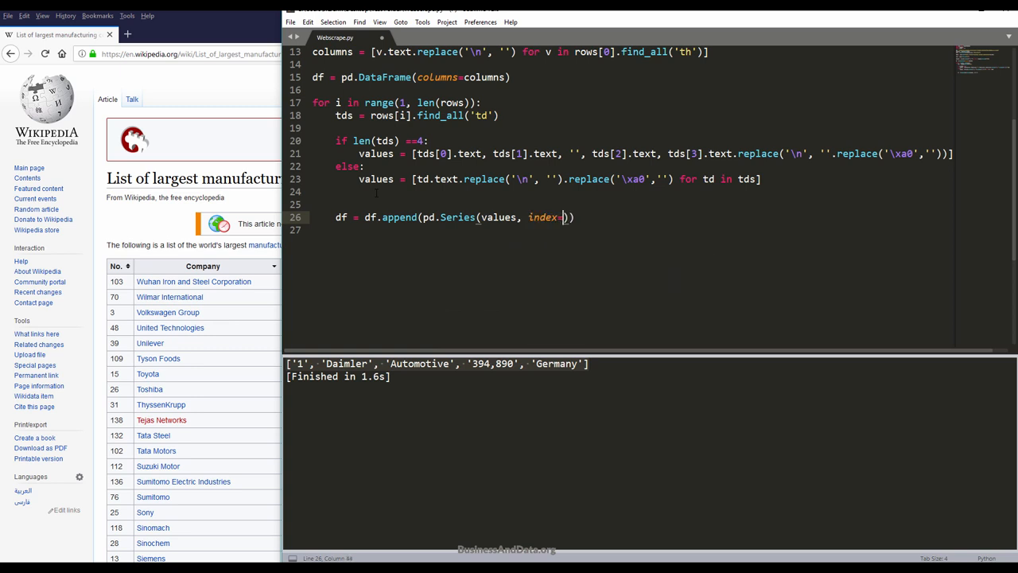
type("columns")
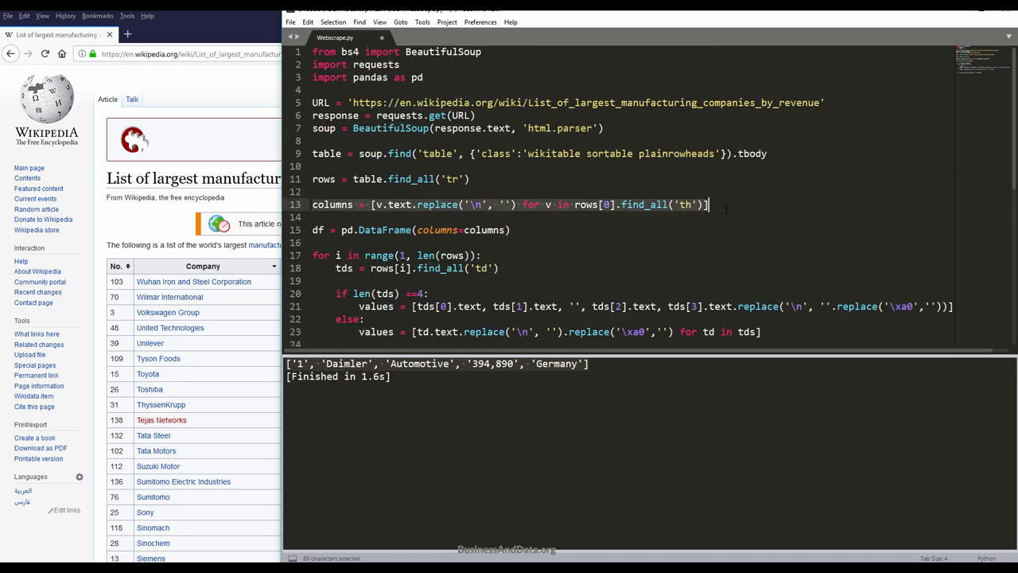
type("df = df.append(pd.Series(values, index=columns))")
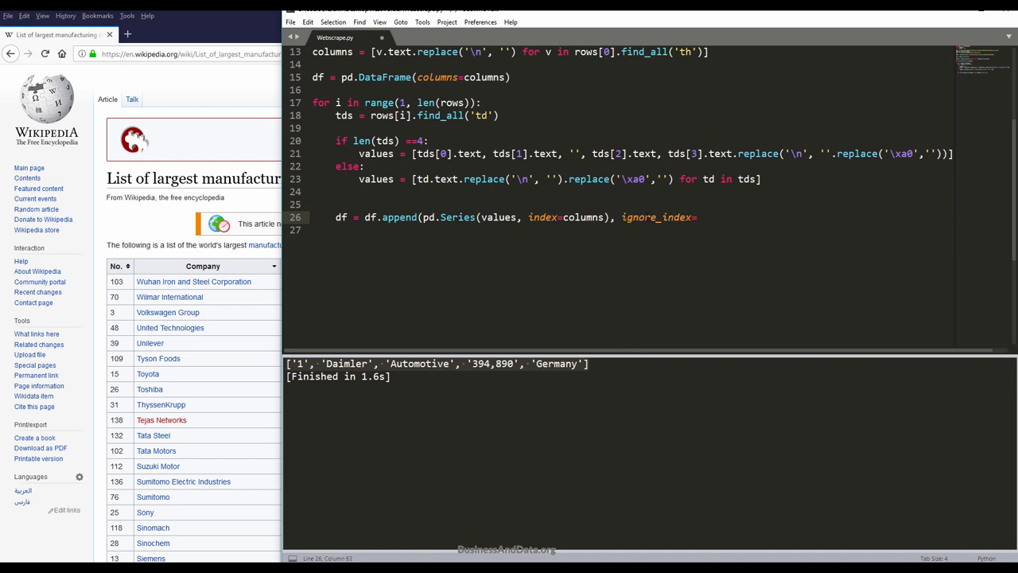
type("True)")
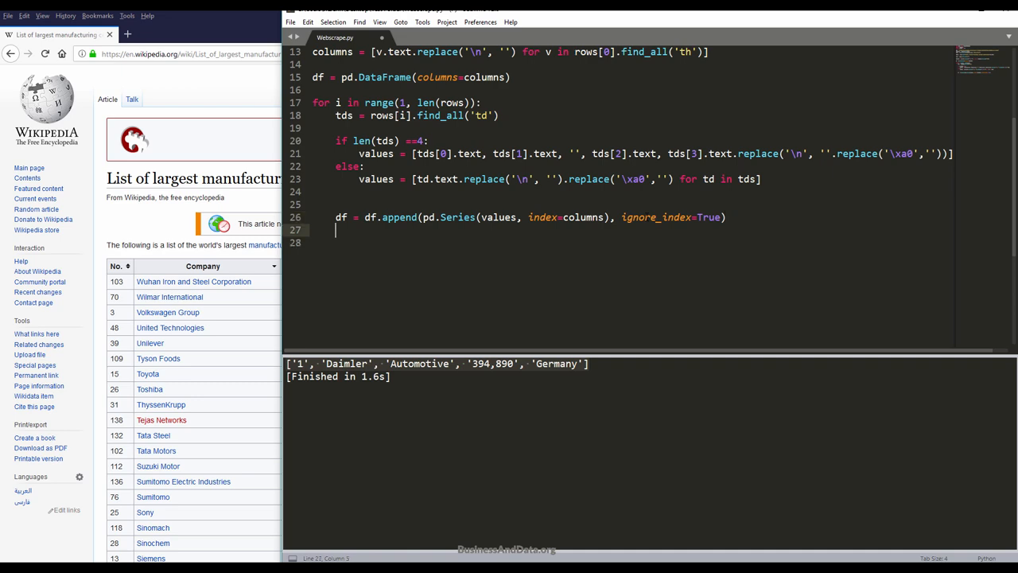
type("print(")
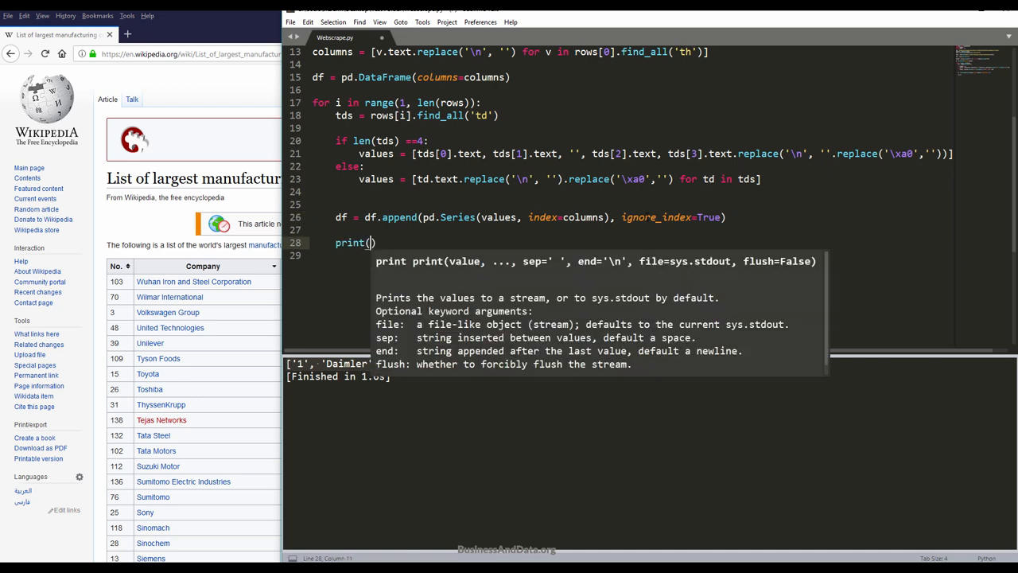
type("df")
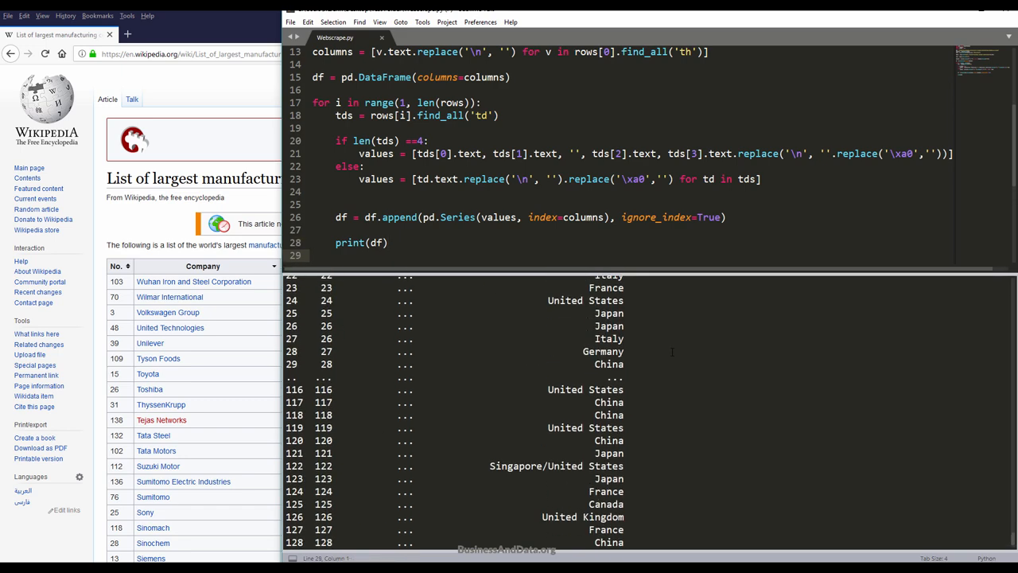
Step: Scroll the build output to confirm the DataFrame has 142 rows x 5 columns
scroll("down", 3)
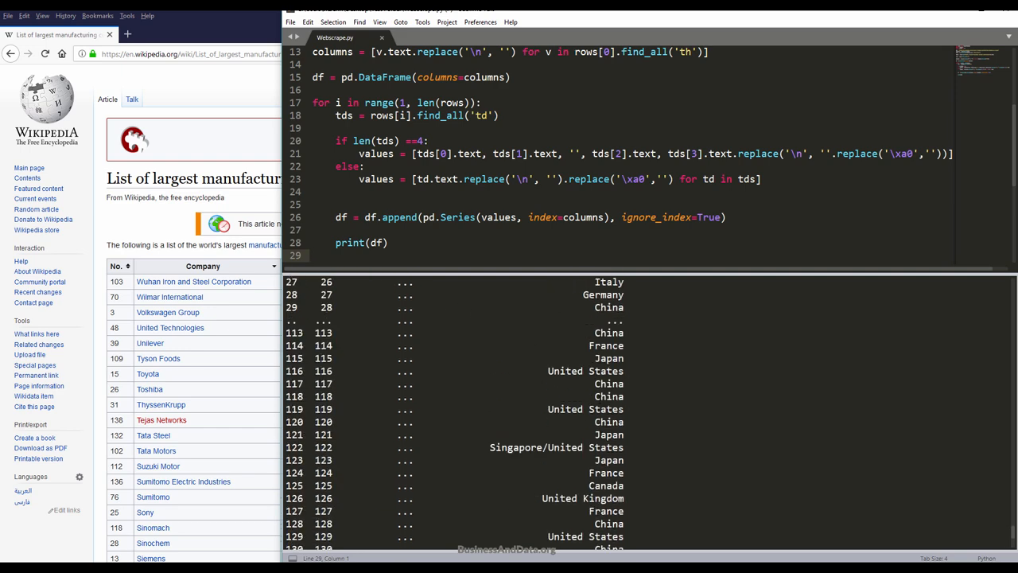
scroll("down", 3)
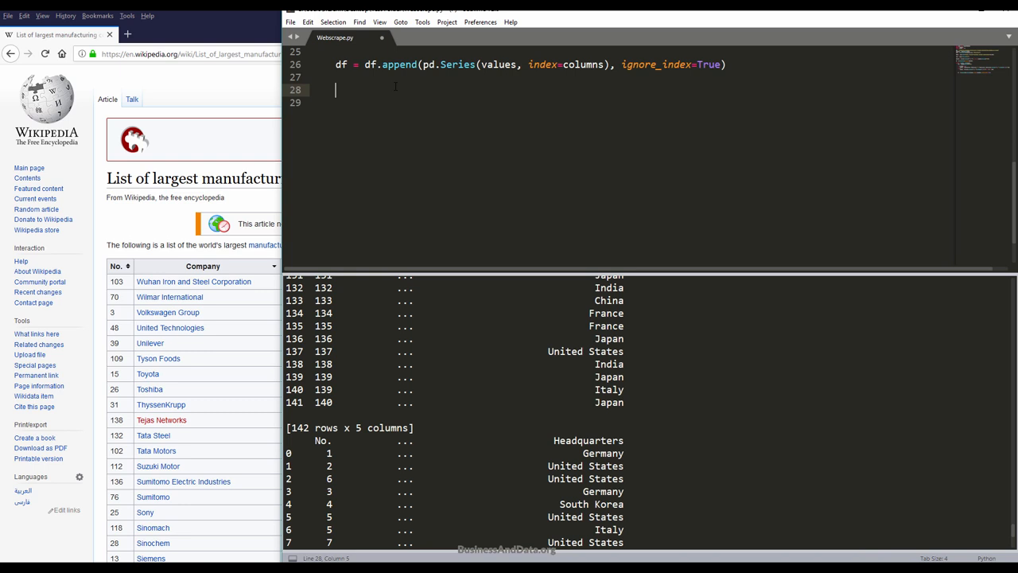
Step: Start a df.to_csv call with a raw-string path to the project folder
type("df.")
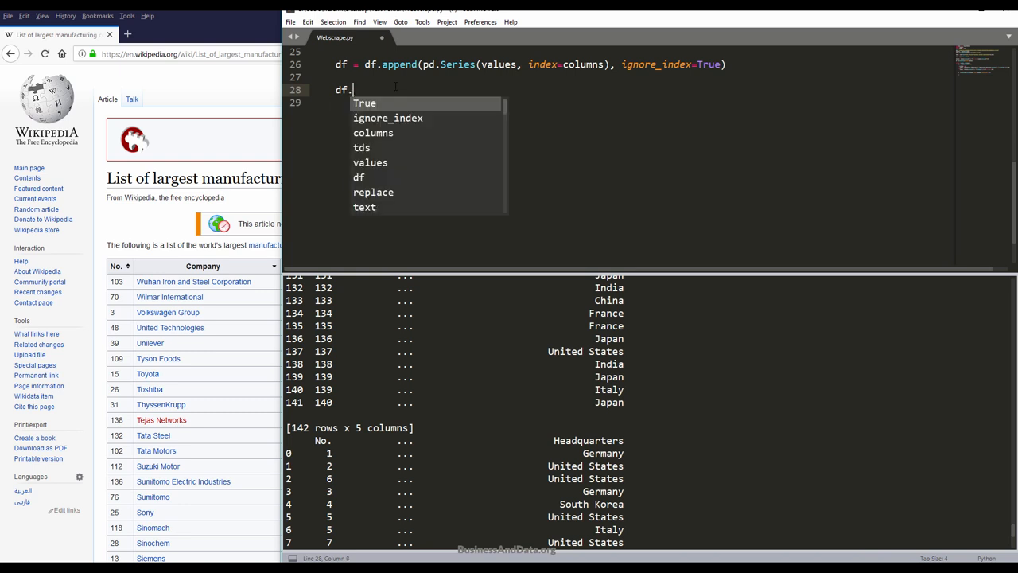
type("to_")
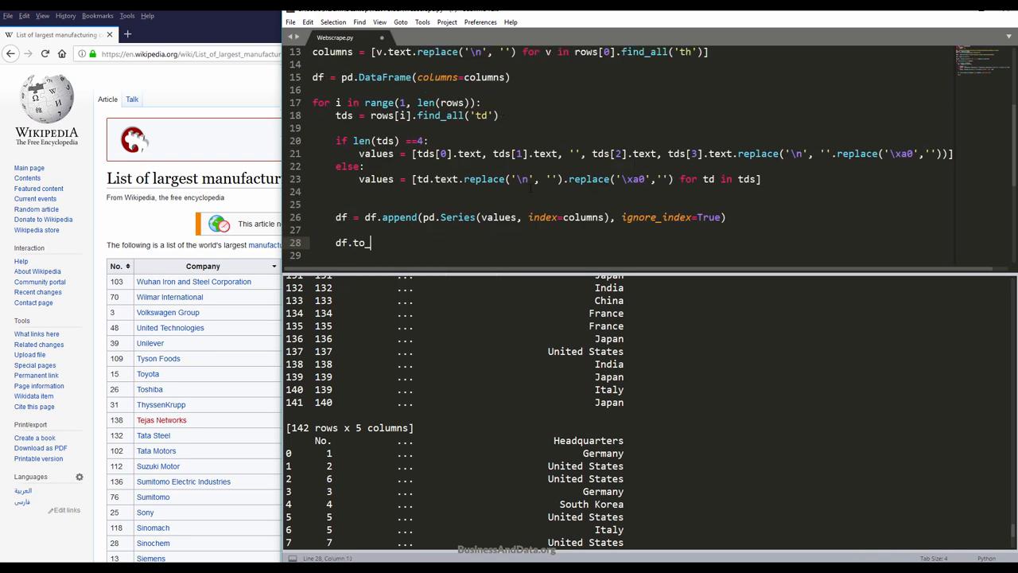
type("csv()")
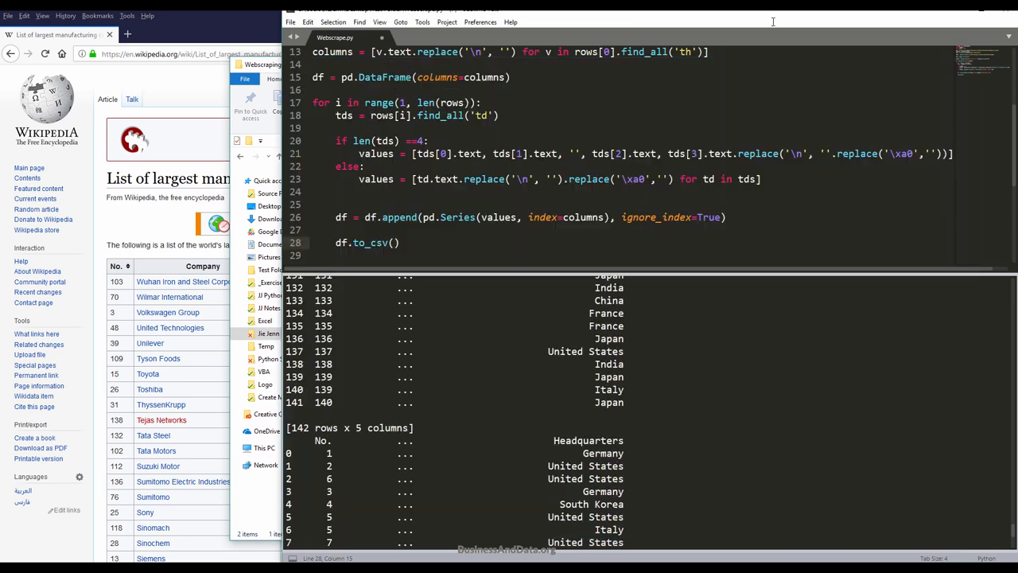
type("r")
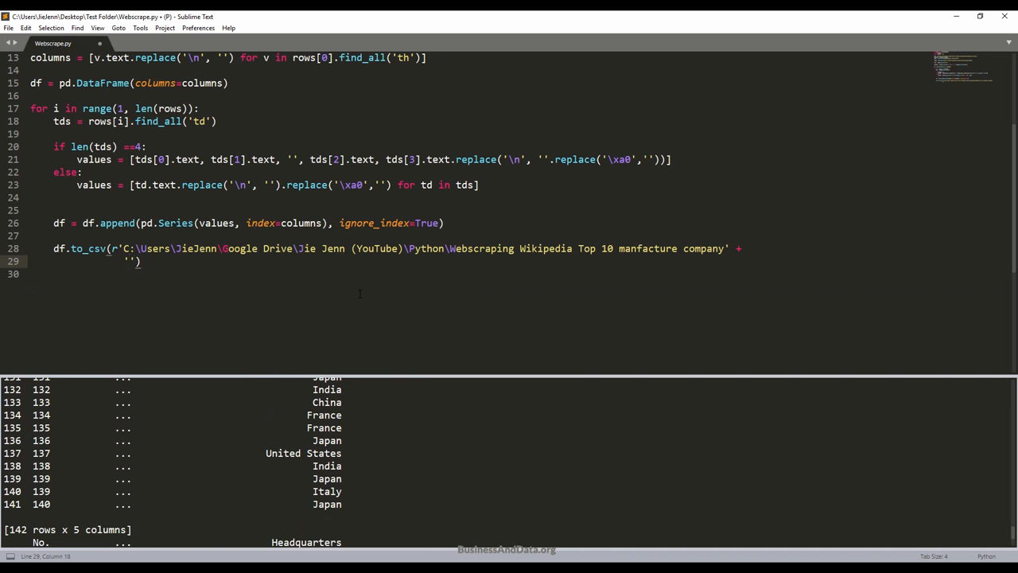
Step: Add the filename 'manufactureTop10.csv' and index=False to the to_csv call
type("manufacture.")
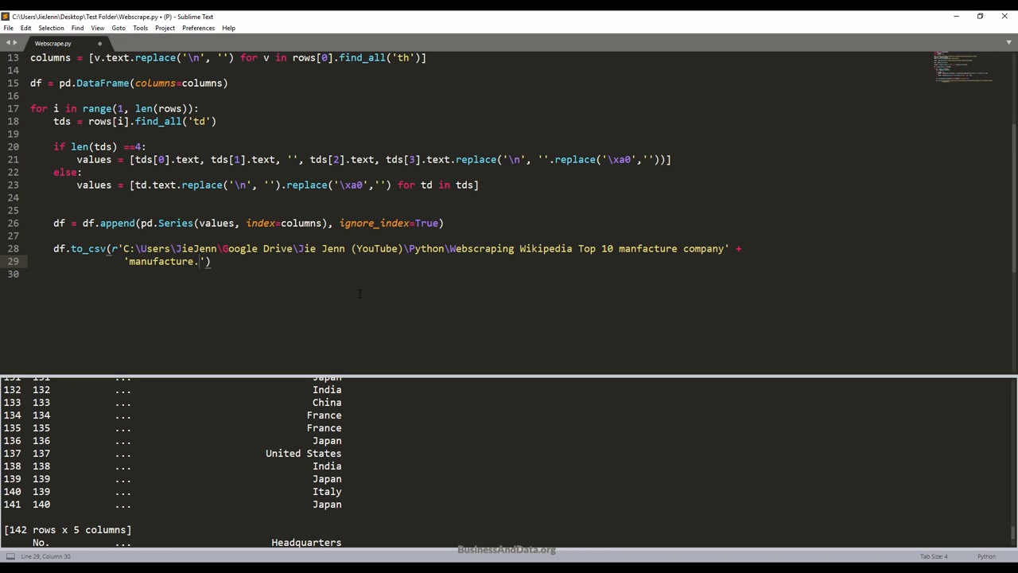
type("Top10")
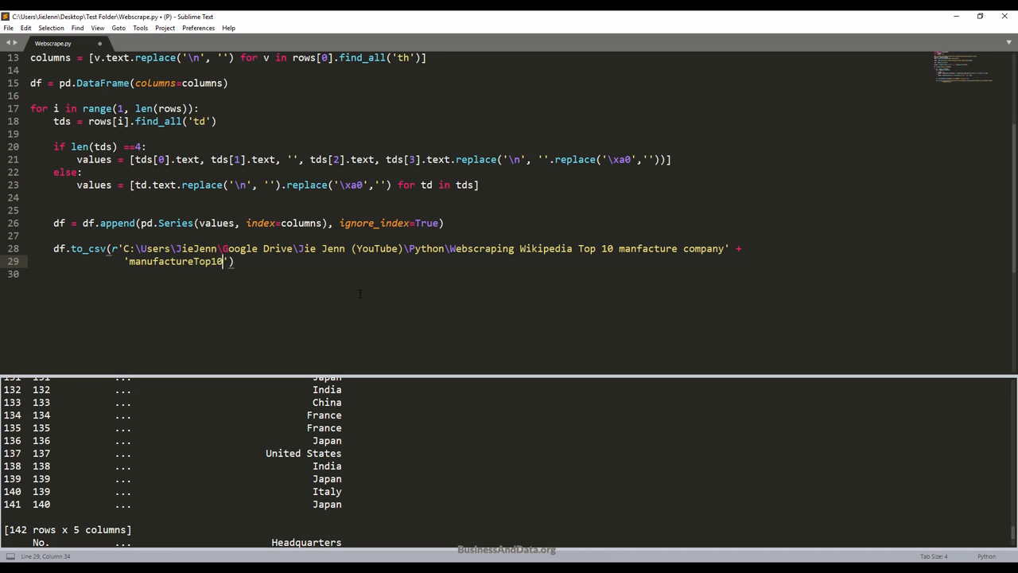
type(".csv',")
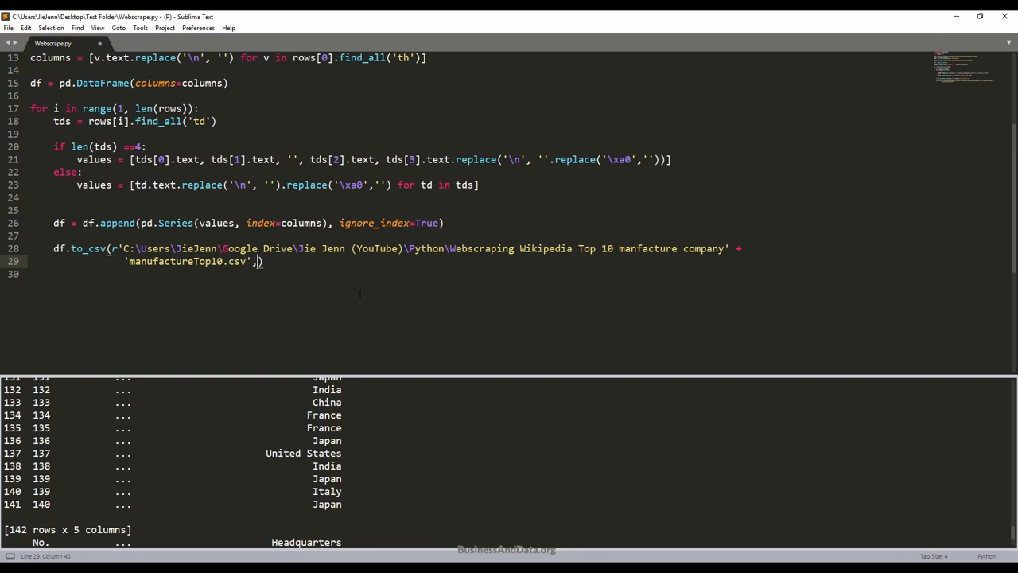
type("index=F")
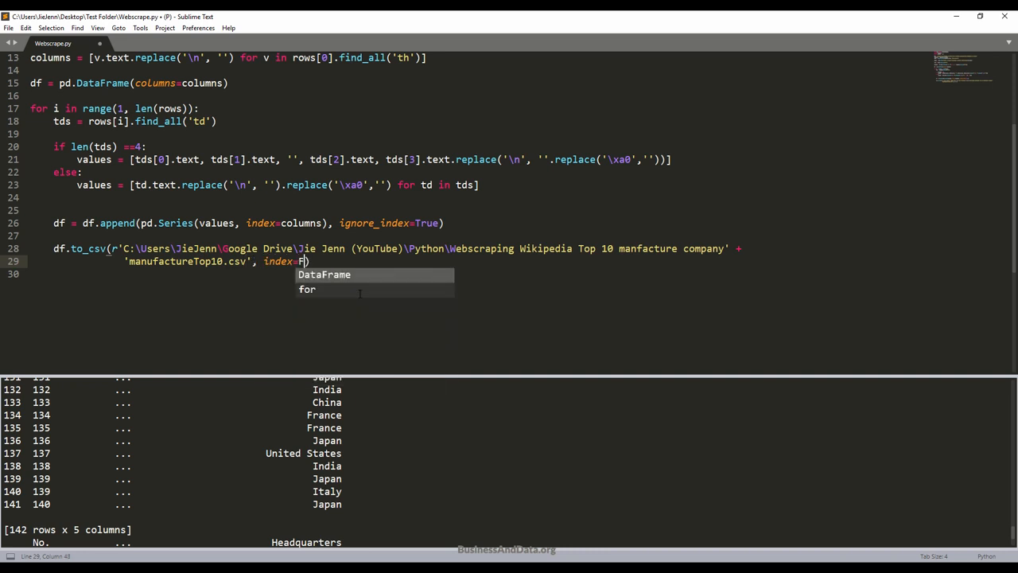
type("alse")
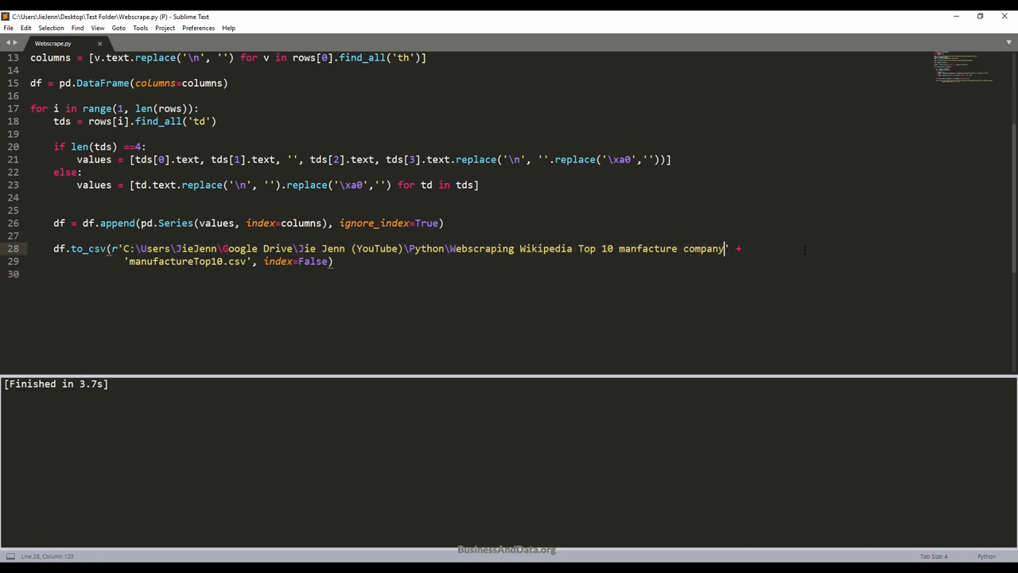
Step: Open manufactureTop10.csv from the Webscraping Wikipedia project folder in Excel
type("\\\\manufactureTop1")
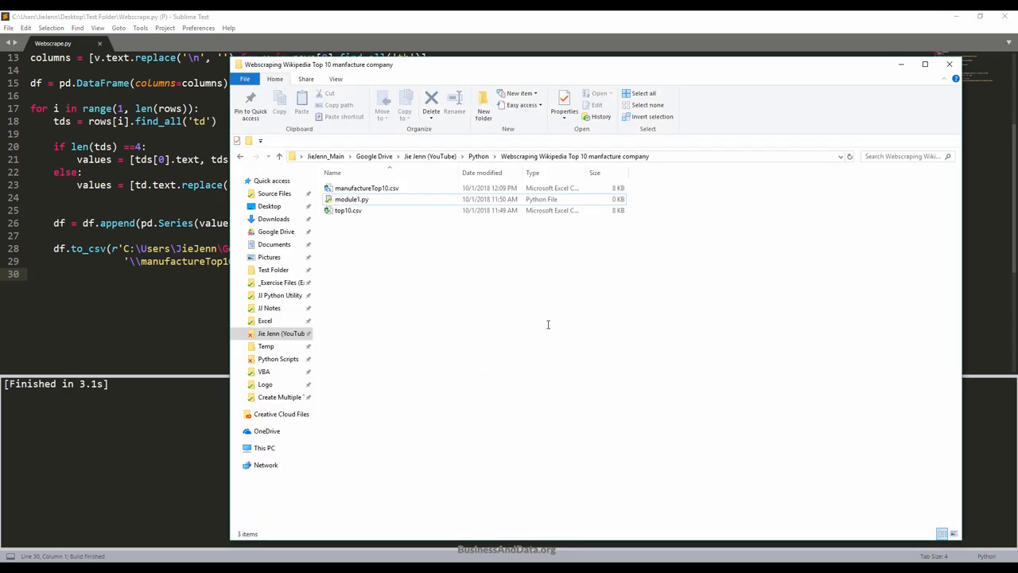
left_click(366, 188)
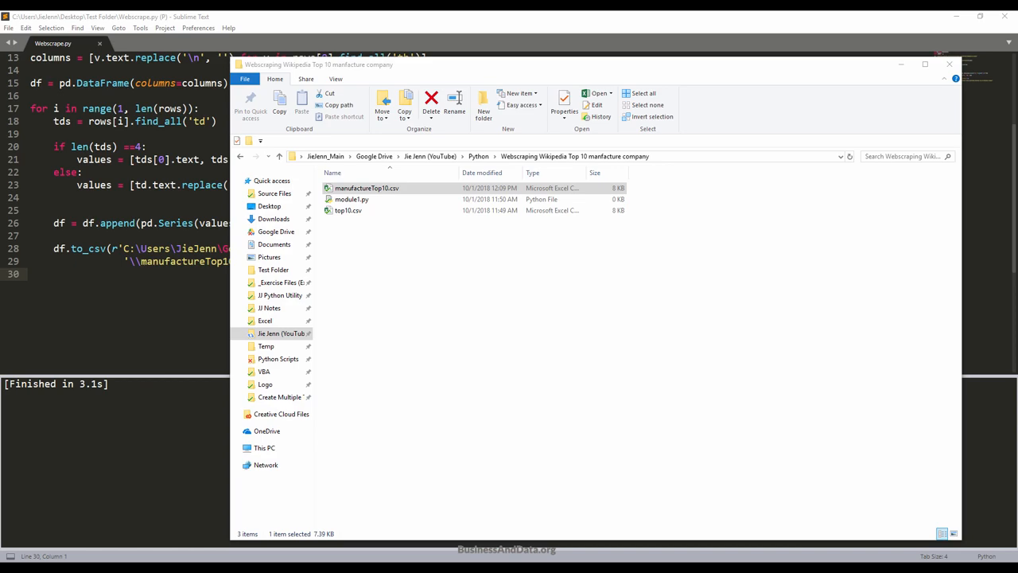
double_click(364, 188)
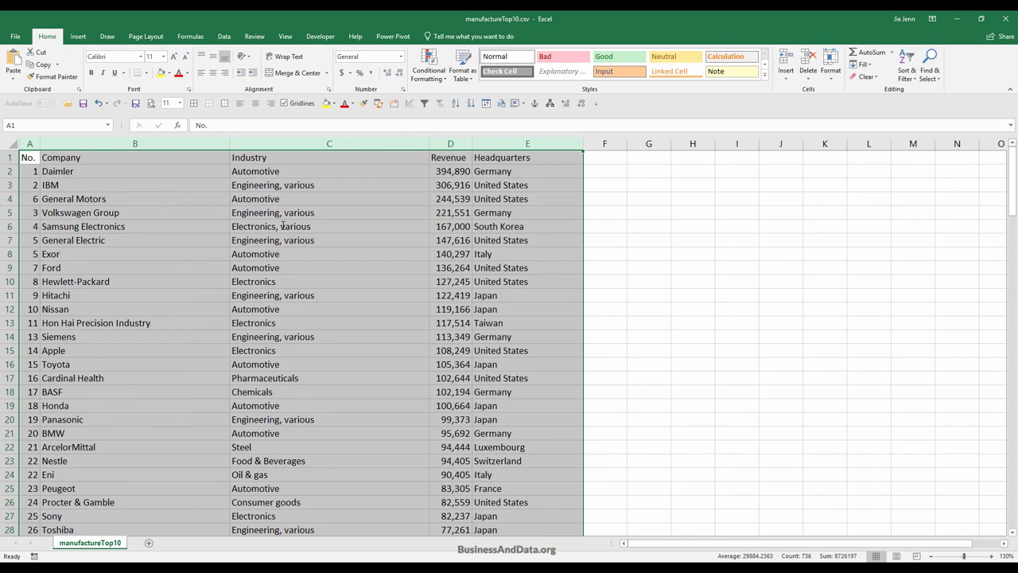
scroll("down", 3)
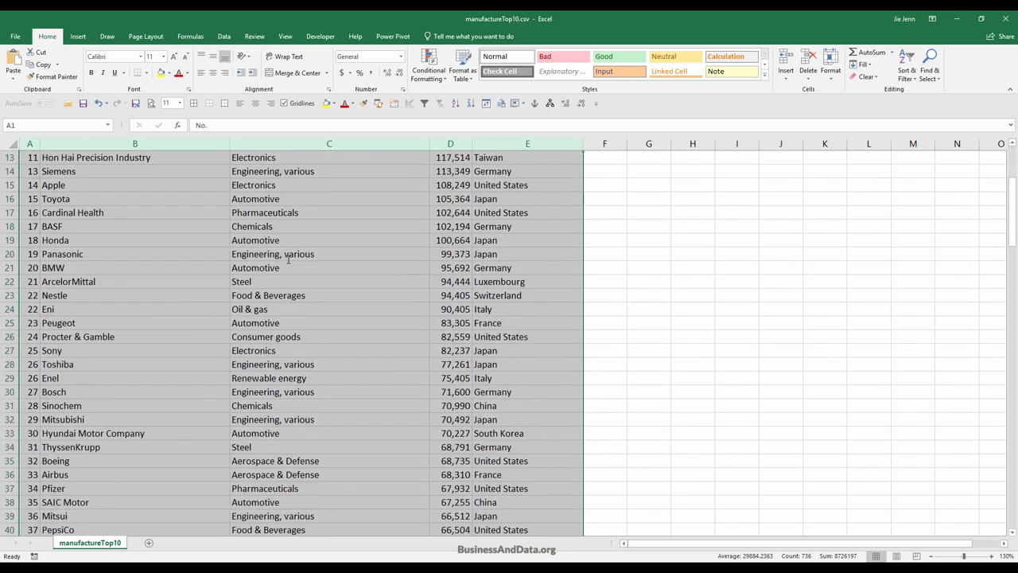
scroll("down", 3)
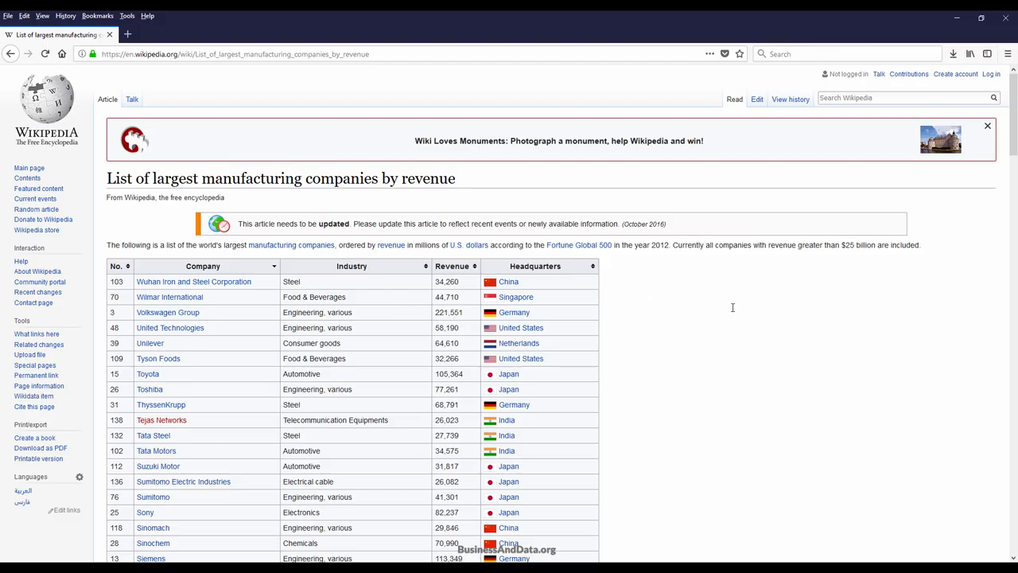
mouse_move(130, 265)
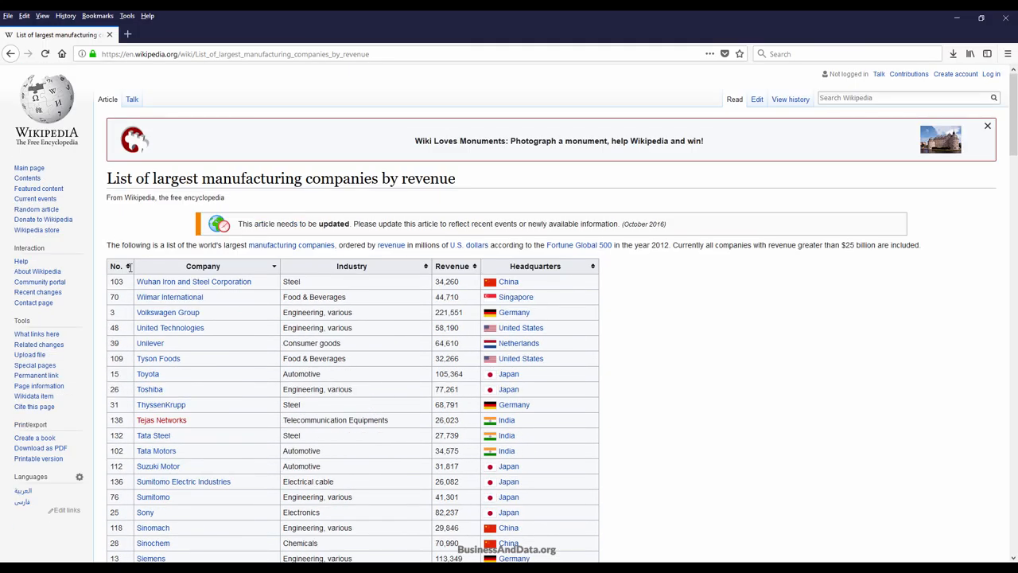
scroll("down", 3)
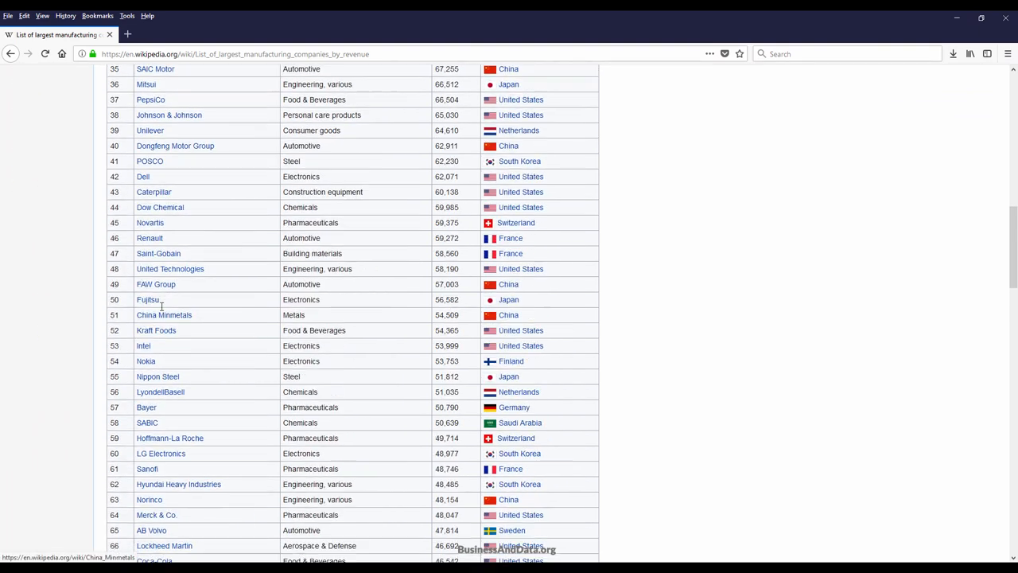
scroll("down", 3)
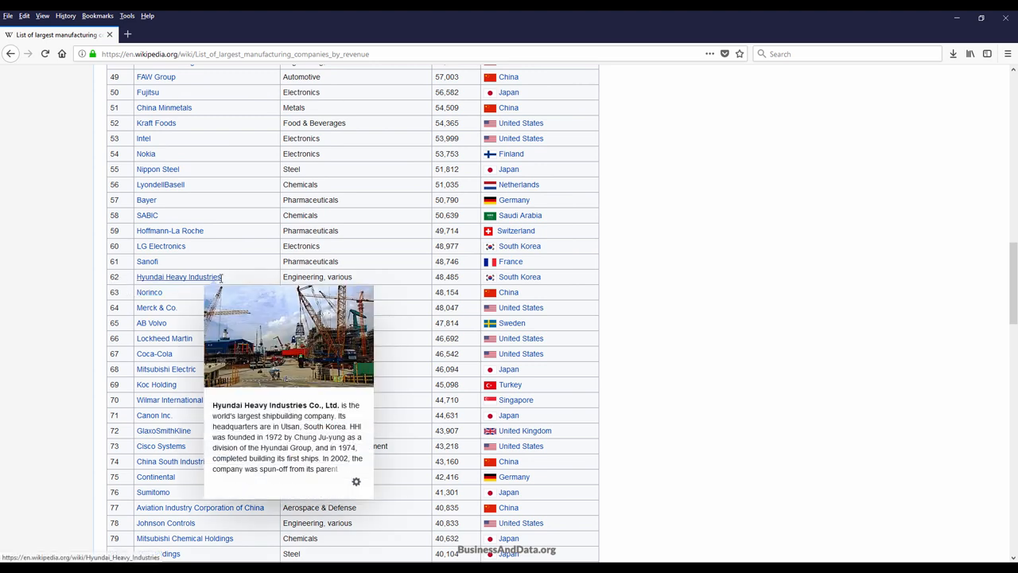
mouse_move(355, 276)
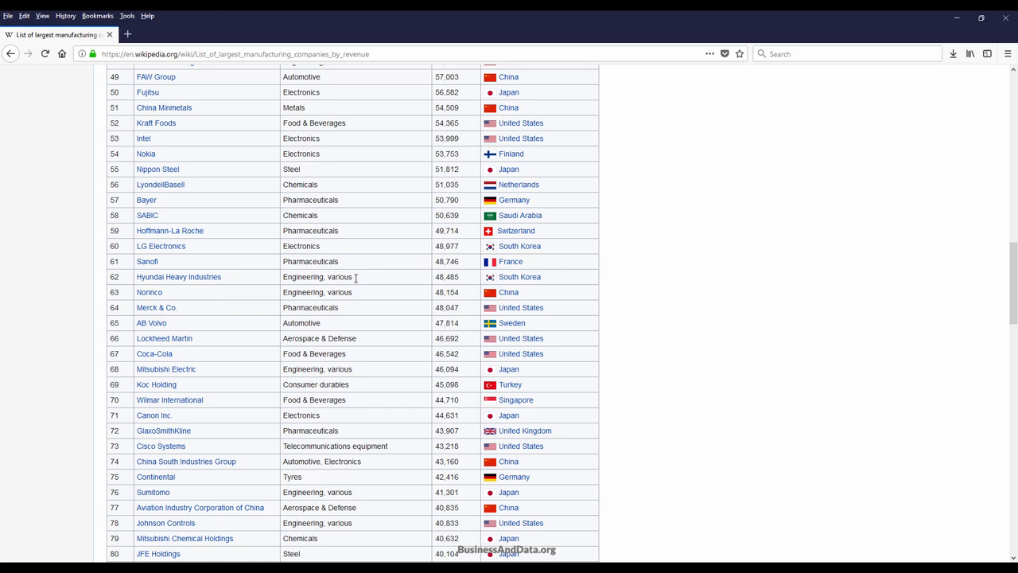
double_click(317, 276)
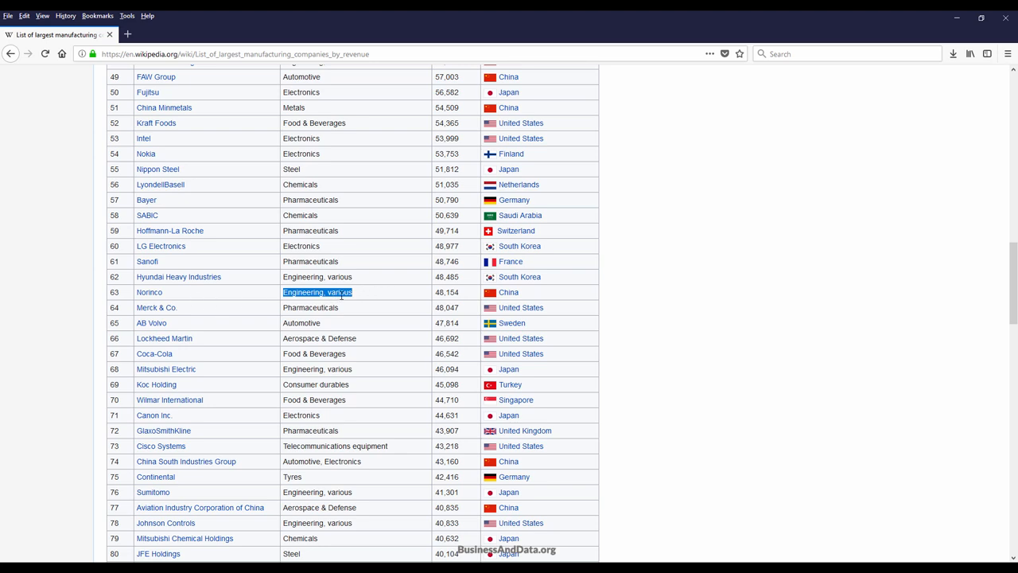
left_click(316, 292)
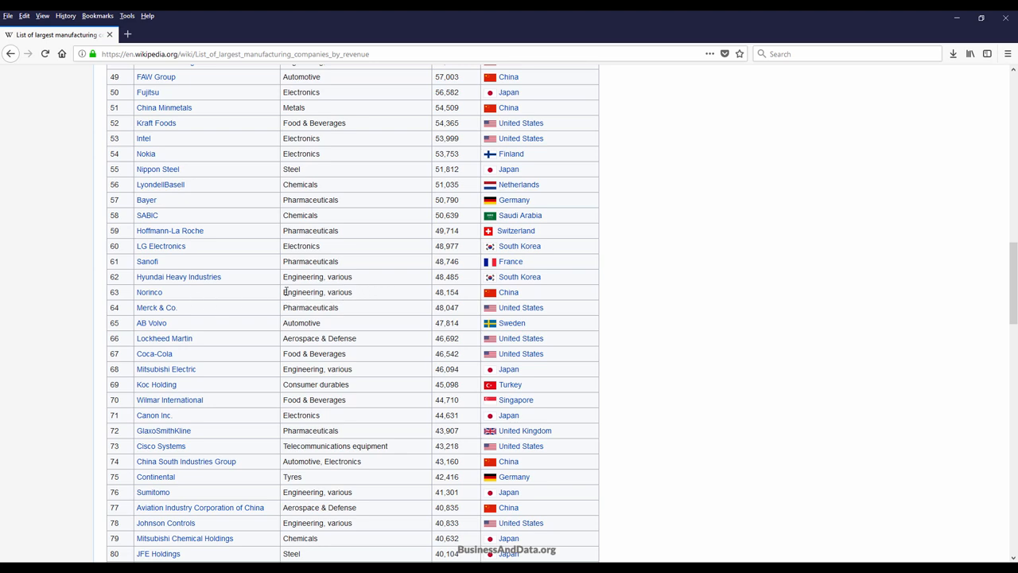
double_click(316, 292)
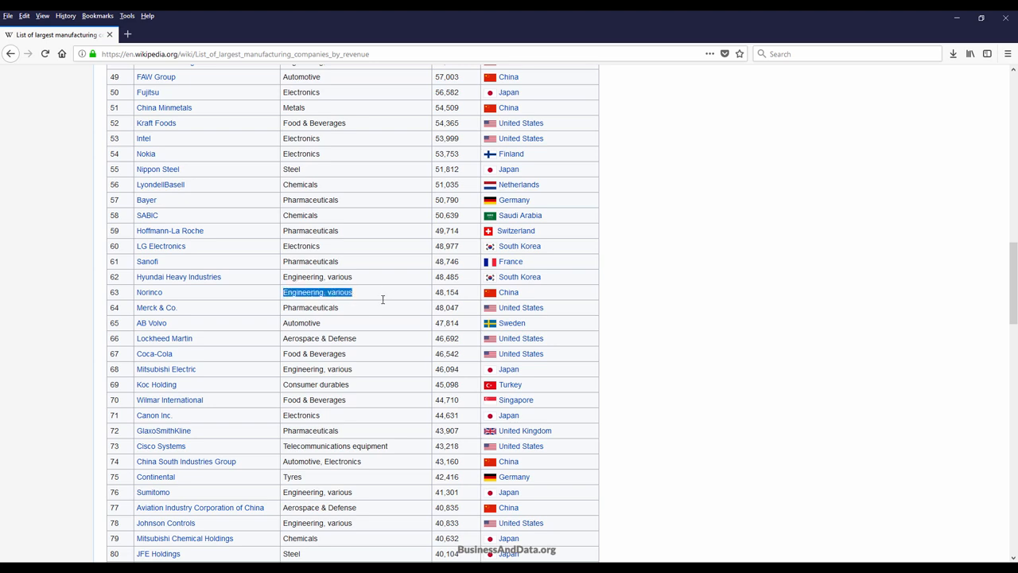
mouse_move(362, 269)
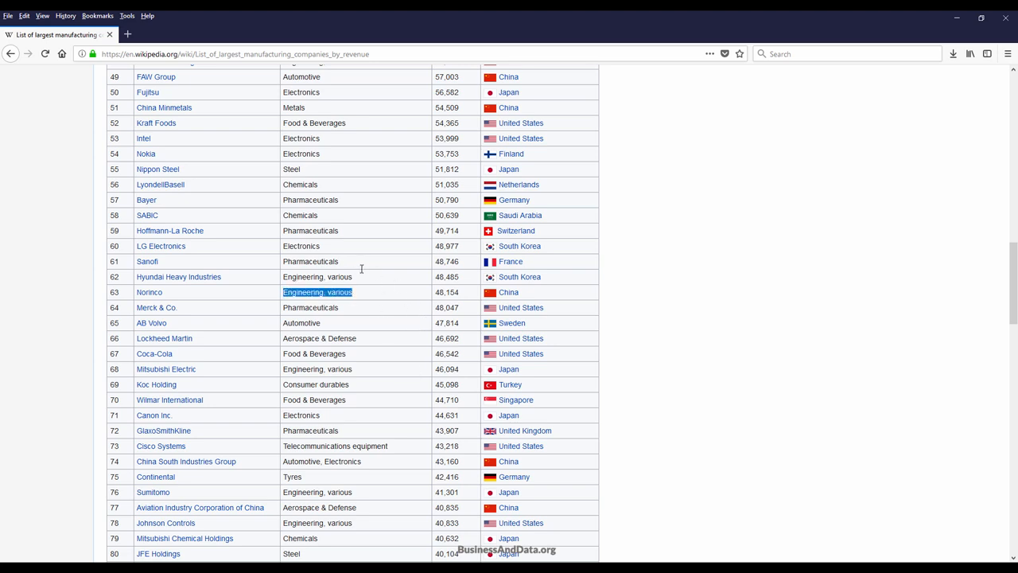